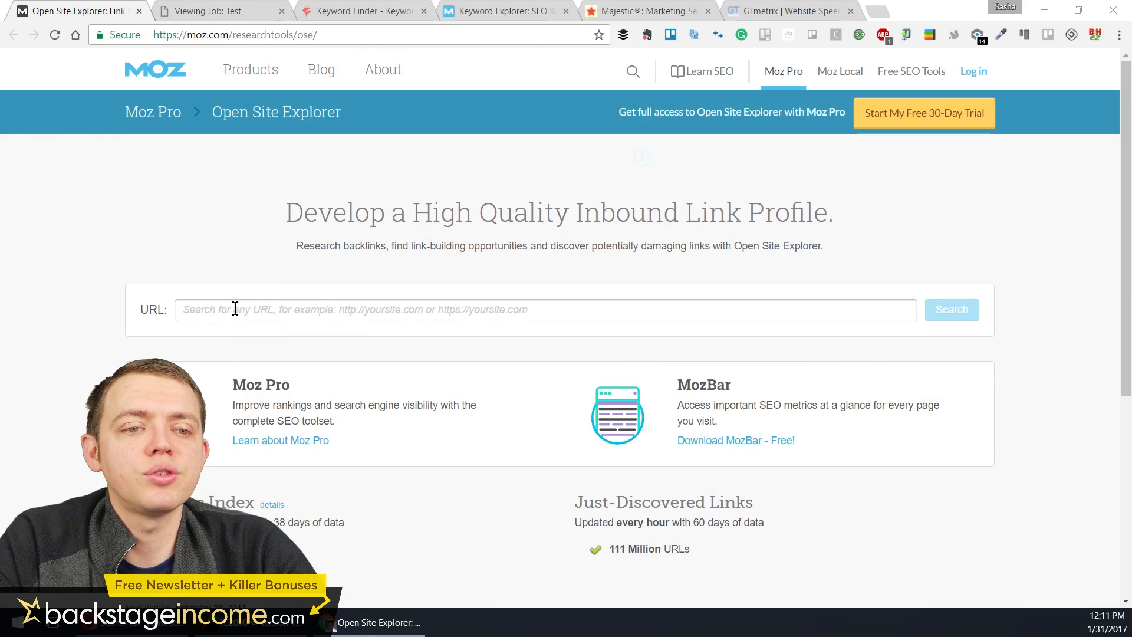
mouse_move(215, 78)
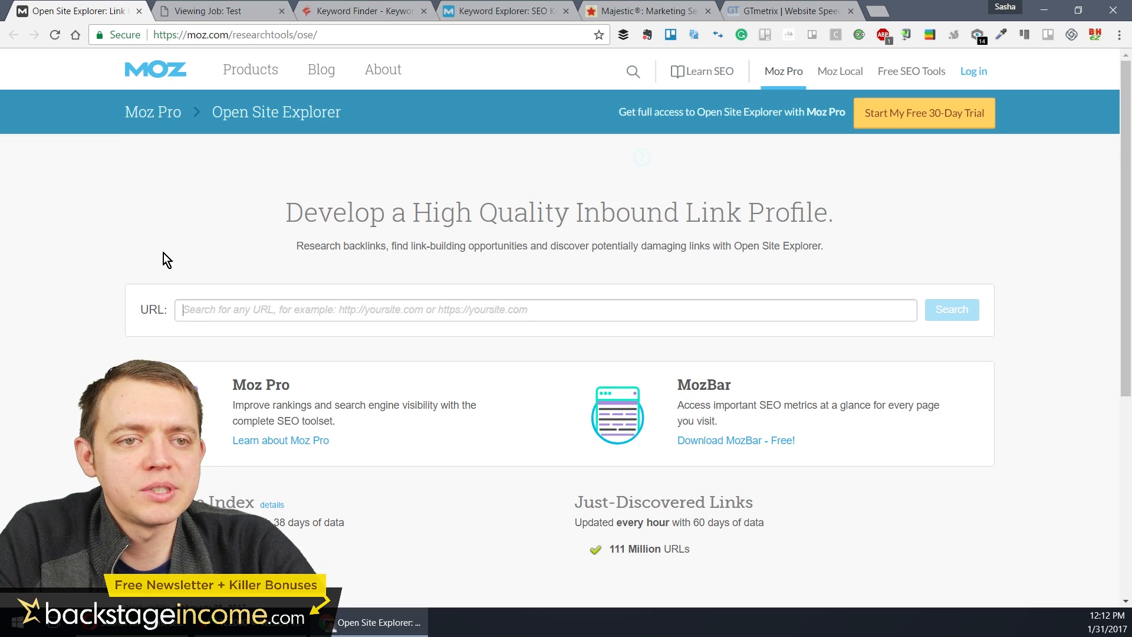
mouse_move(155, 251)
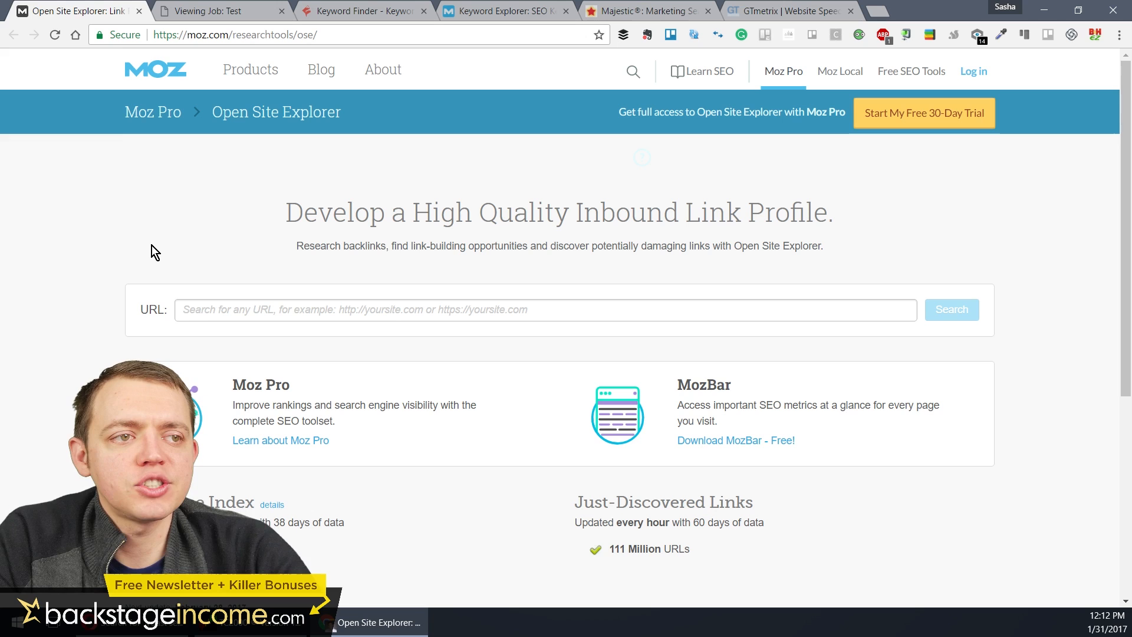
Search Google for 'tile company' in a new tab and locate the mosaictileco.com result
click(966, 11)
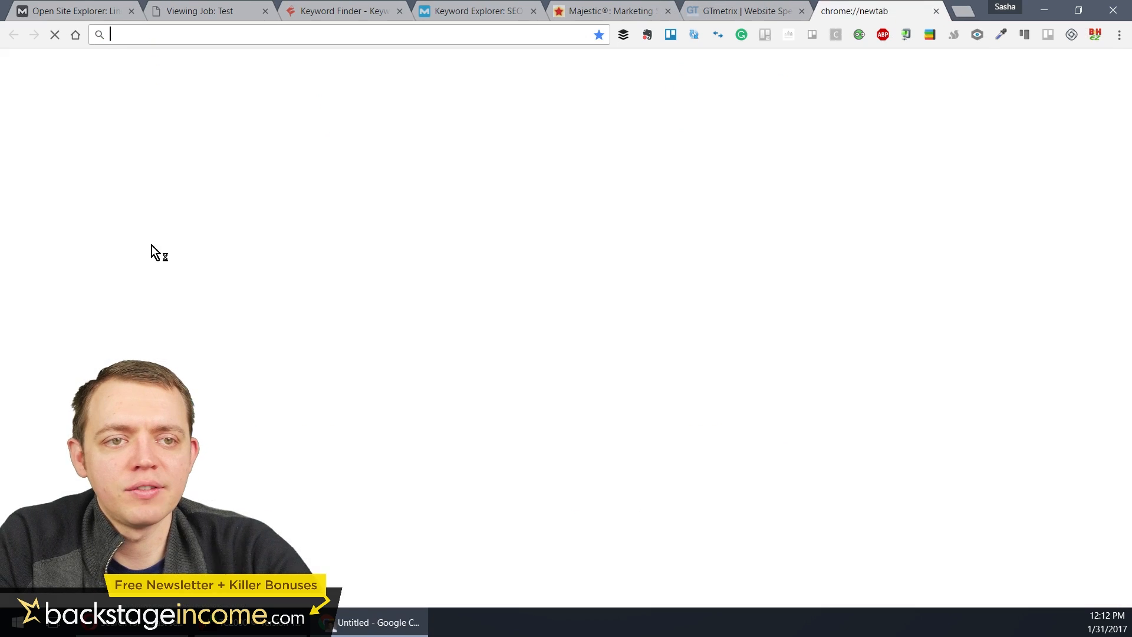
text(tile company)
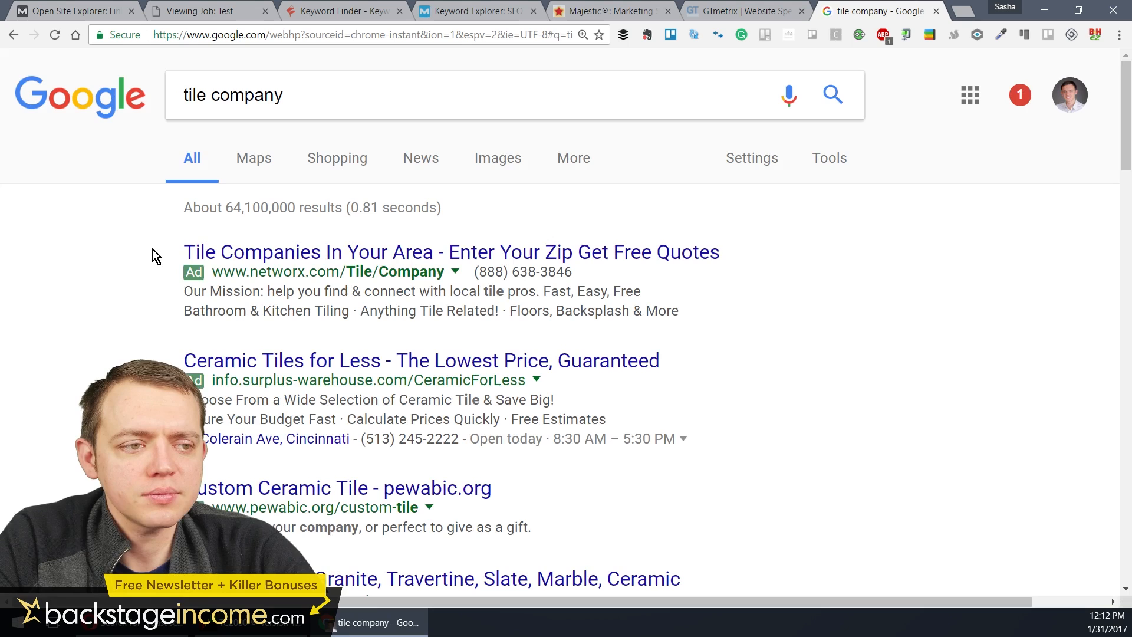
scroll(down, 3)
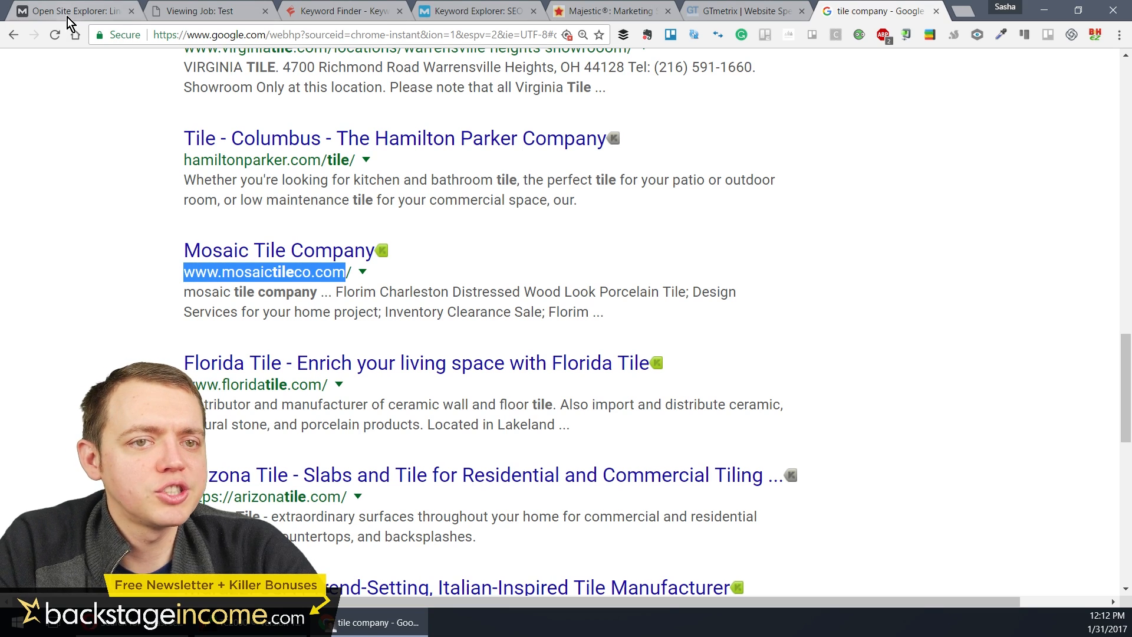
click(72, 11)
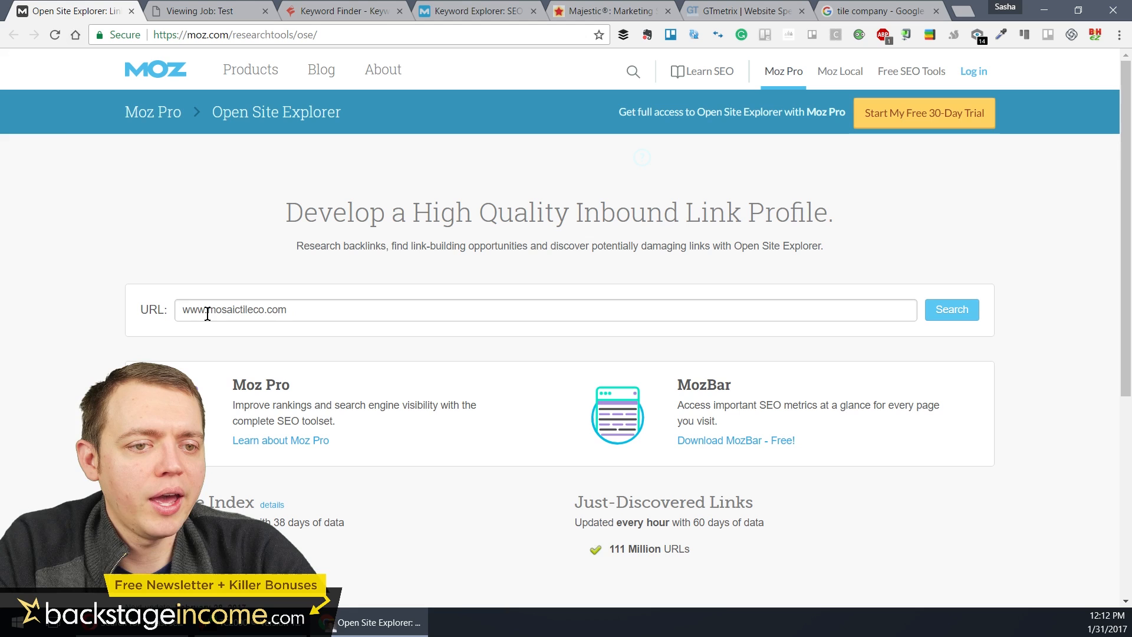
click(950, 309)
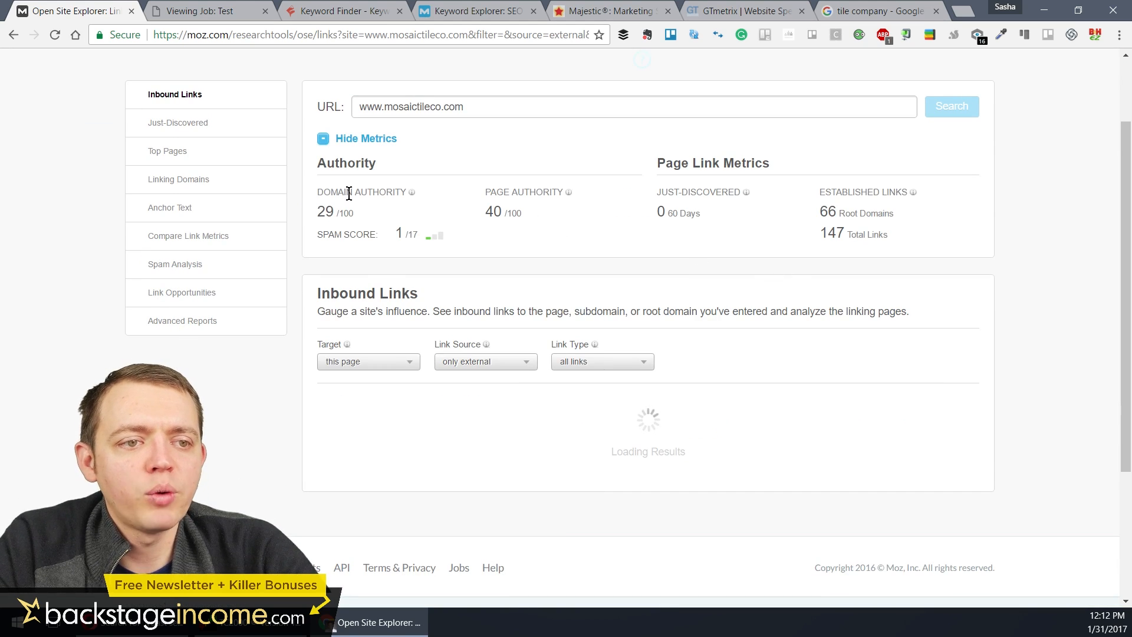
scroll(down, 3)
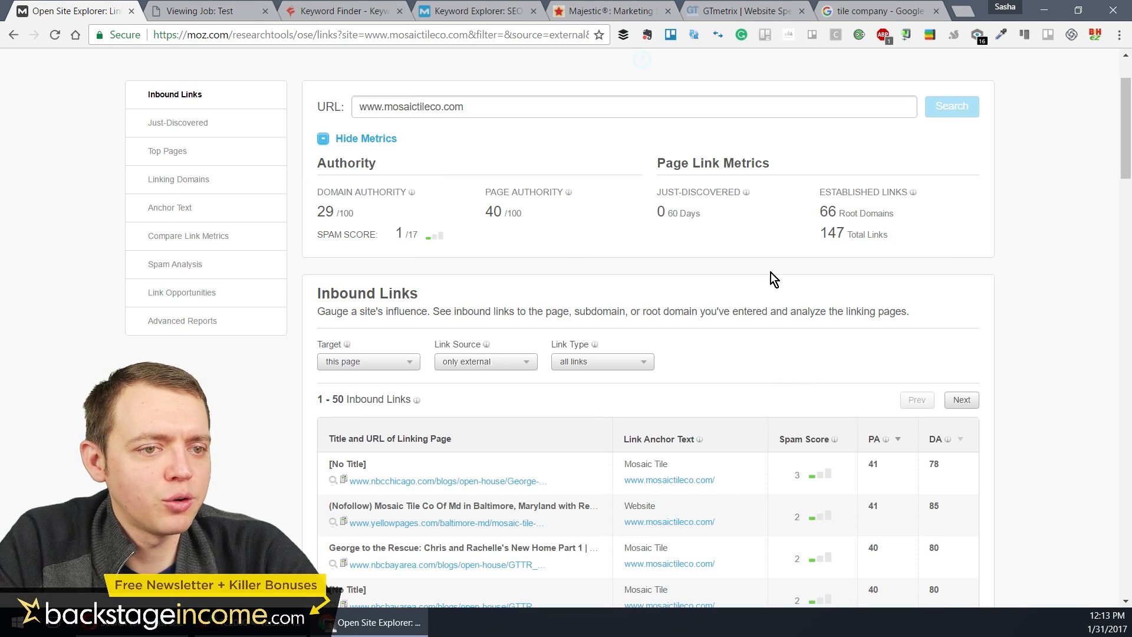
scroll(down, 3)
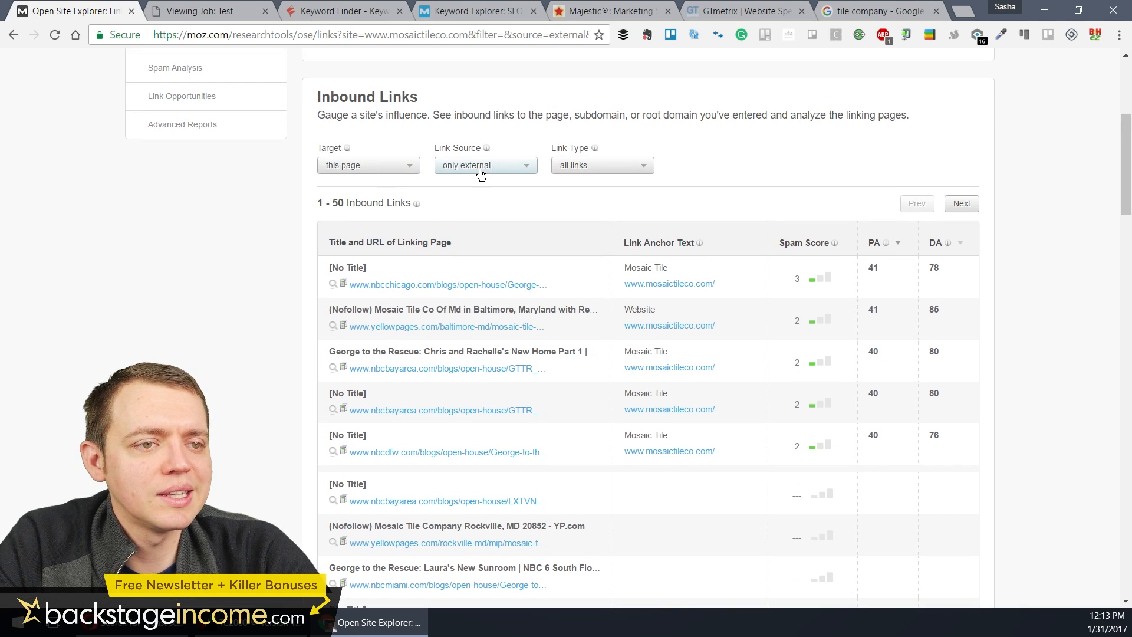
click(602, 165)
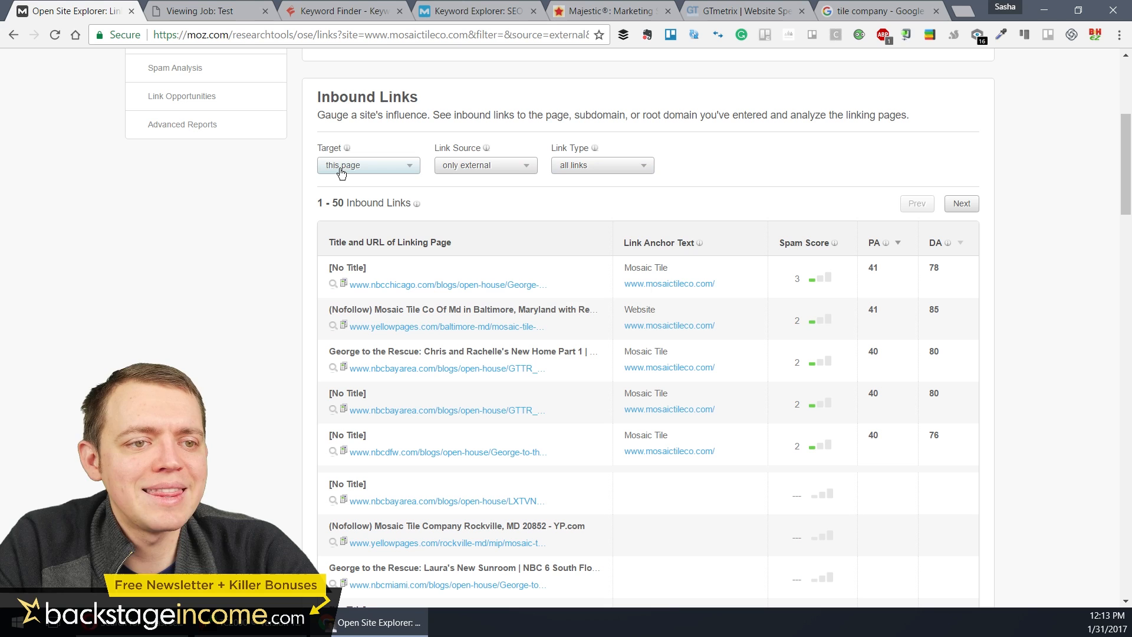
mouse_move(591, 173)
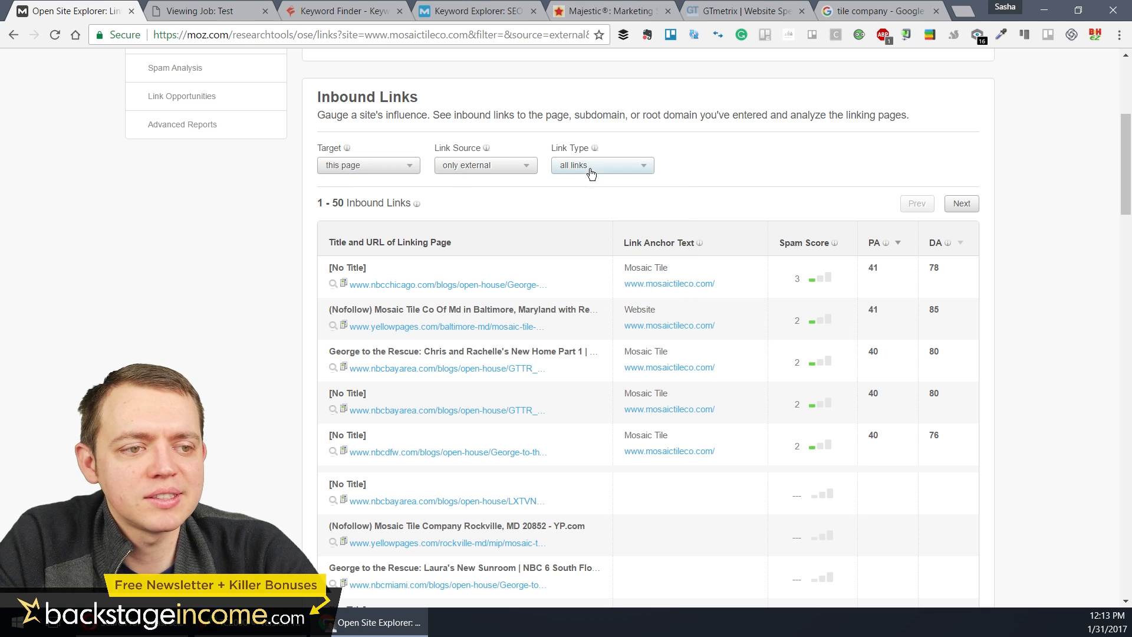
scroll(down, 3)
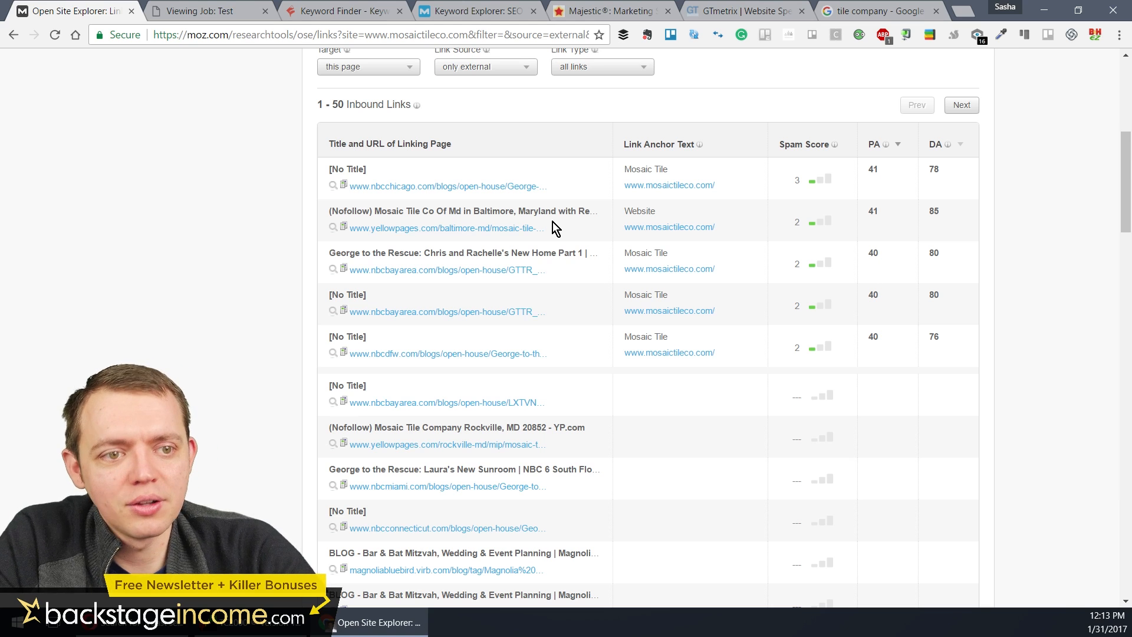
scroll(down, 3)
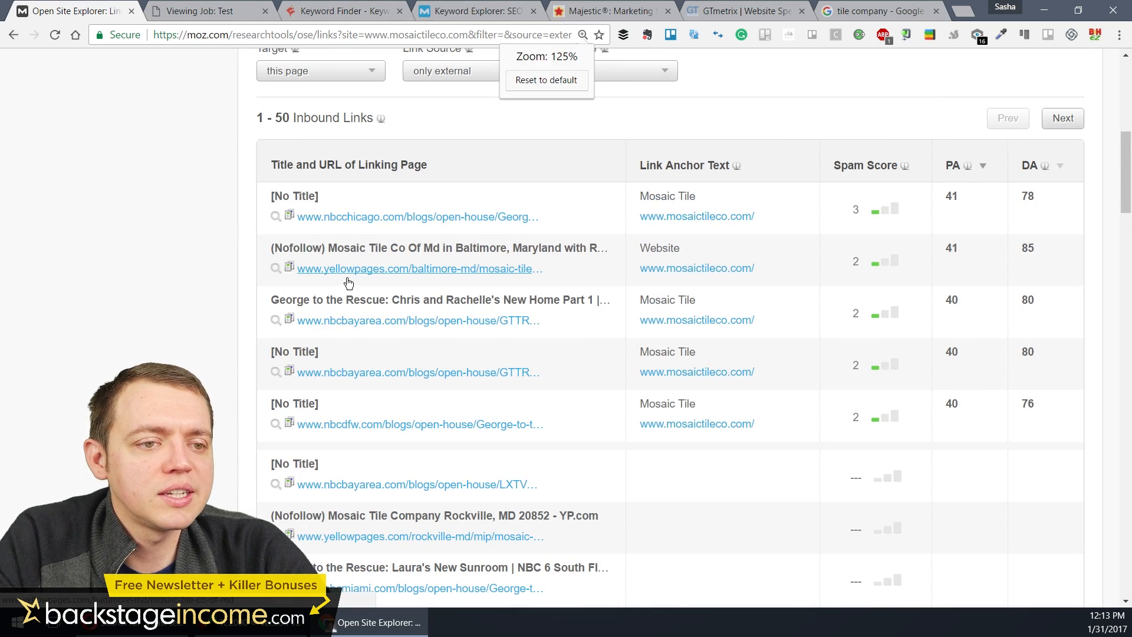
scroll(down, 3)
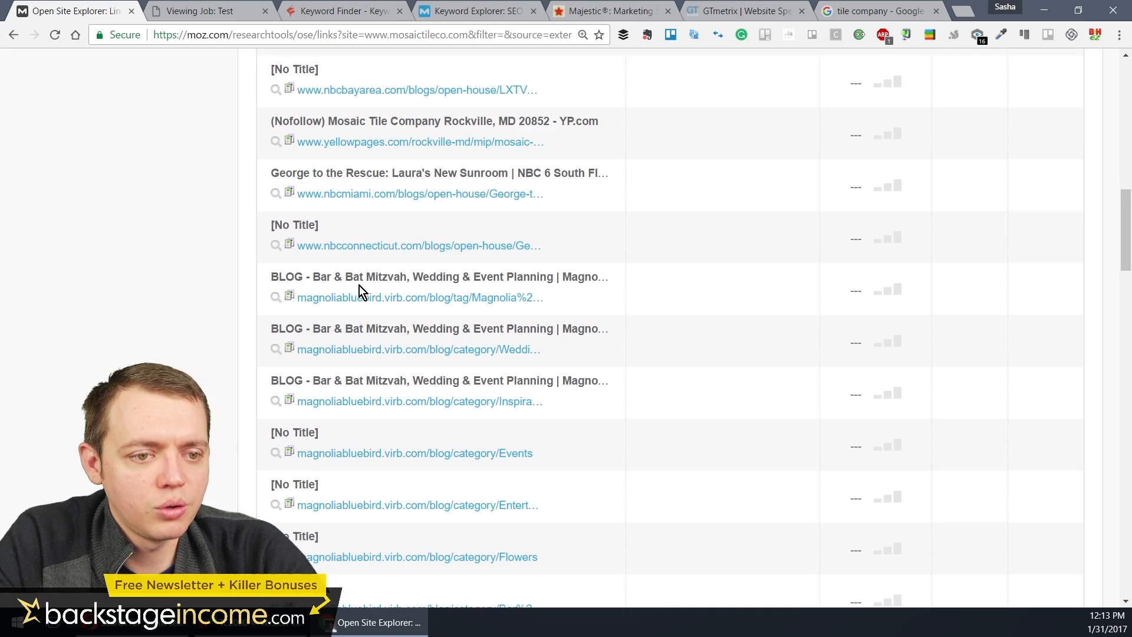
scroll(down, 3)
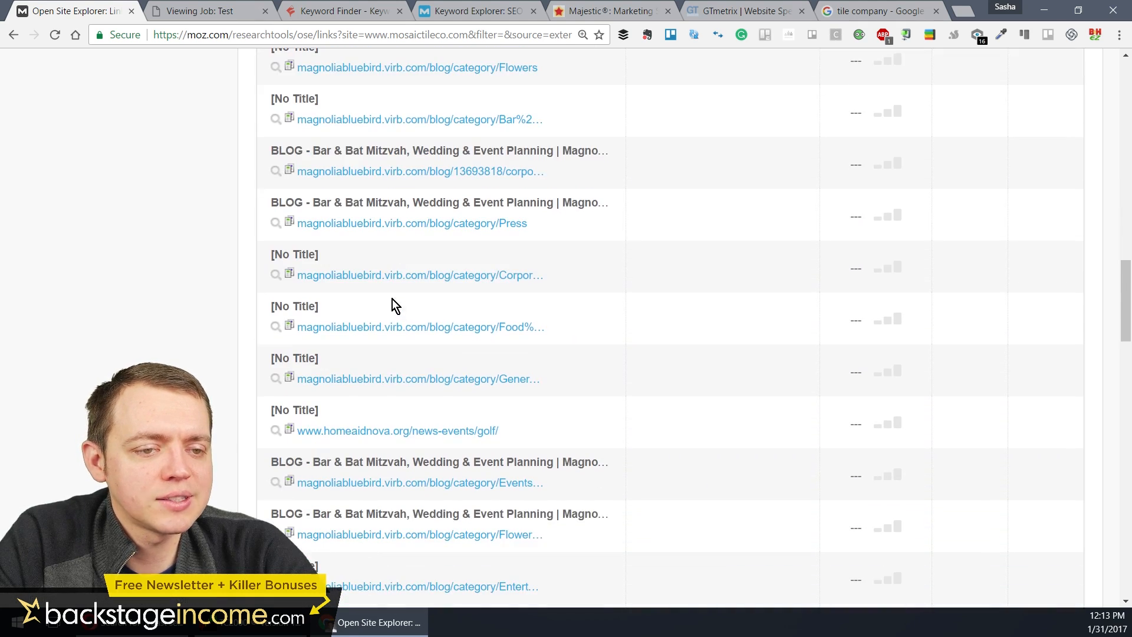
scroll(down, 3)
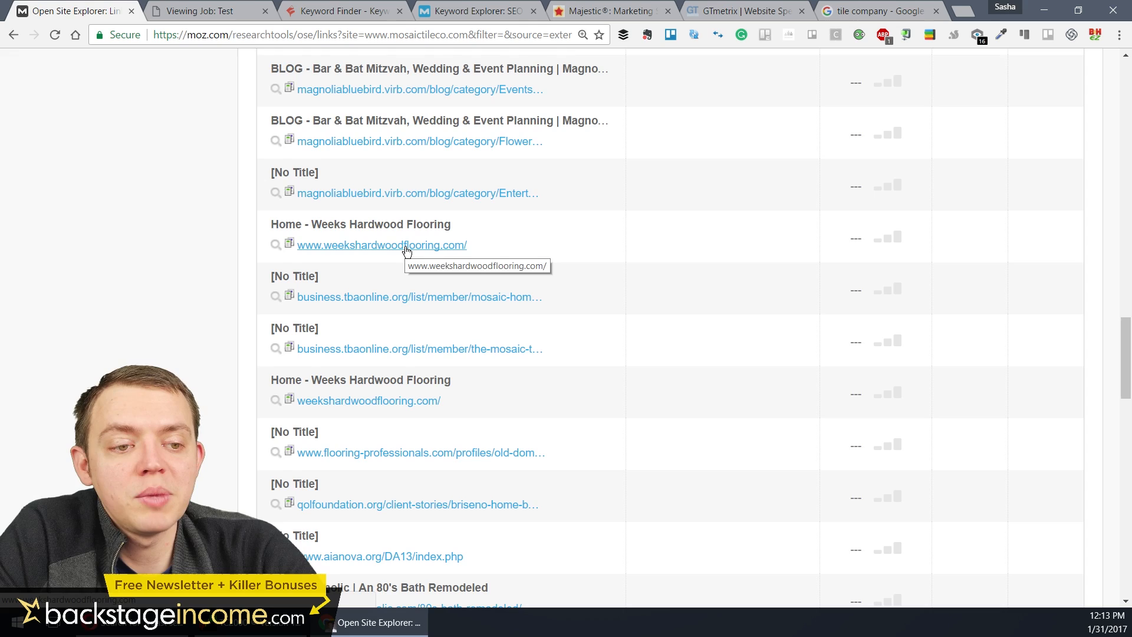
scroll(down, 3)
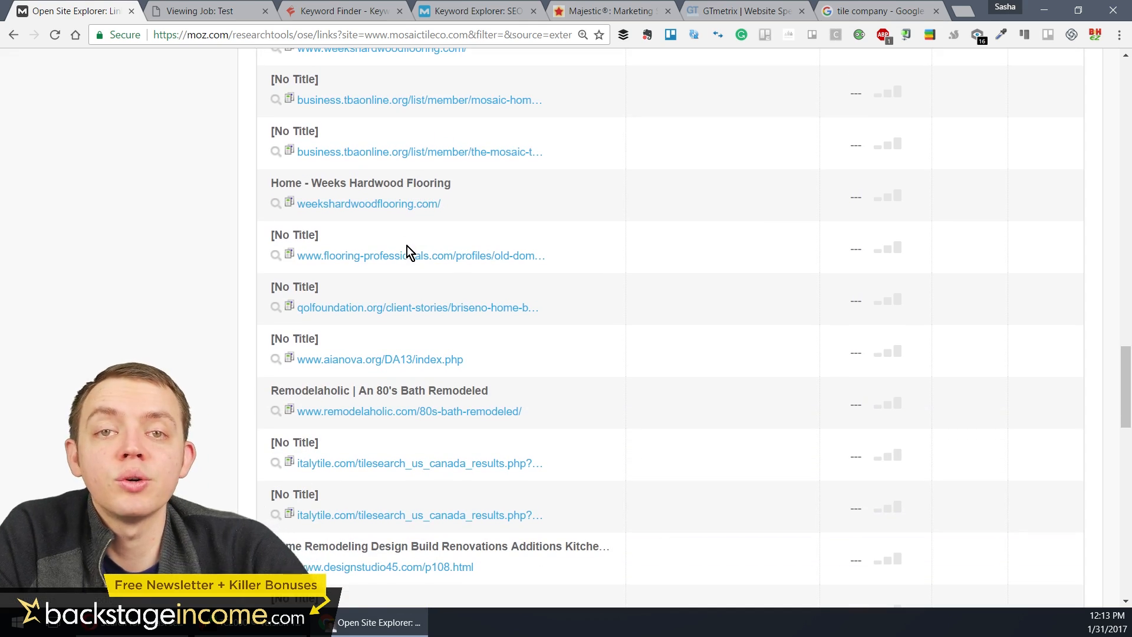
scroll(down, 3)
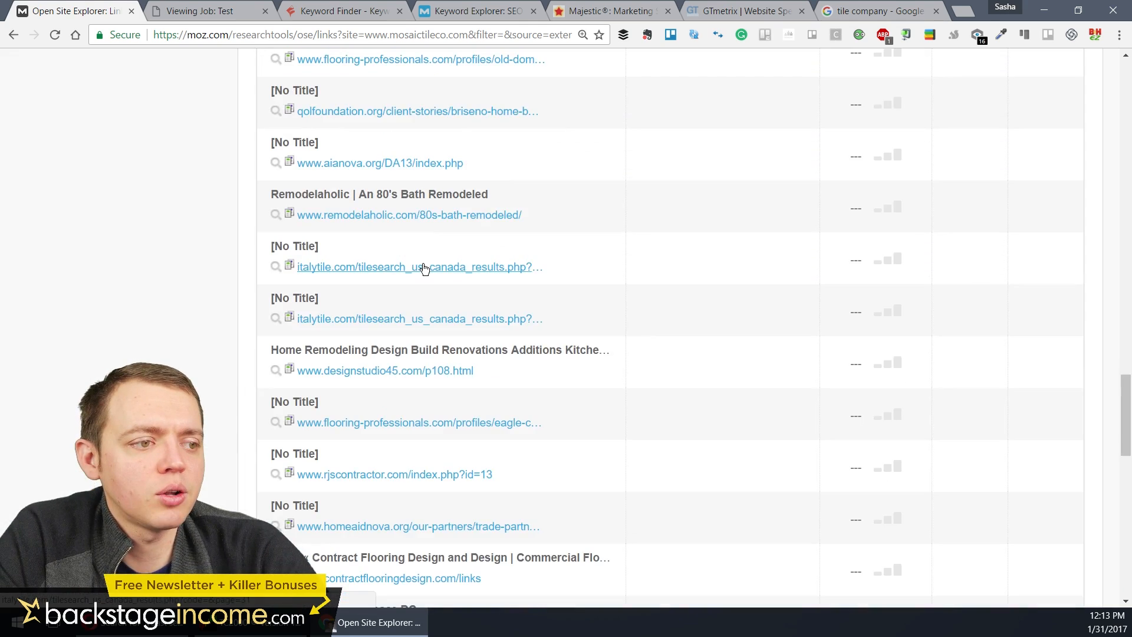
scroll(up, 3)
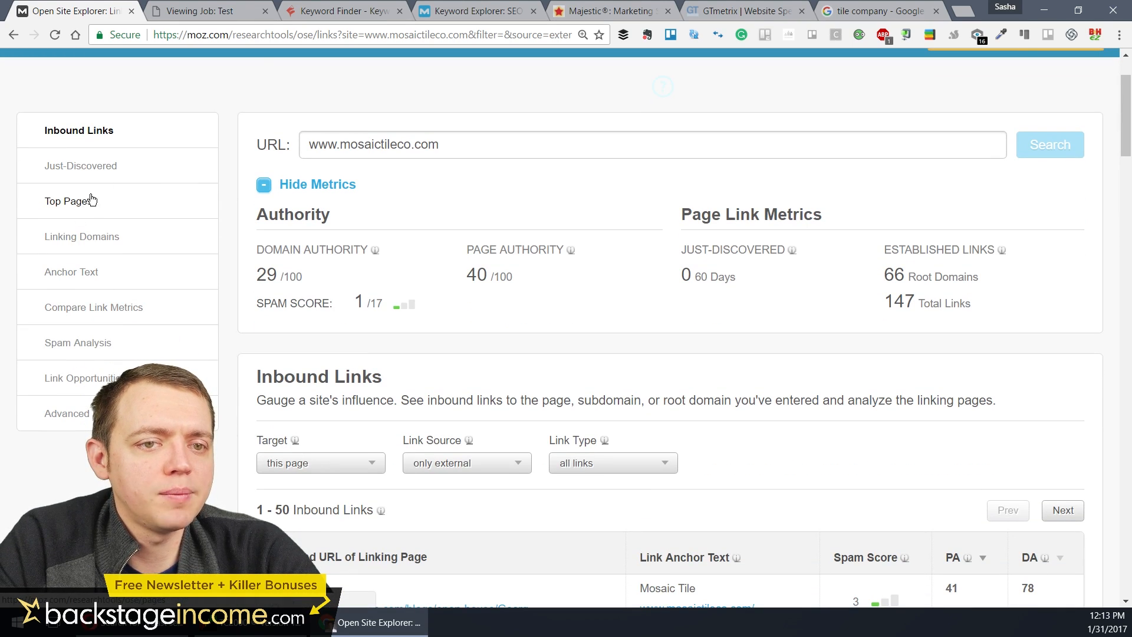
click(70, 200)
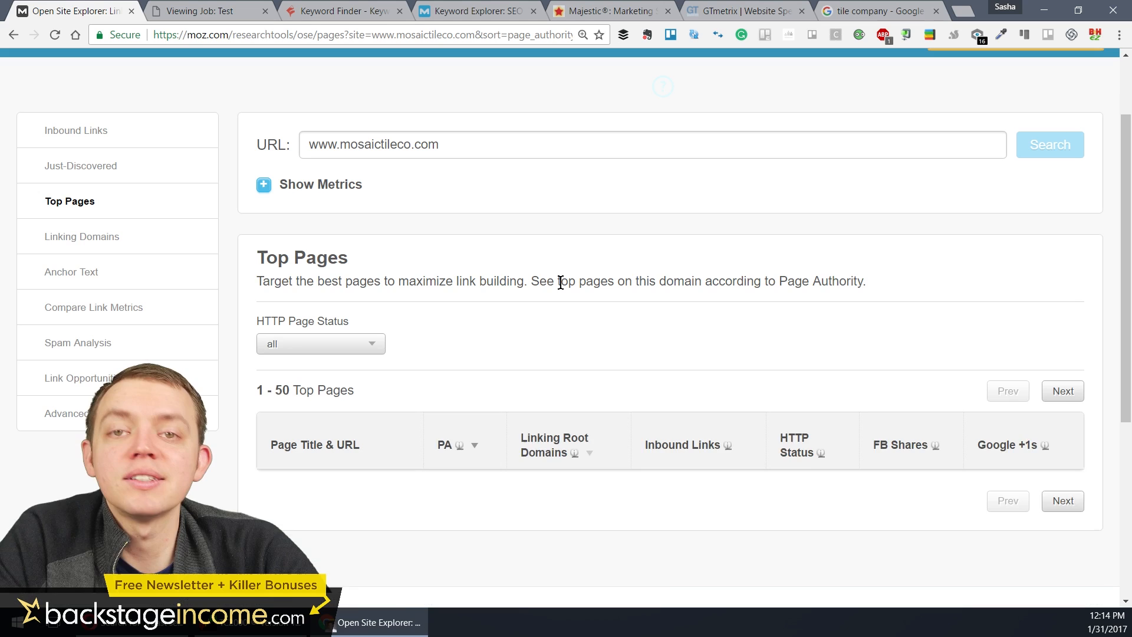
scroll(down, 3)
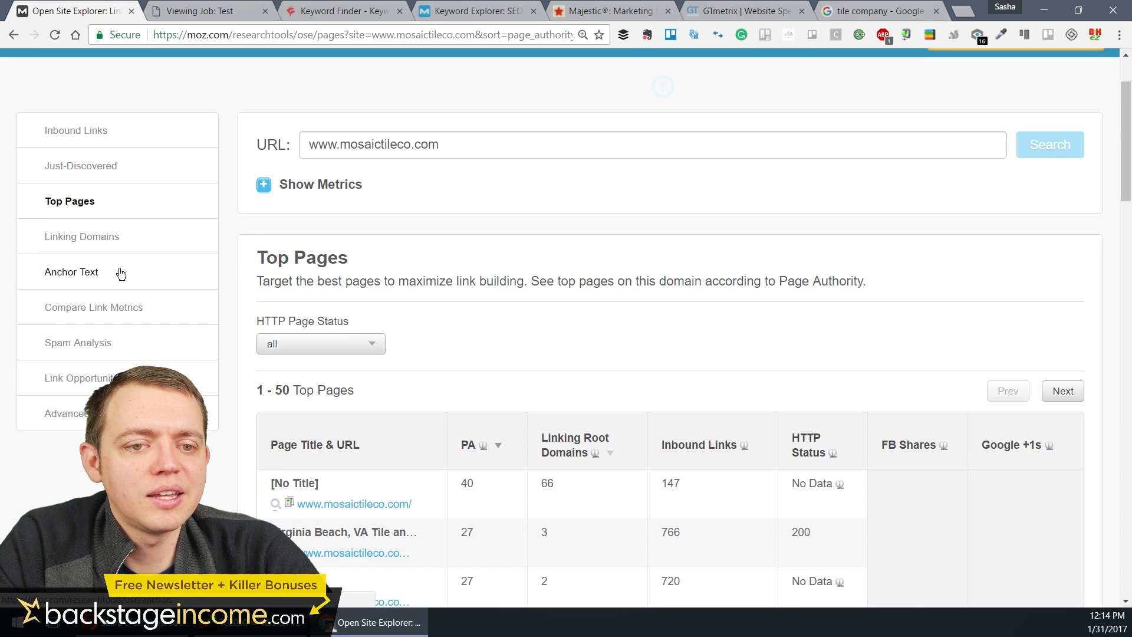
click(70, 272)
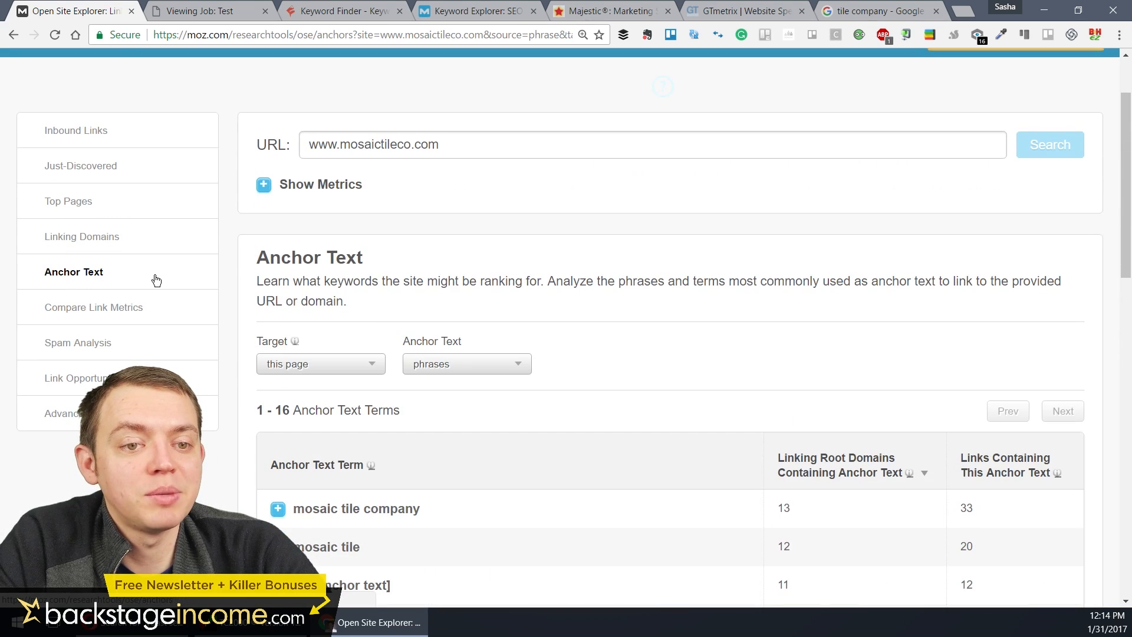
scroll(down, 3)
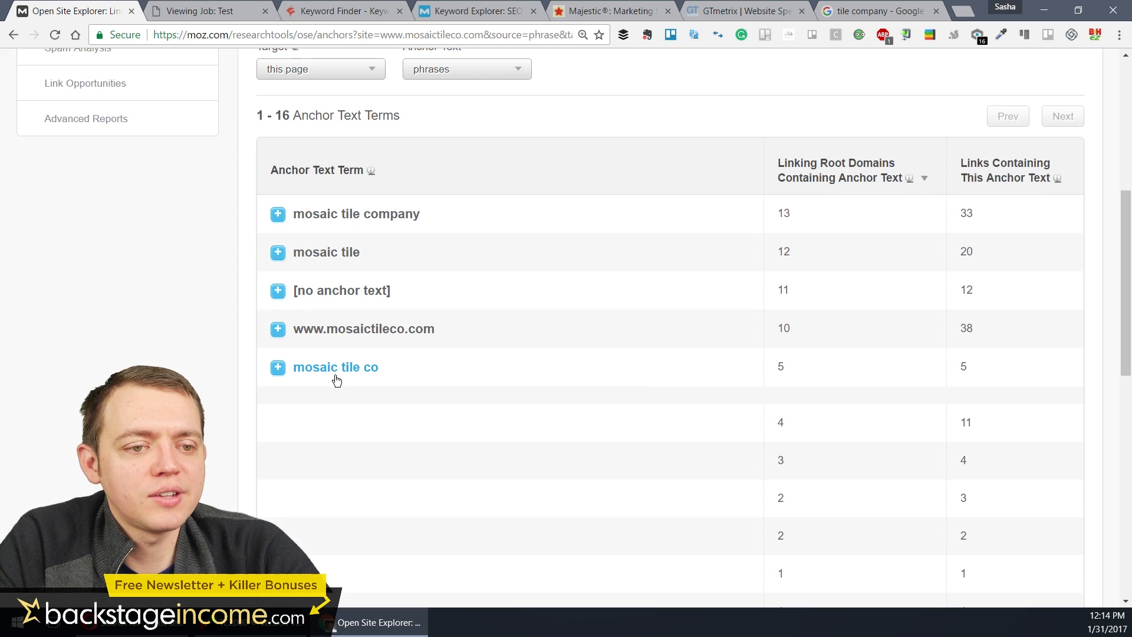
scroll(down, 3)
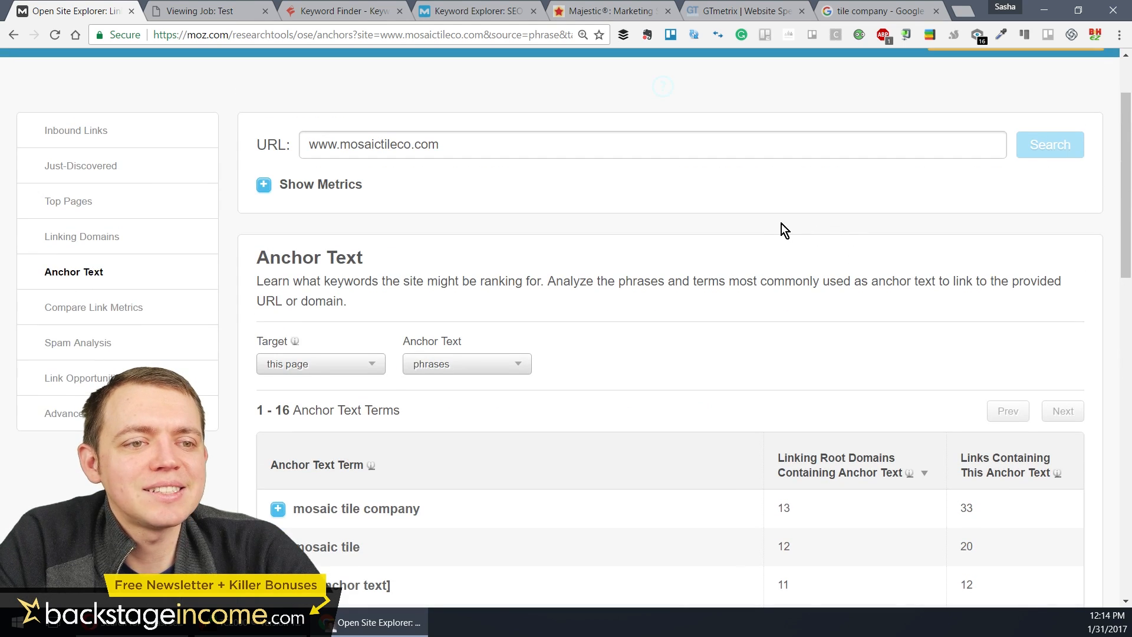
Toggle the authority metrics on and off, then select the mosaictileco part of the URL
click(263, 185)
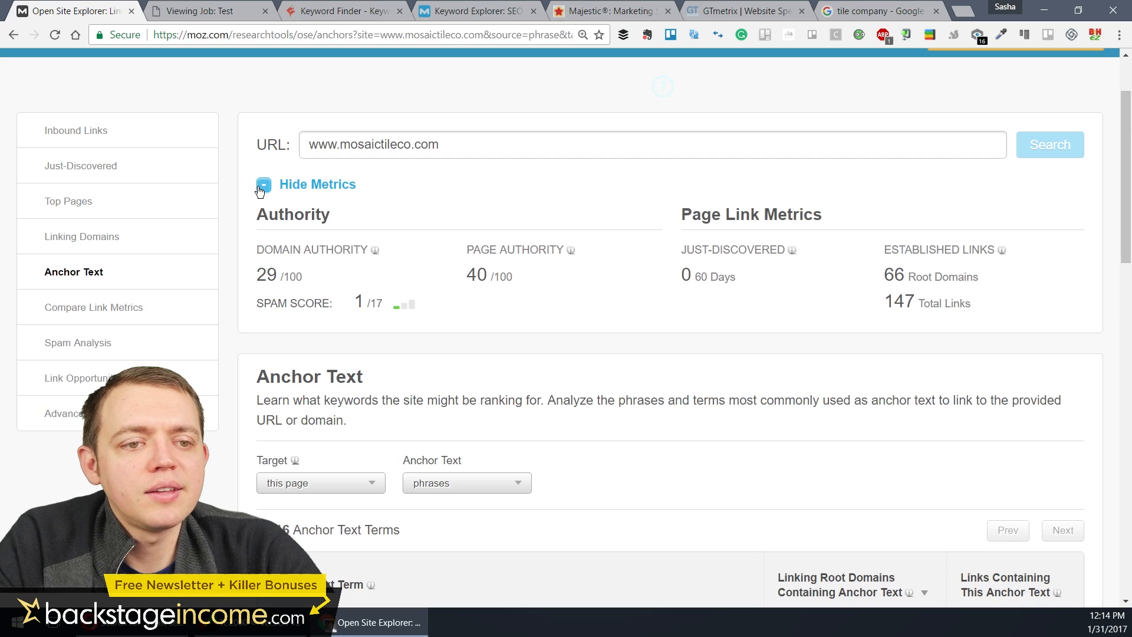
click(263, 184)
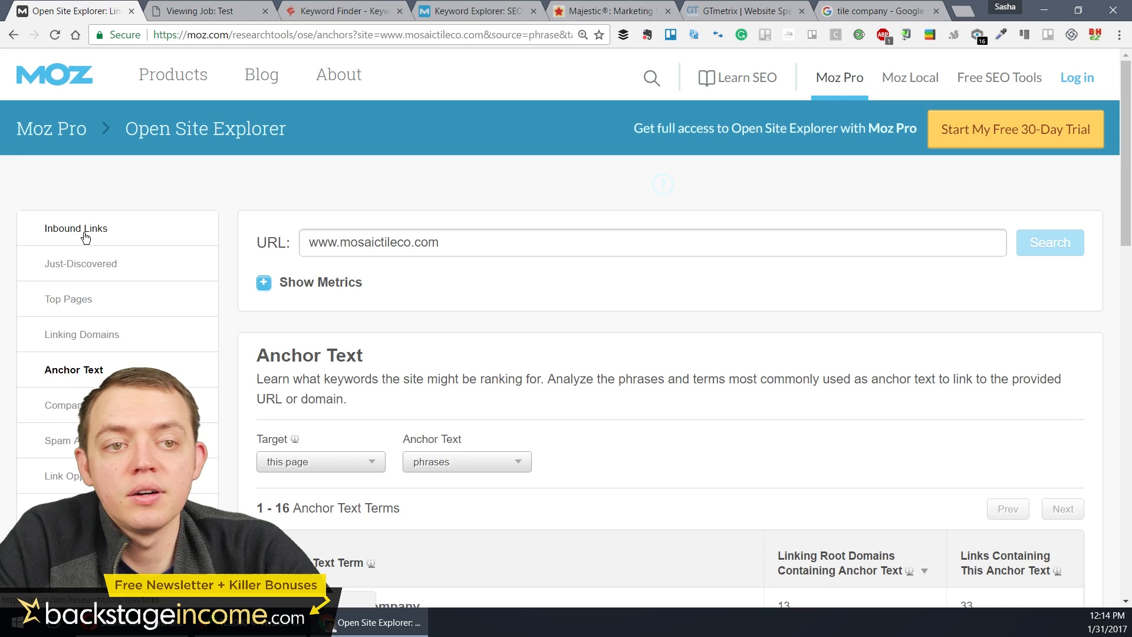
double_click(375, 242)
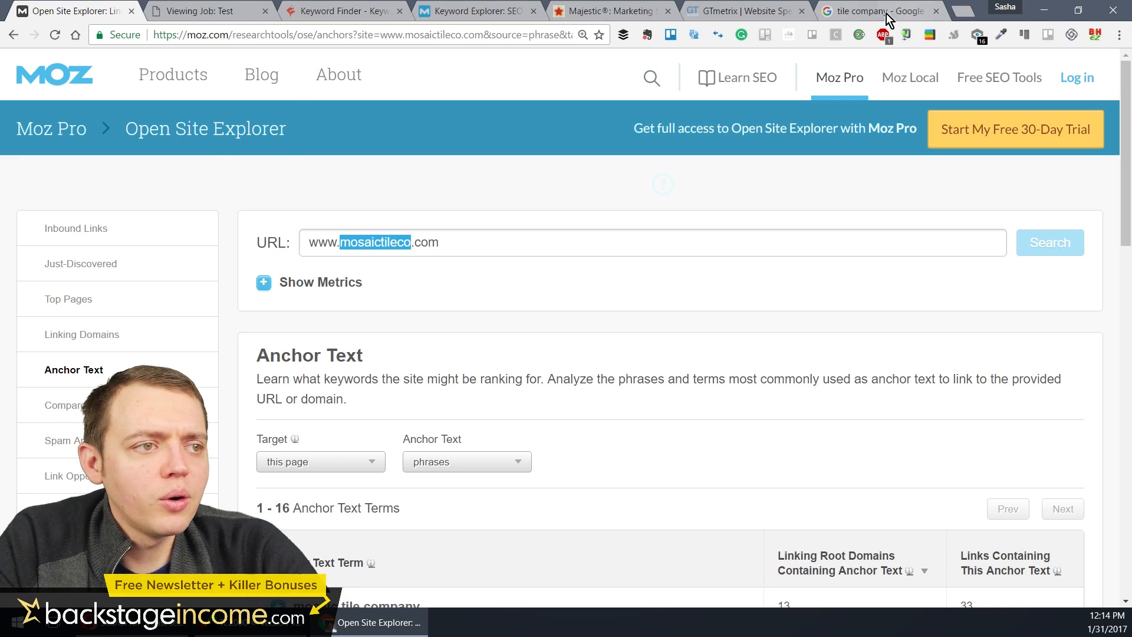
click(874, 11)
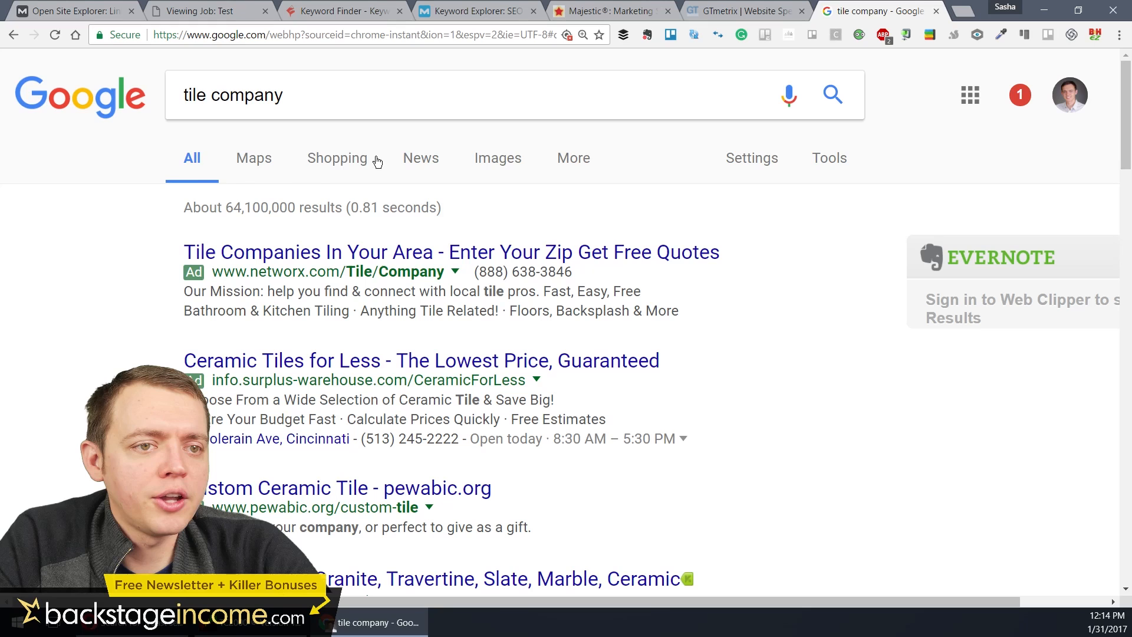
text(logo de)
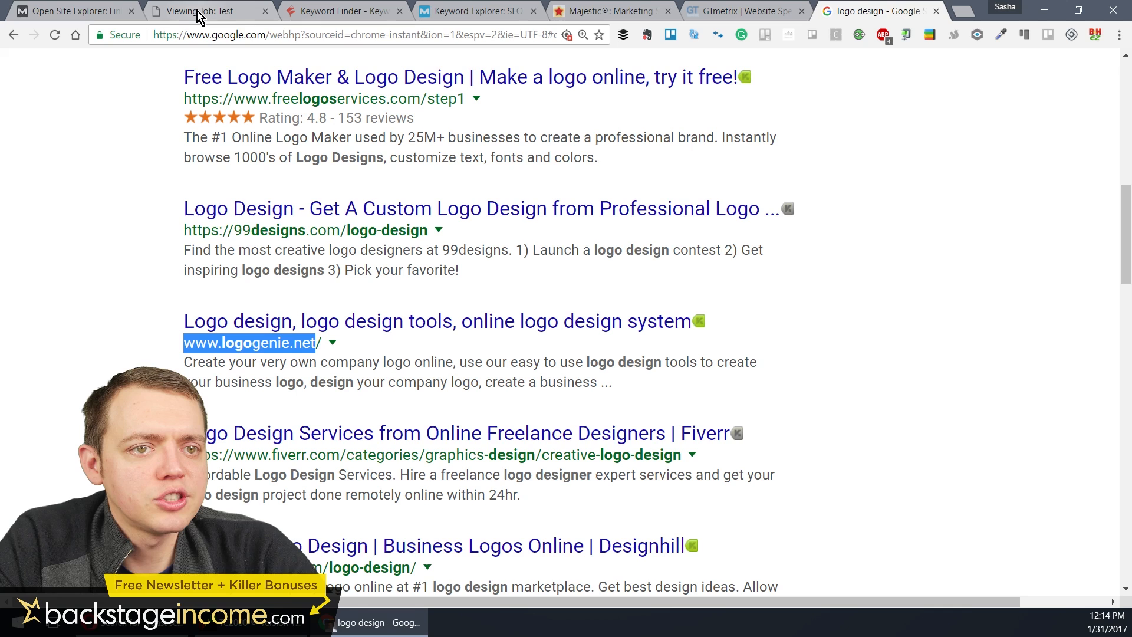
click(69, 11)
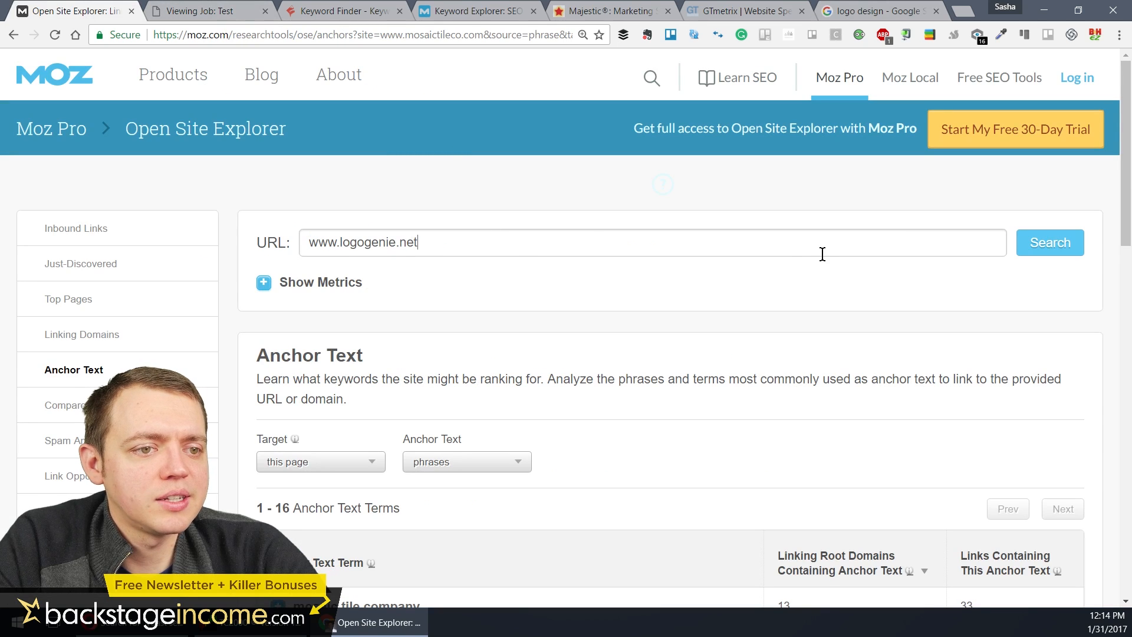
click(79, 228)
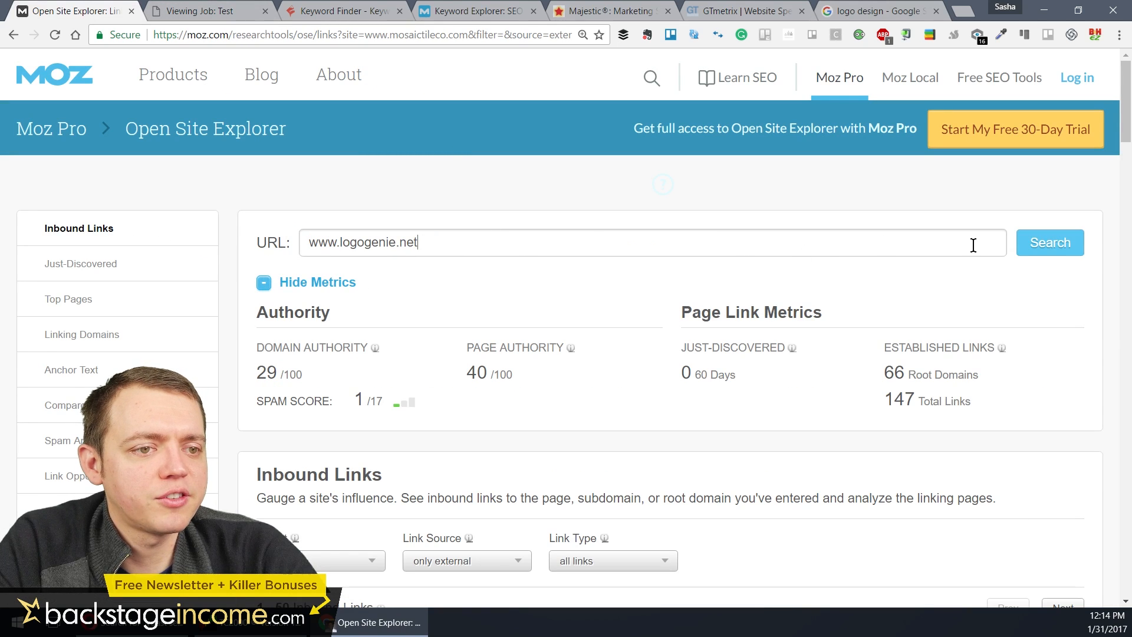
click(1050, 241)
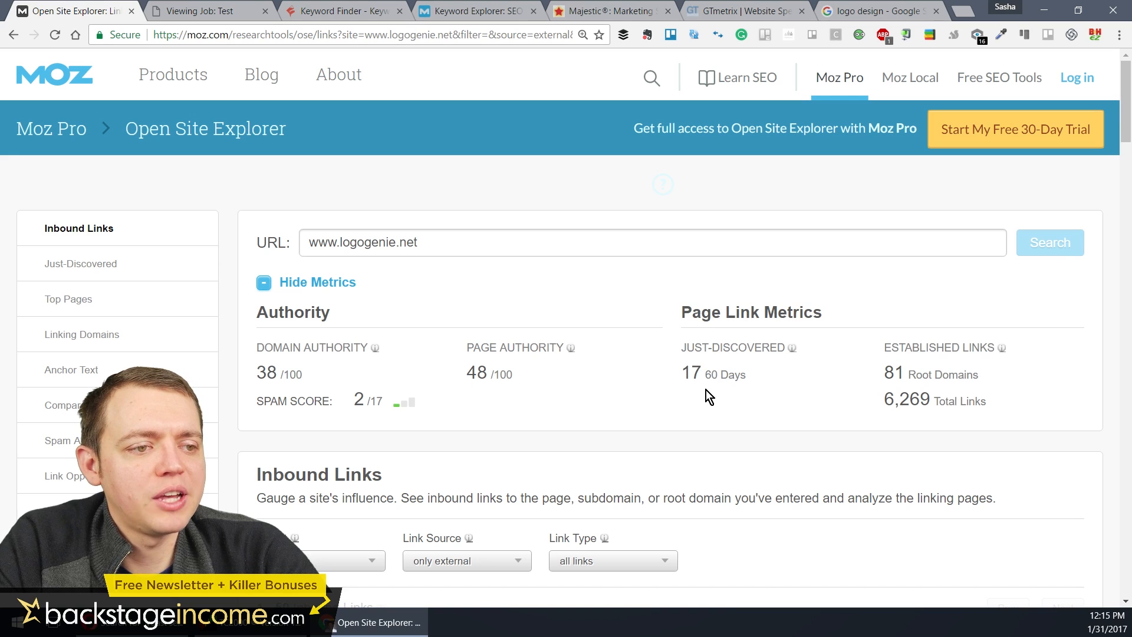
mouse_move(462, 371)
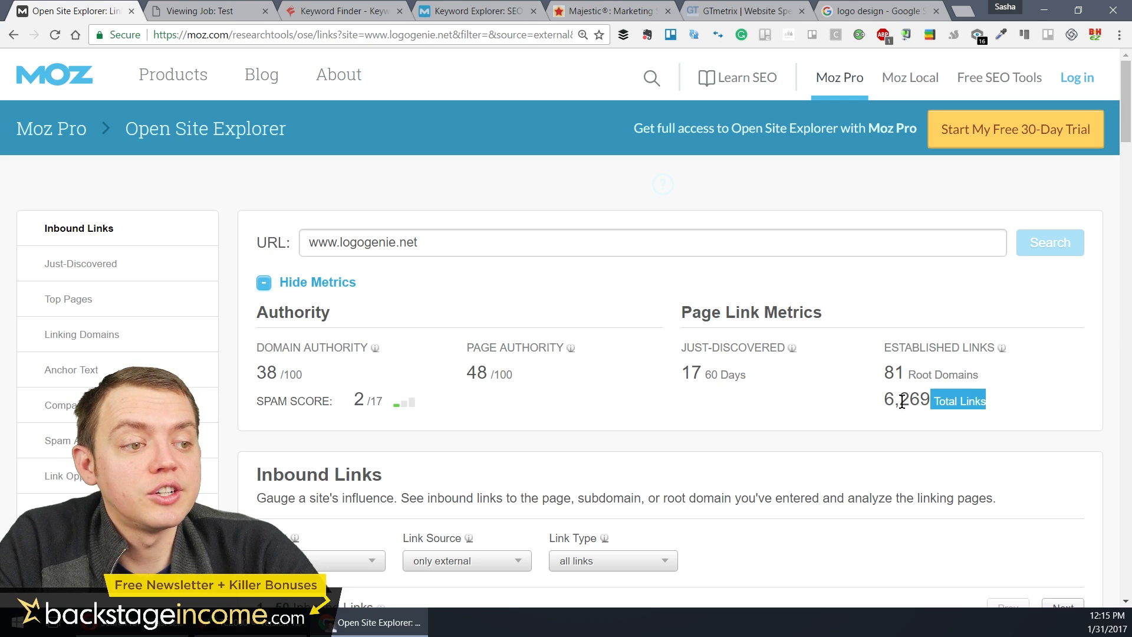
scroll(down, 3)
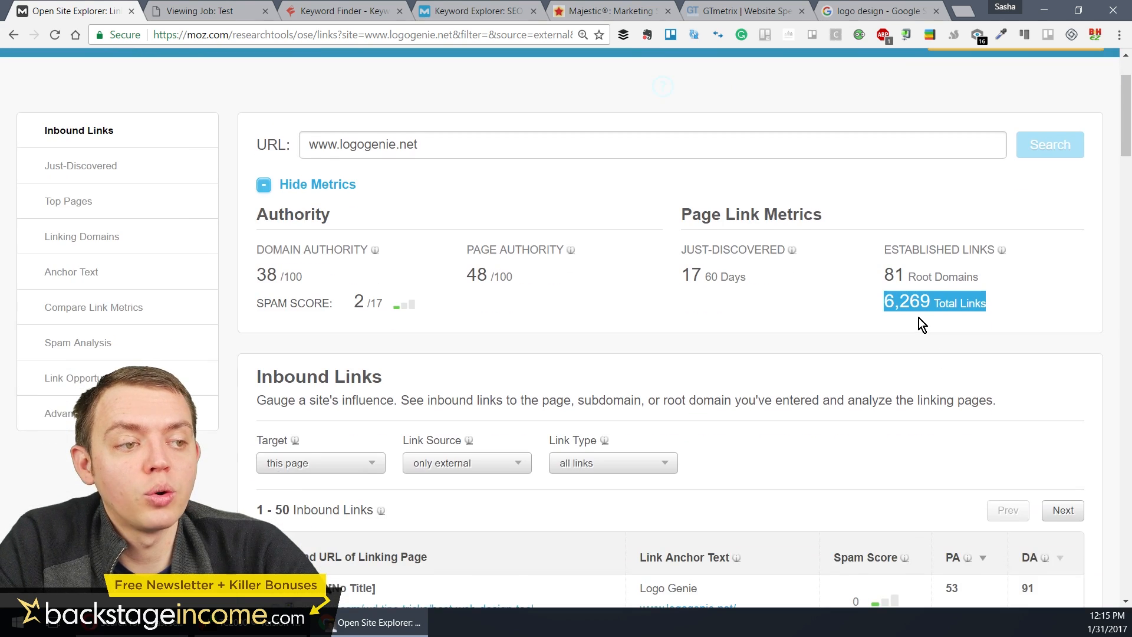
scroll(down, 3)
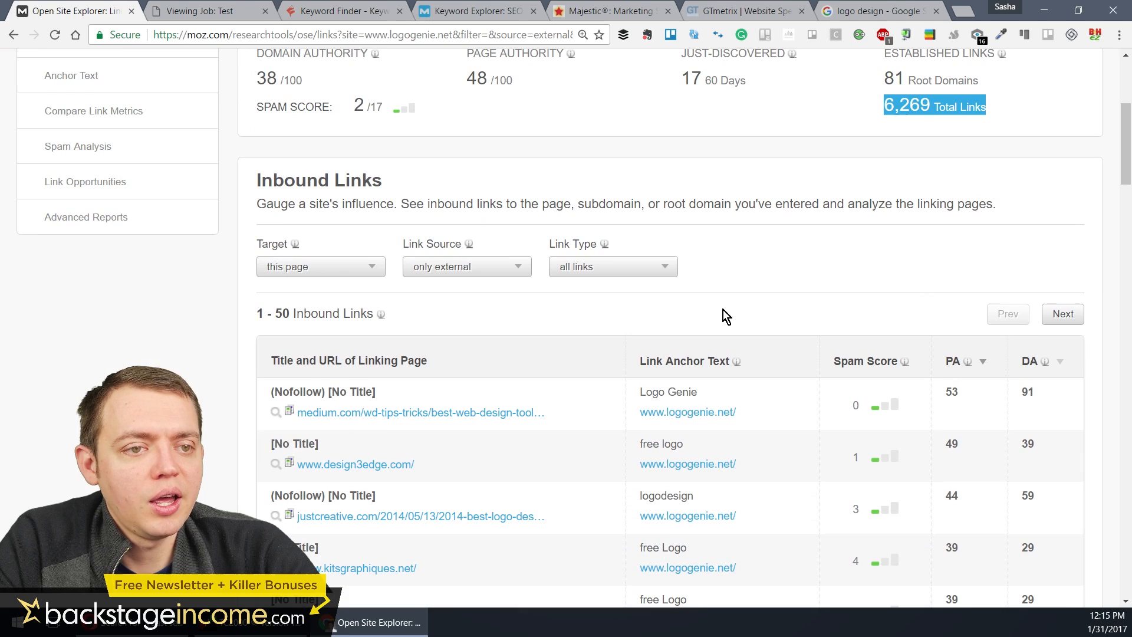
scroll(down, 3)
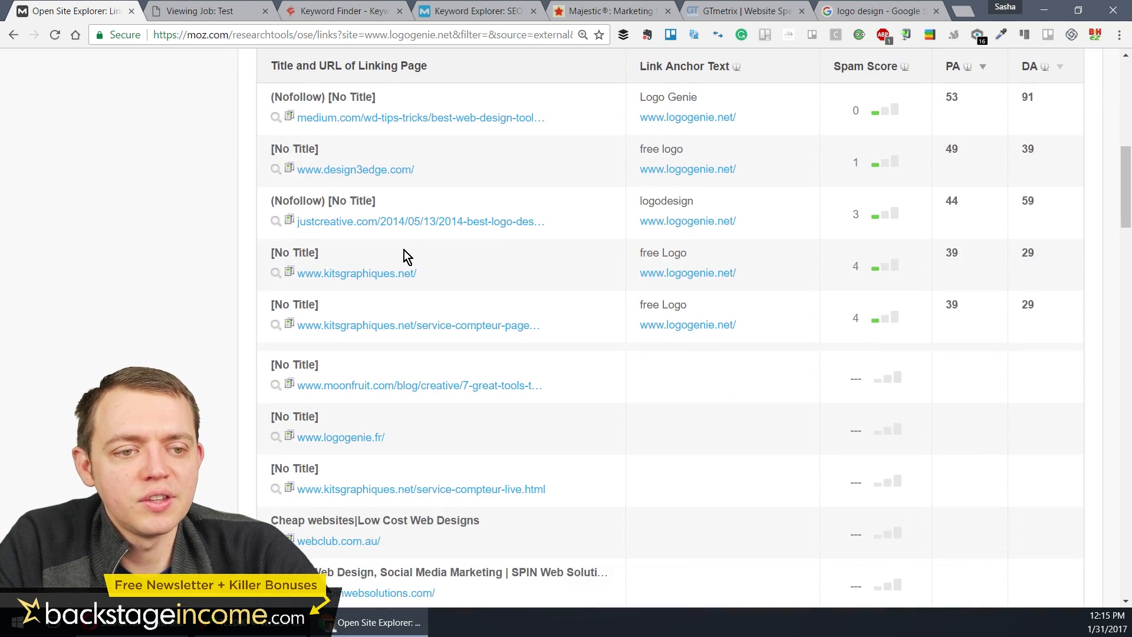
scroll(down, 3)
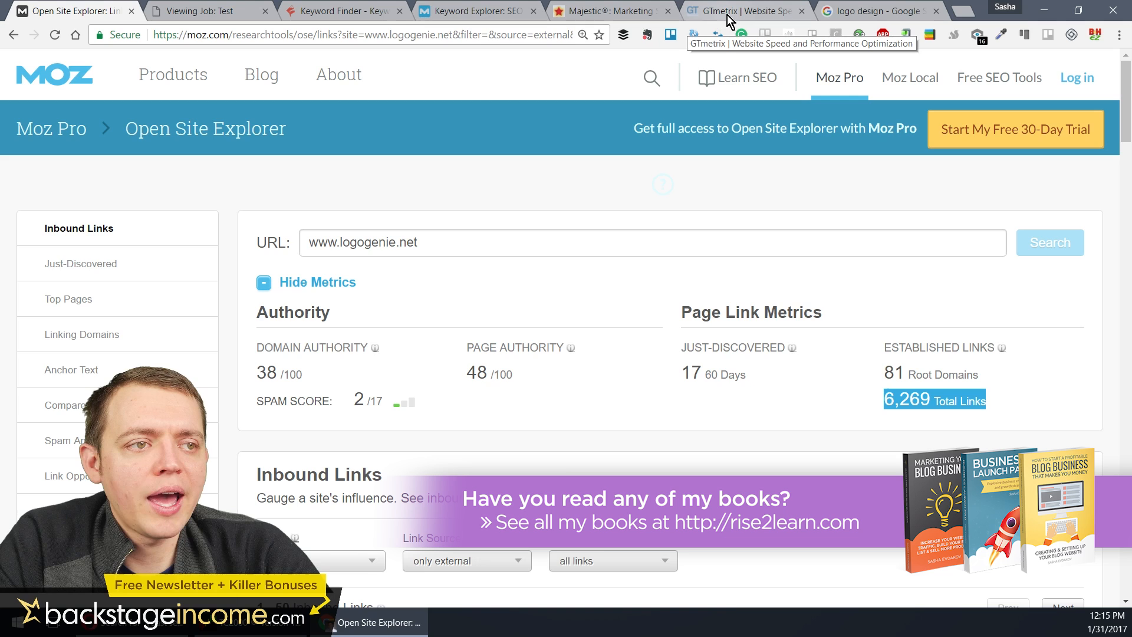
click(744, 10)
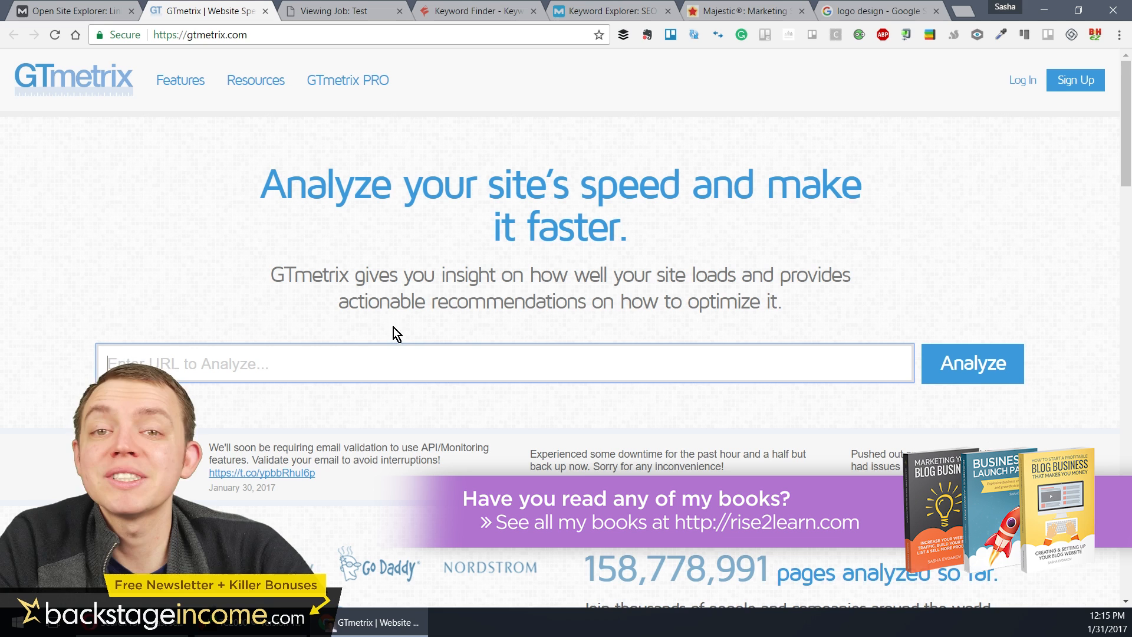
text(www.logogenie.net)
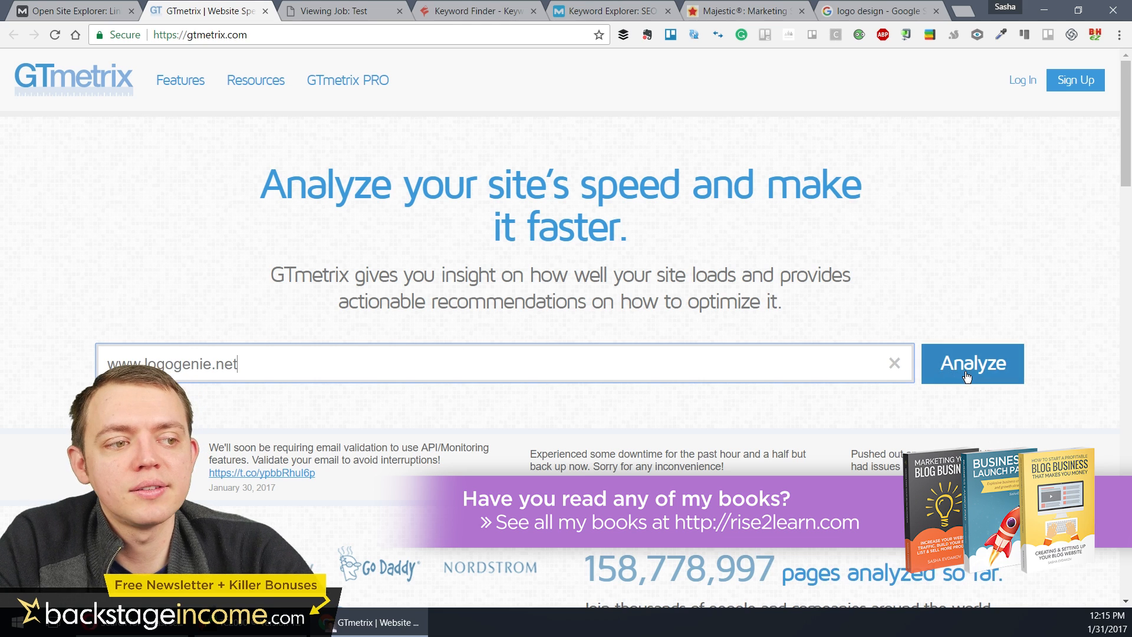
click(971, 363)
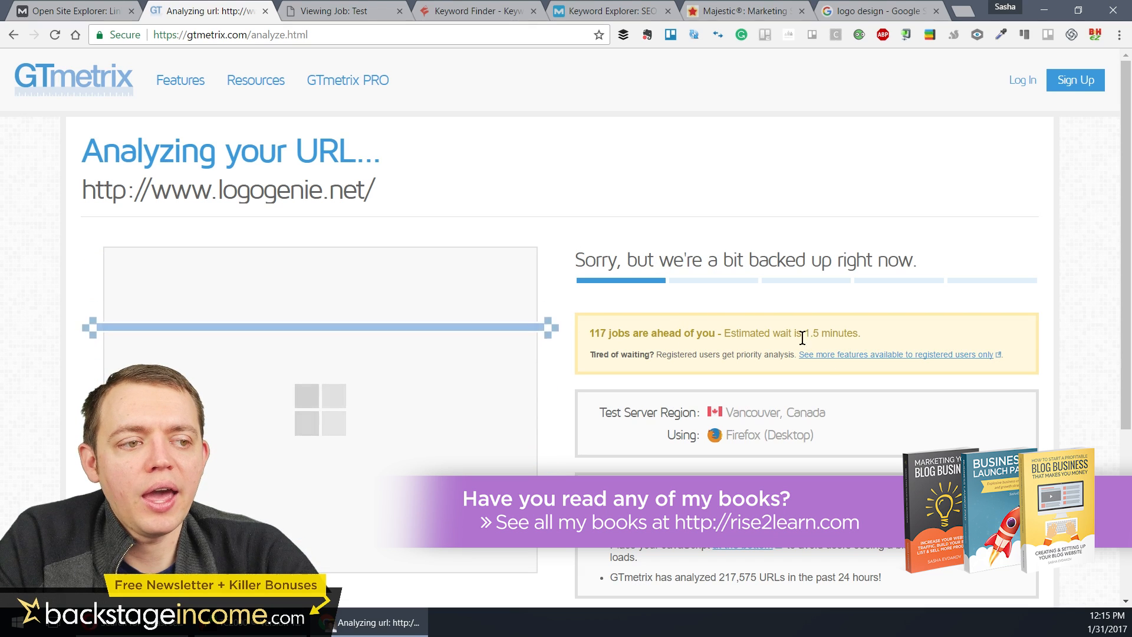
scroll(down, 3)
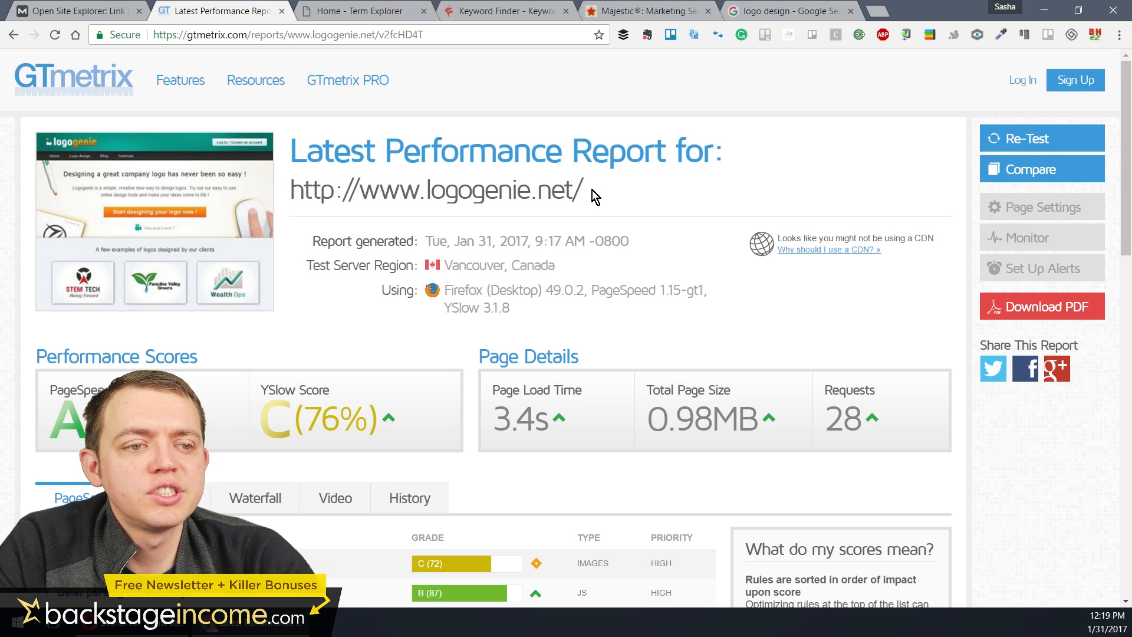
mouse_move(262, 118)
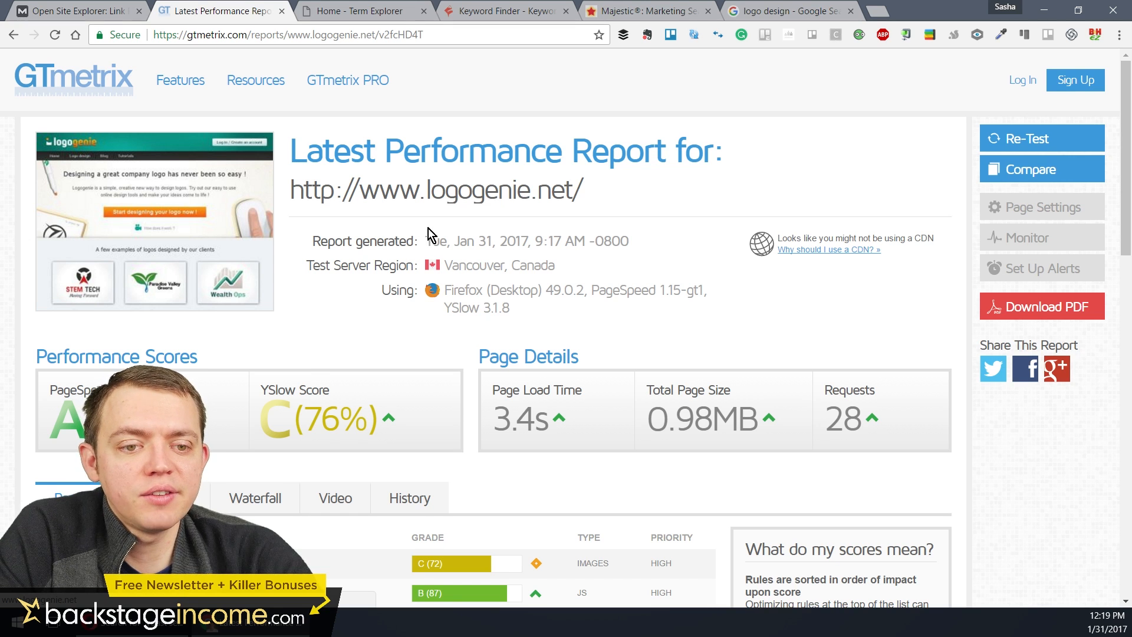
scroll(down, 3)
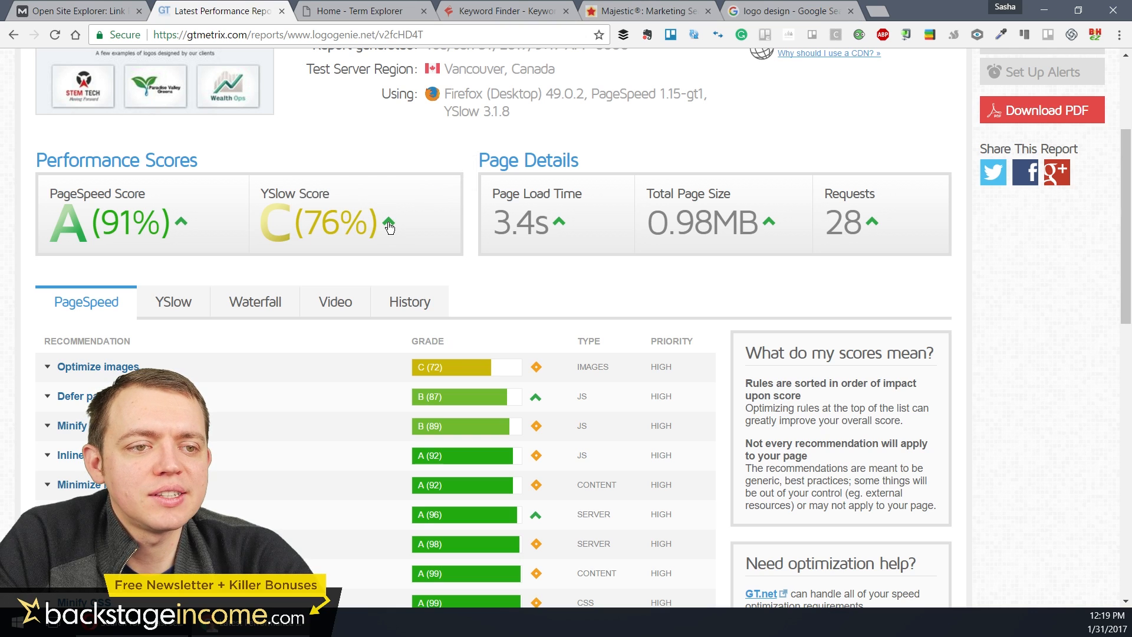
mouse_move(389, 225)
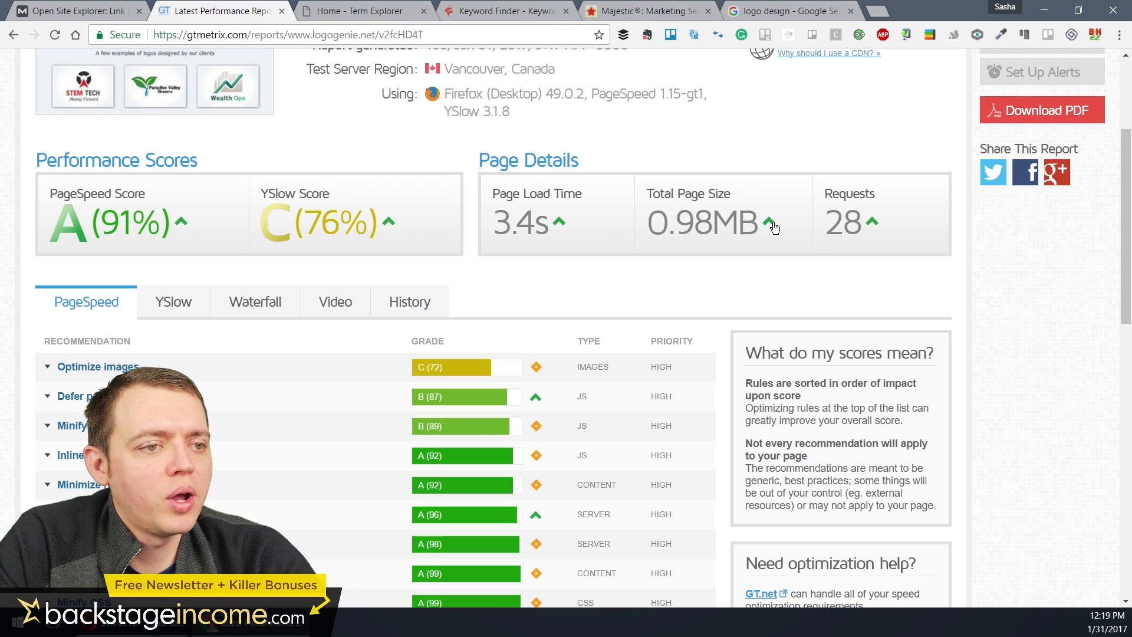
mouse_move(850, 223)
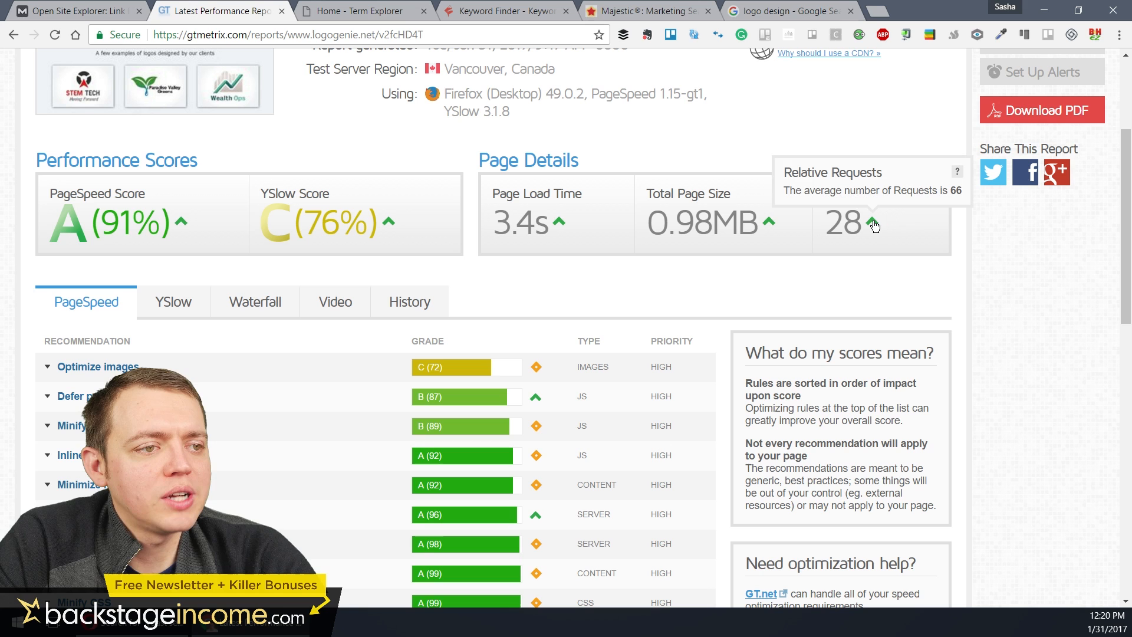
scroll(down, 3)
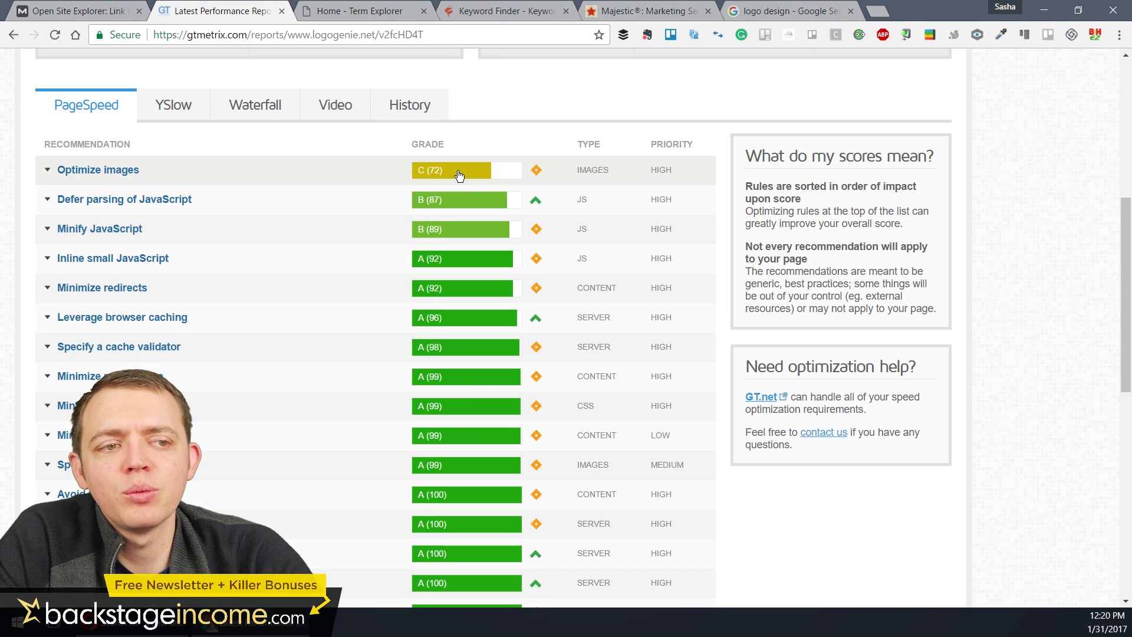
scroll(down, 3)
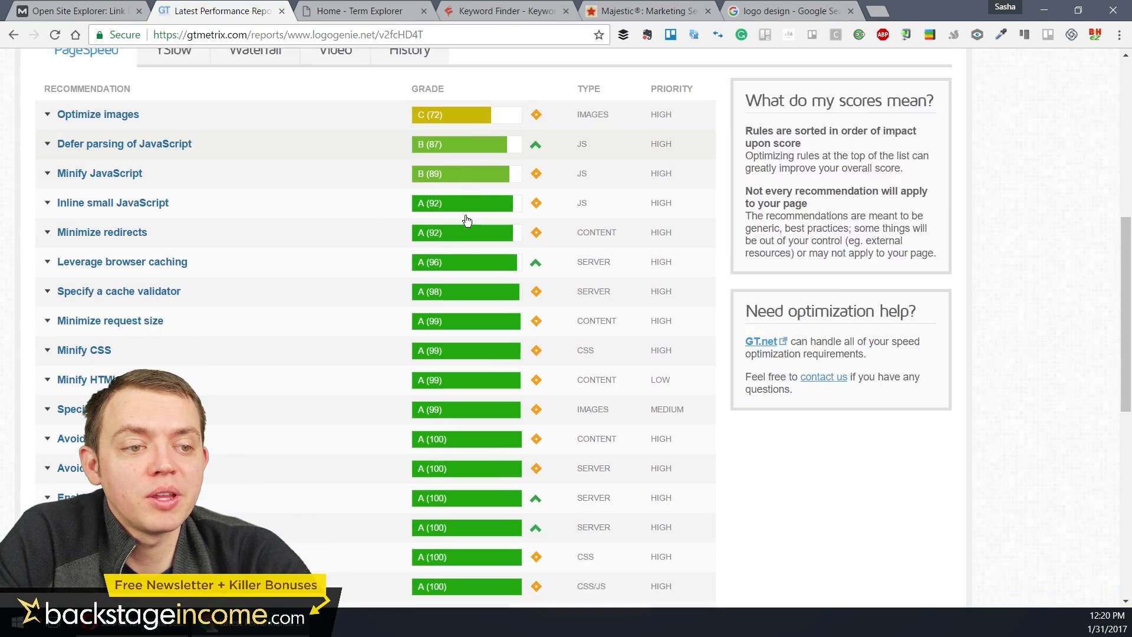
scroll(down, 3)
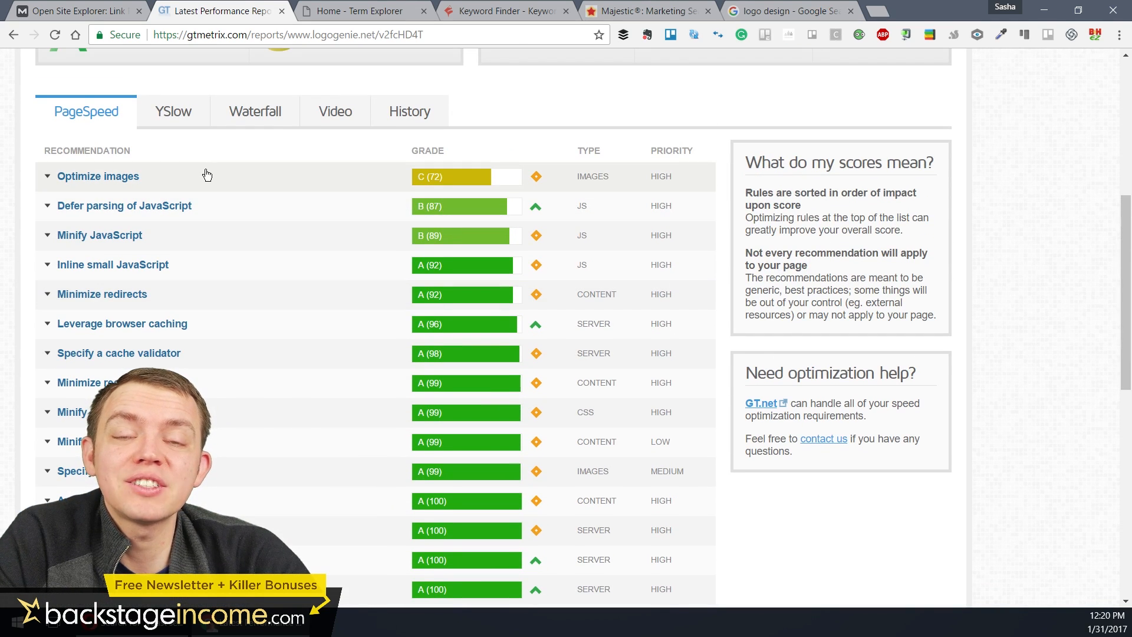
mouse_move(387, 204)
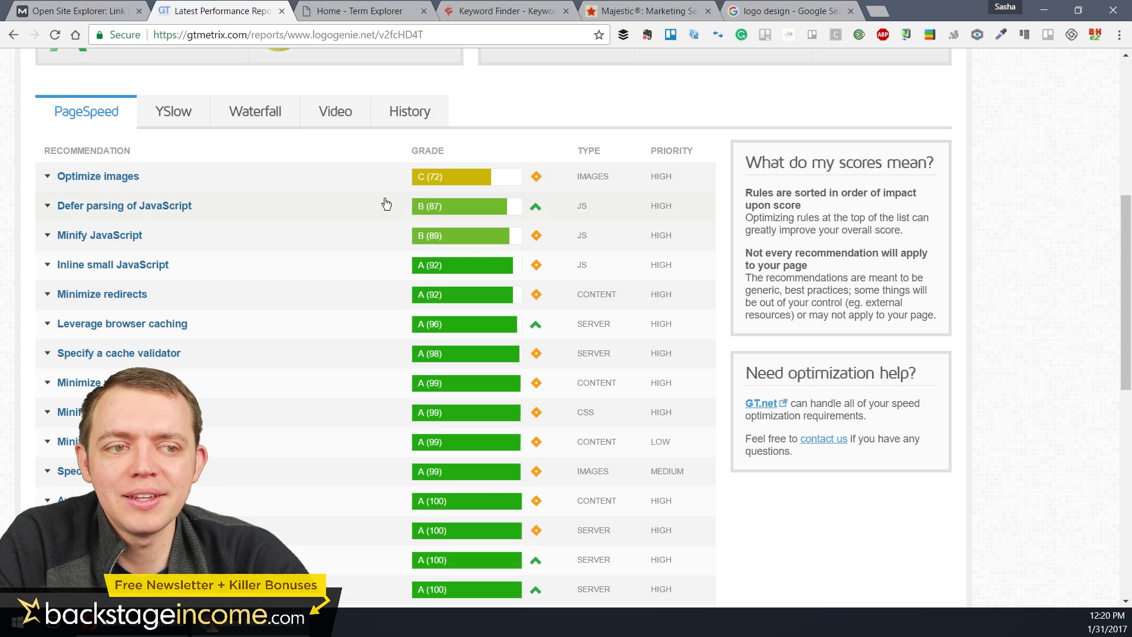
click(172, 111)
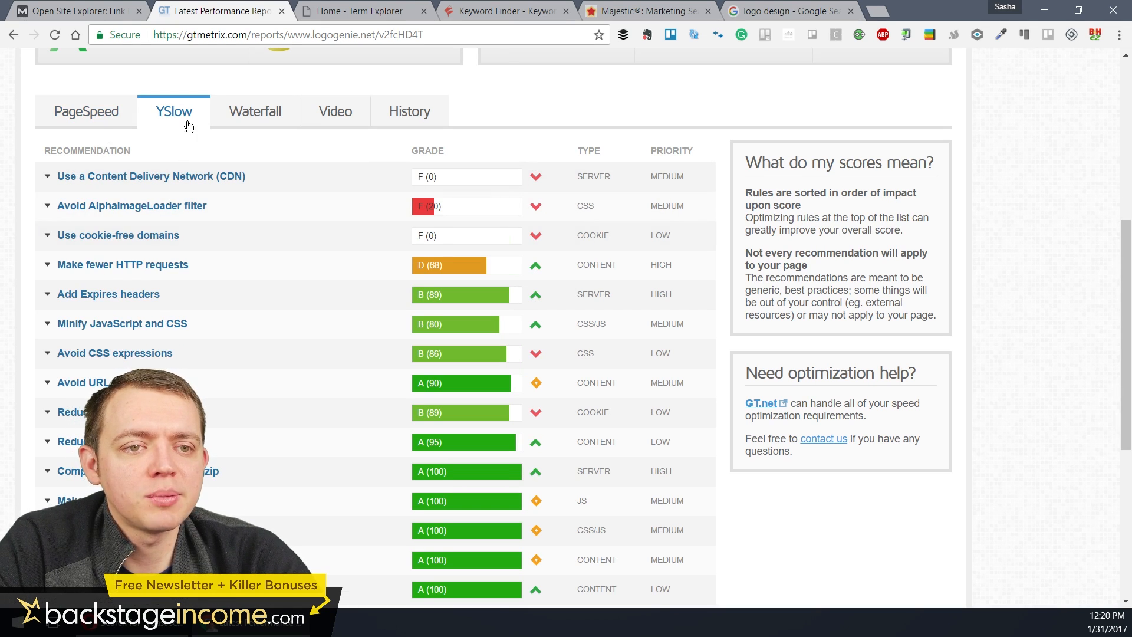
click(254, 111)
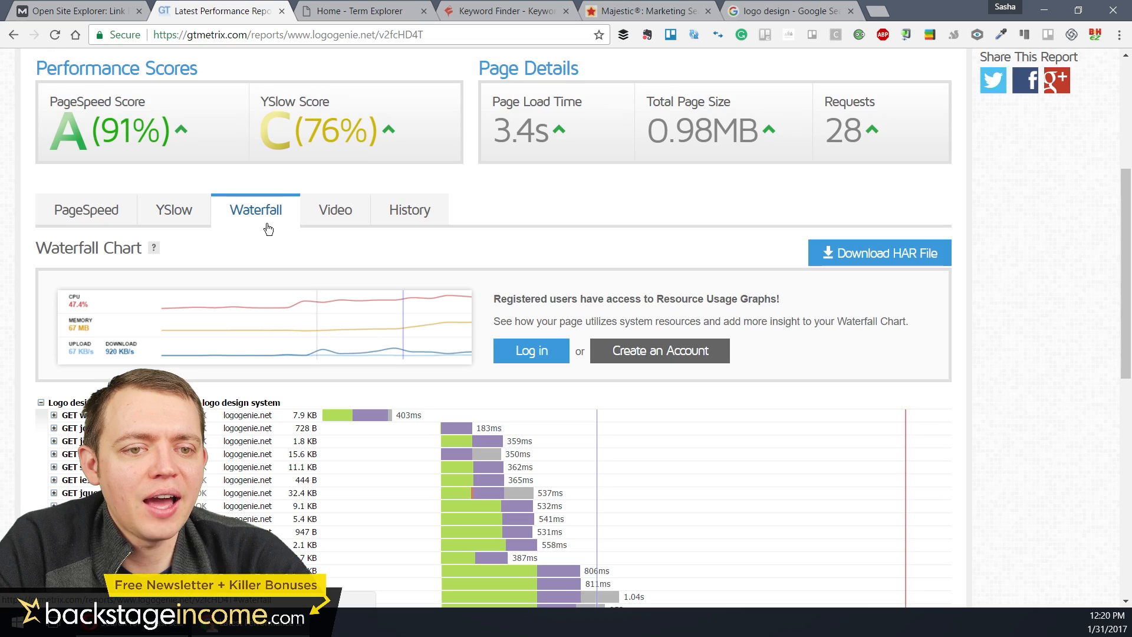
scroll(down, 3)
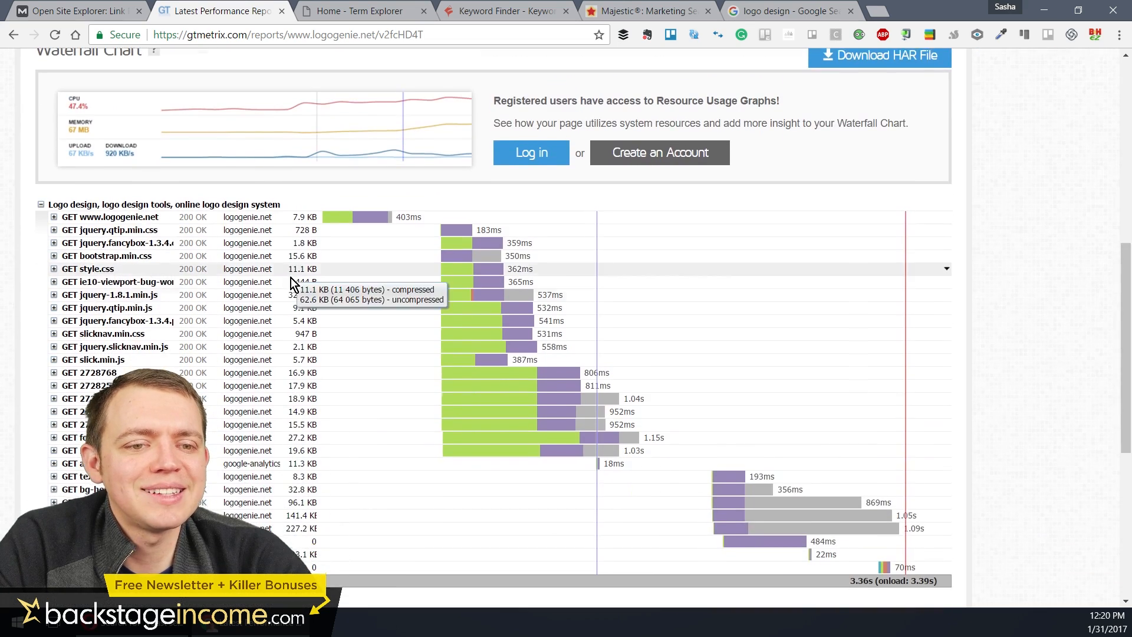
click(334, 306)
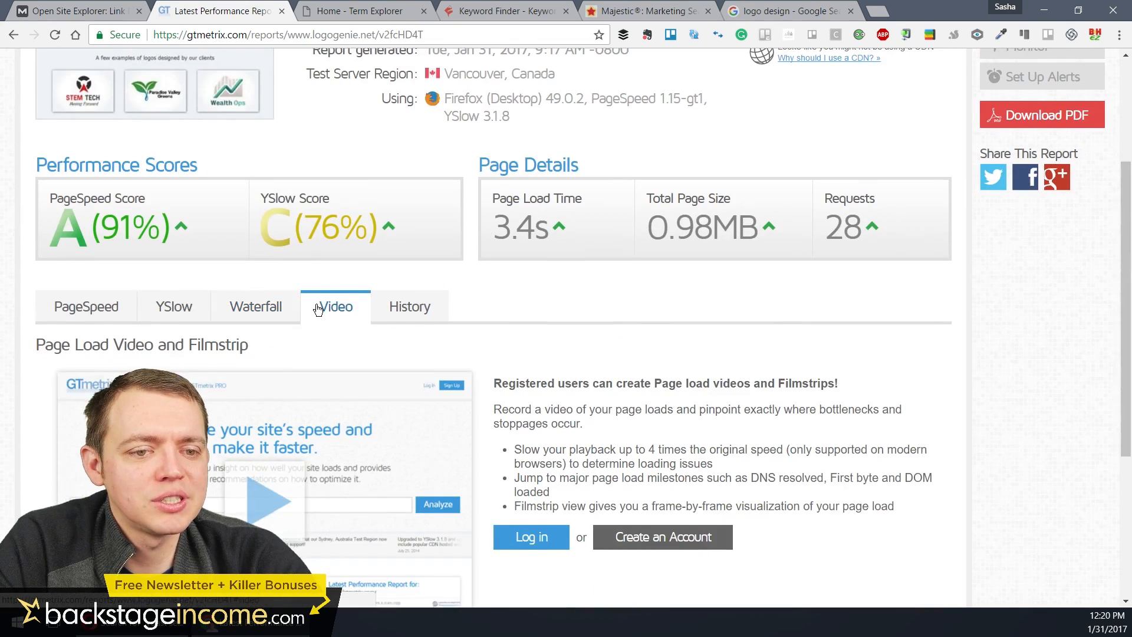
click(409, 307)
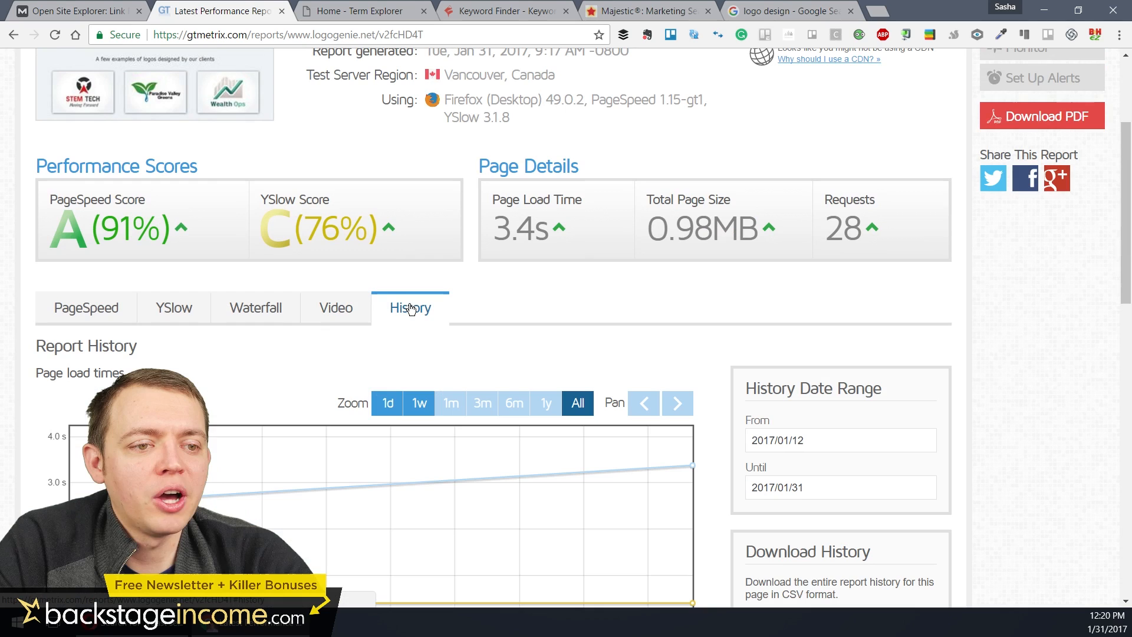
click(84, 308)
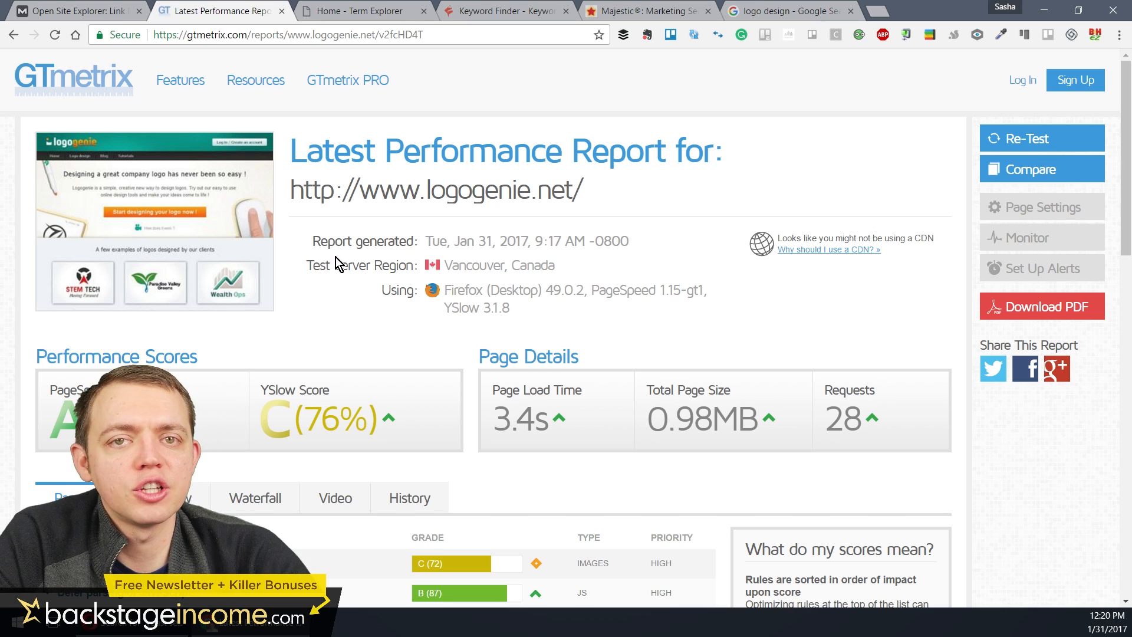
mouse_move(339, 261)
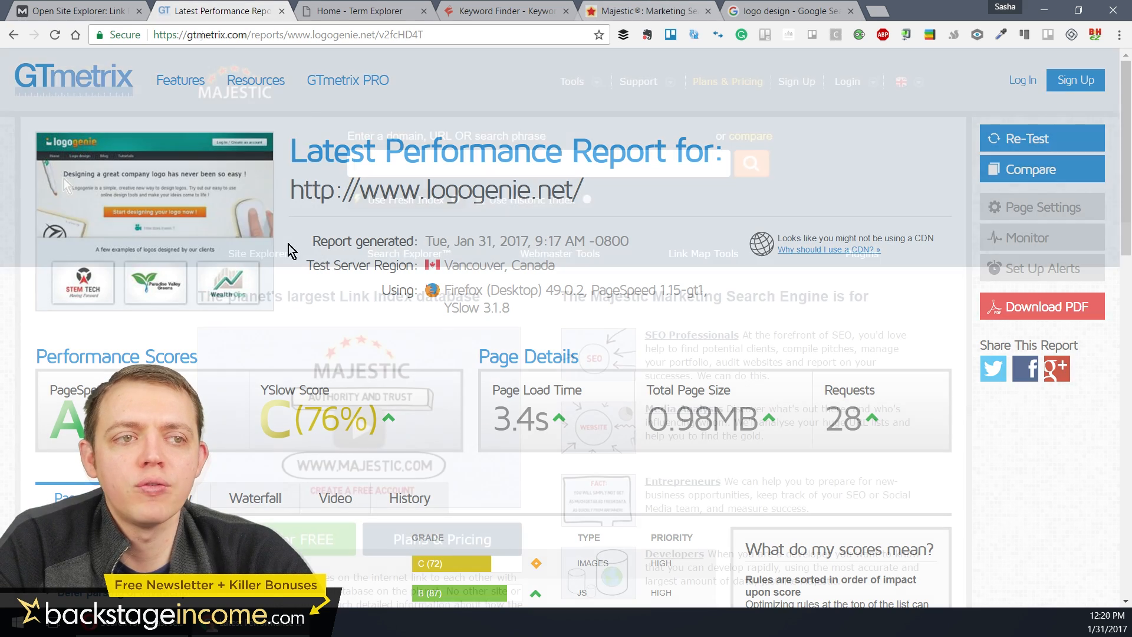
click(643, 10)
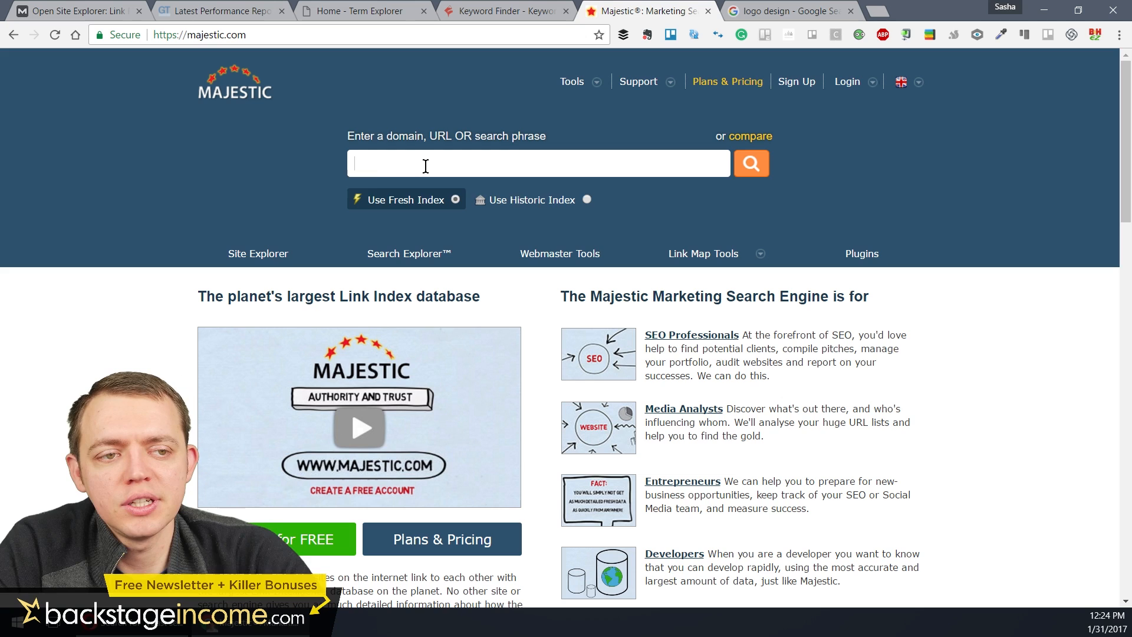
text(www.logogenie.net)
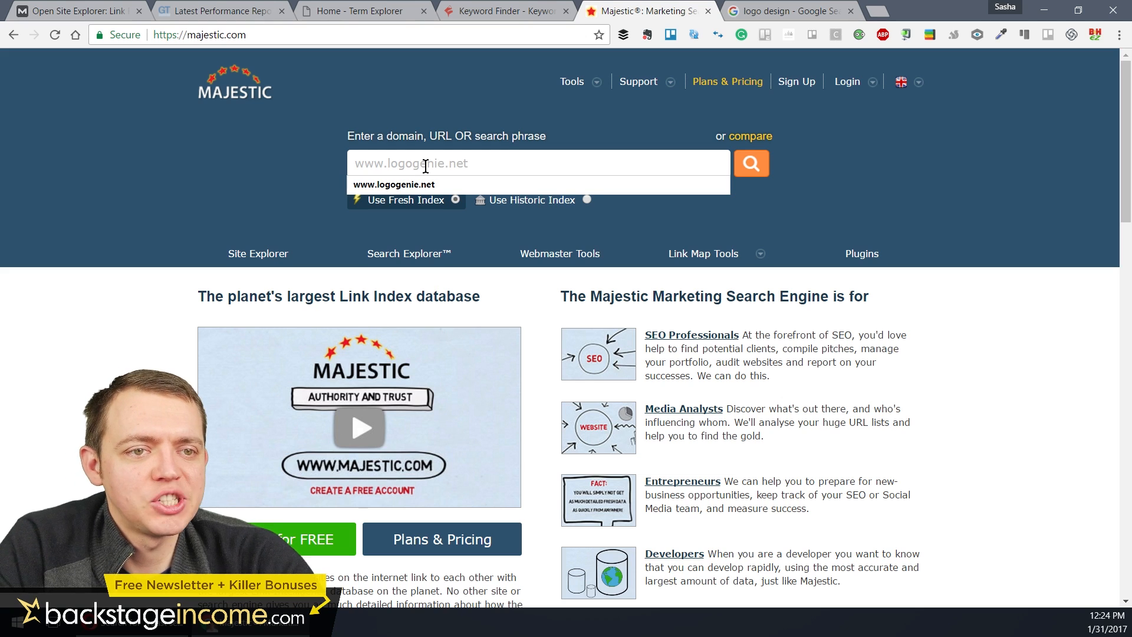
click(751, 163)
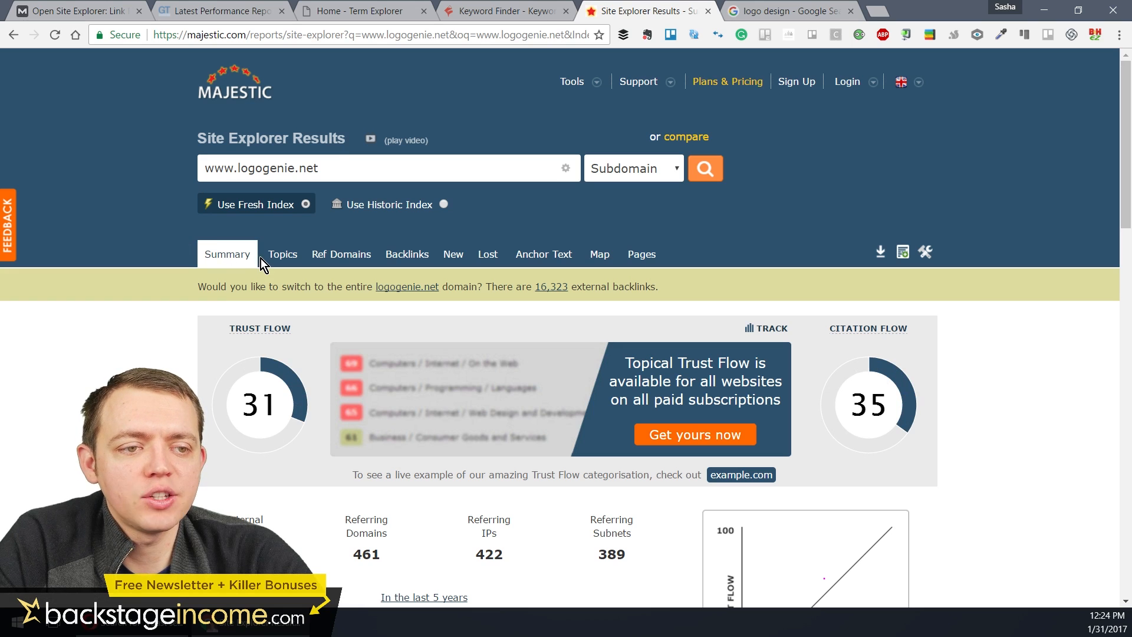
Review the backlink breakdown, history and anchor text charts, then return to the top
scroll(down, 3)
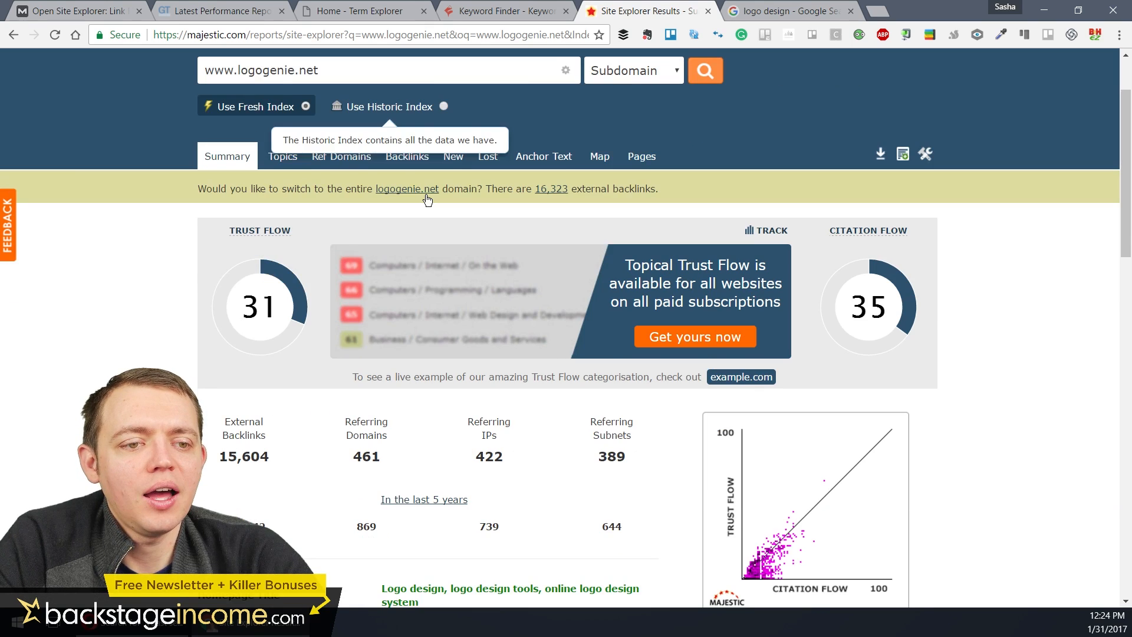
scroll(down, 3)
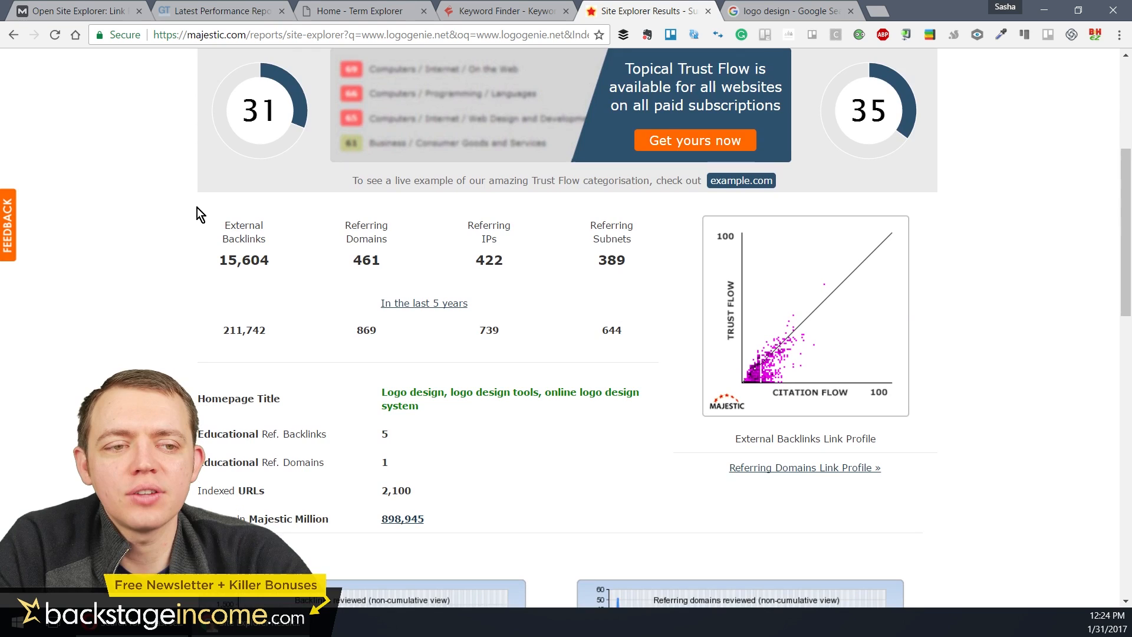
scroll(down, 3)
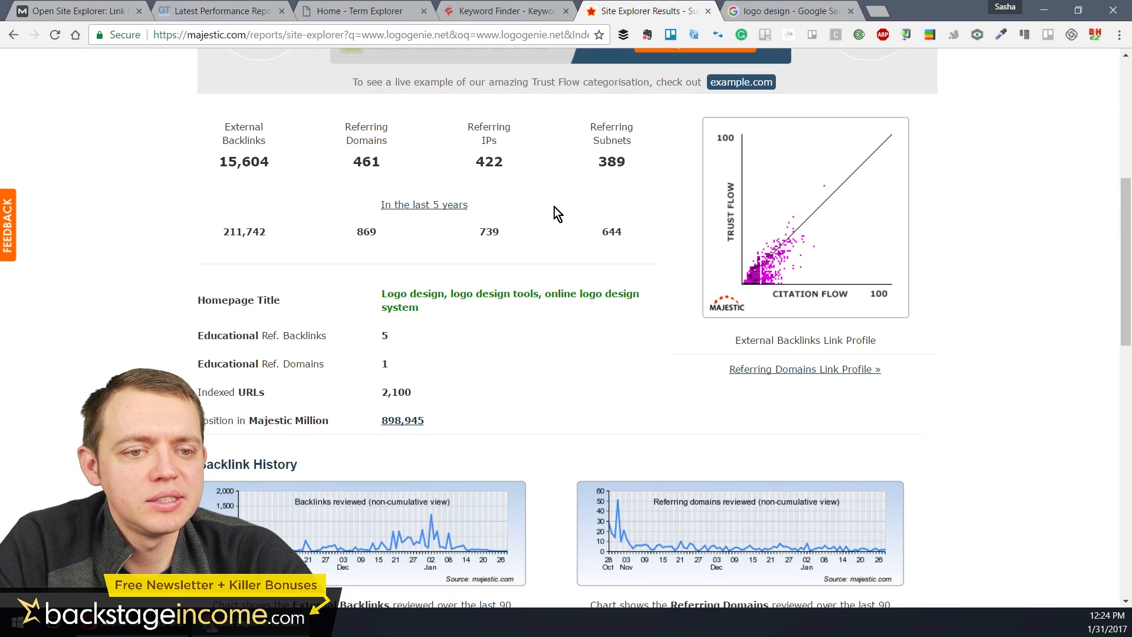
scroll(down, 3)
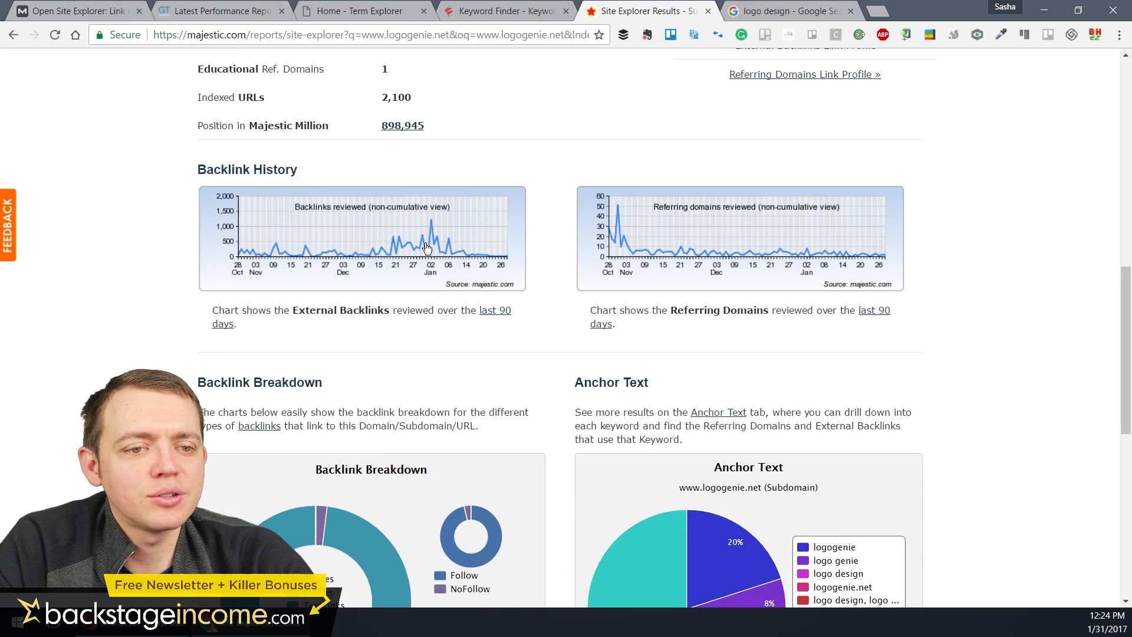
scroll(down, 3)
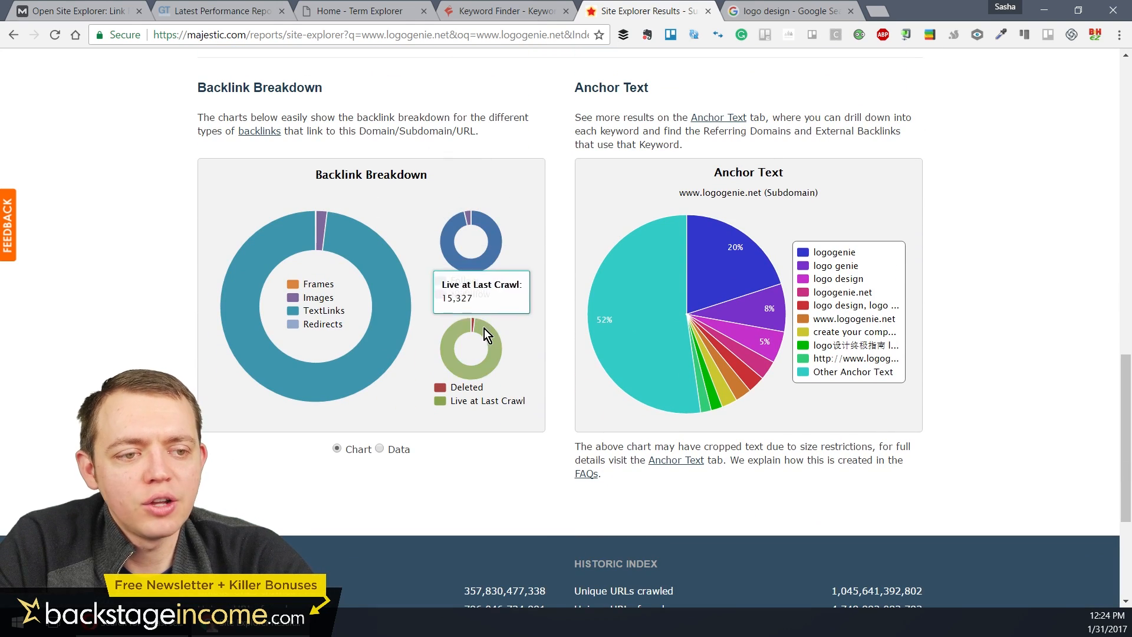
scroll(down, 3)
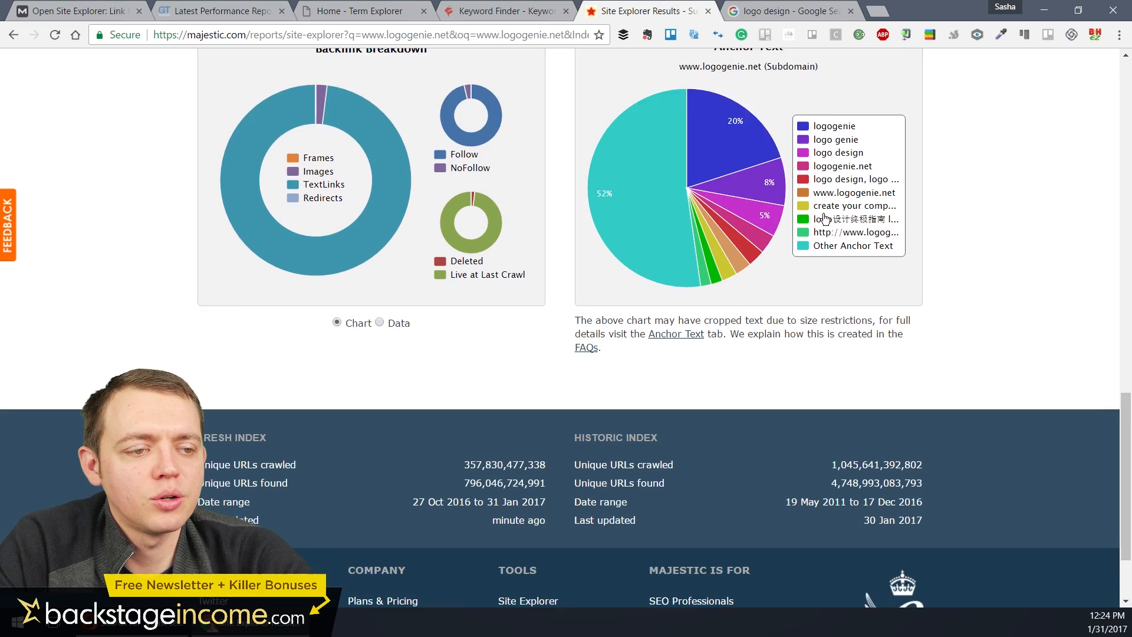
scroll(down, 3)
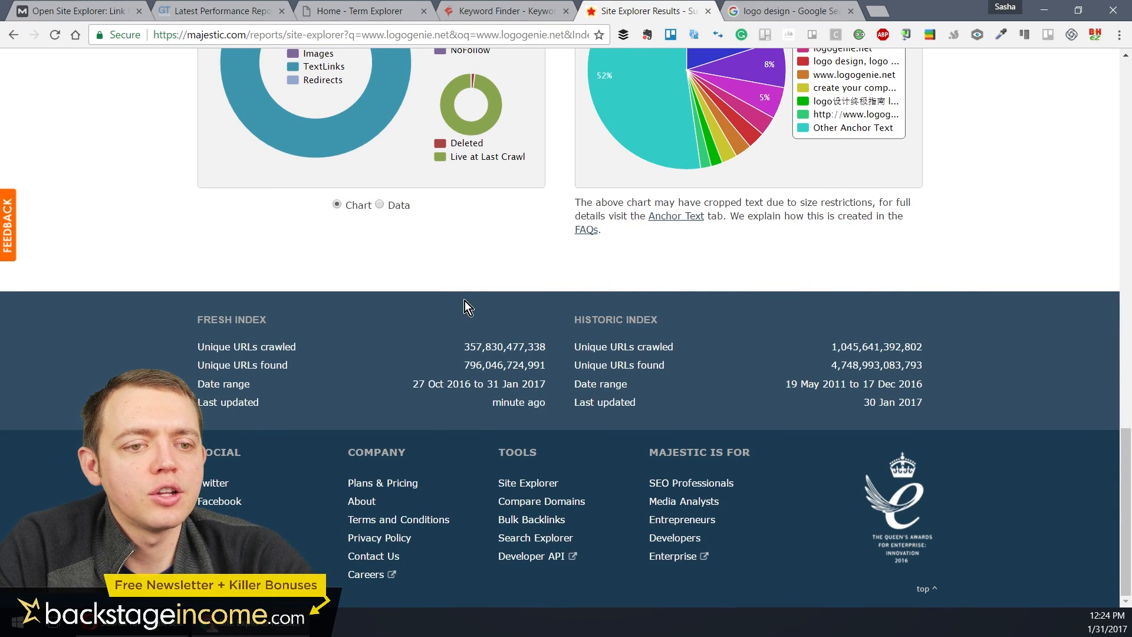
scroll(up, 3)
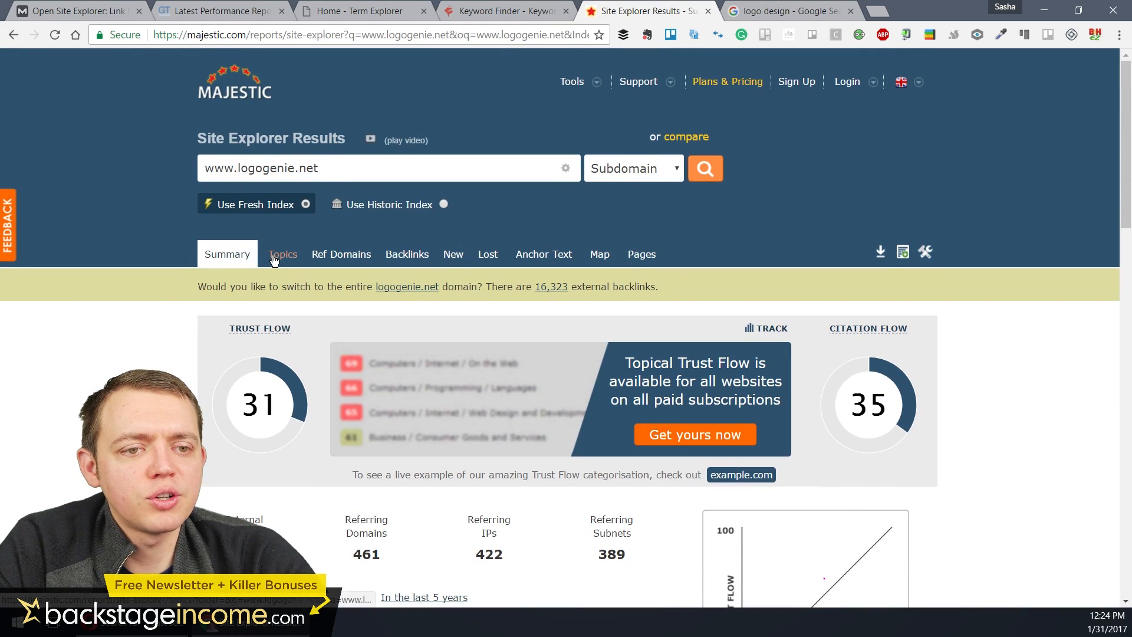
mouse_move(271, 262)
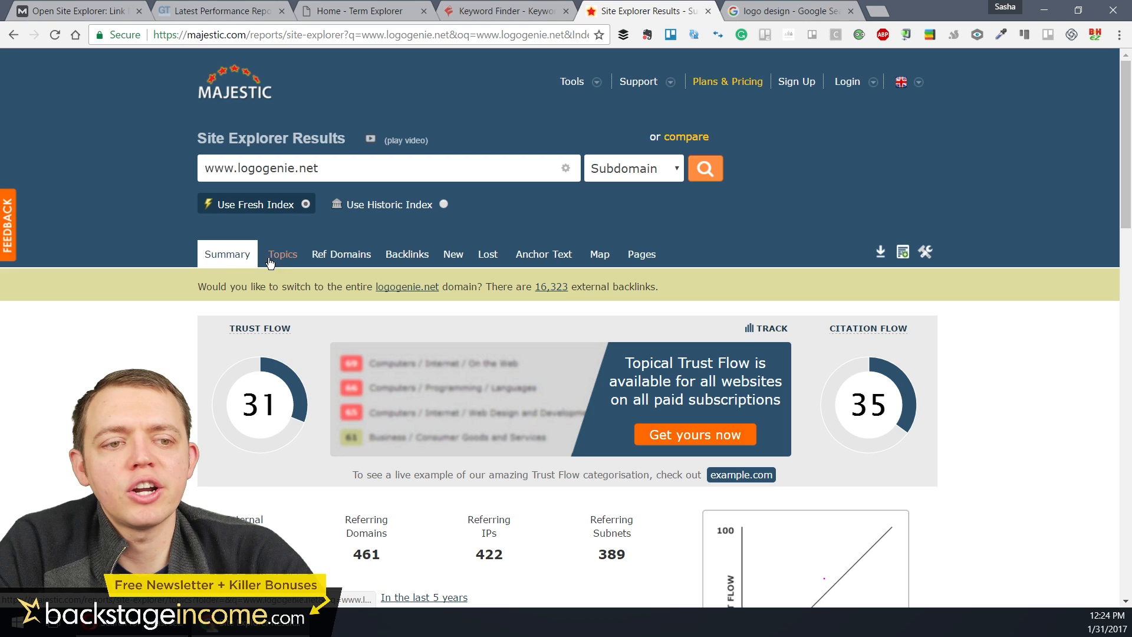
Try the Topics, Ref Domains, Backlinks and Anchor Text reports, each gated behind a subscription
click(282, 254)
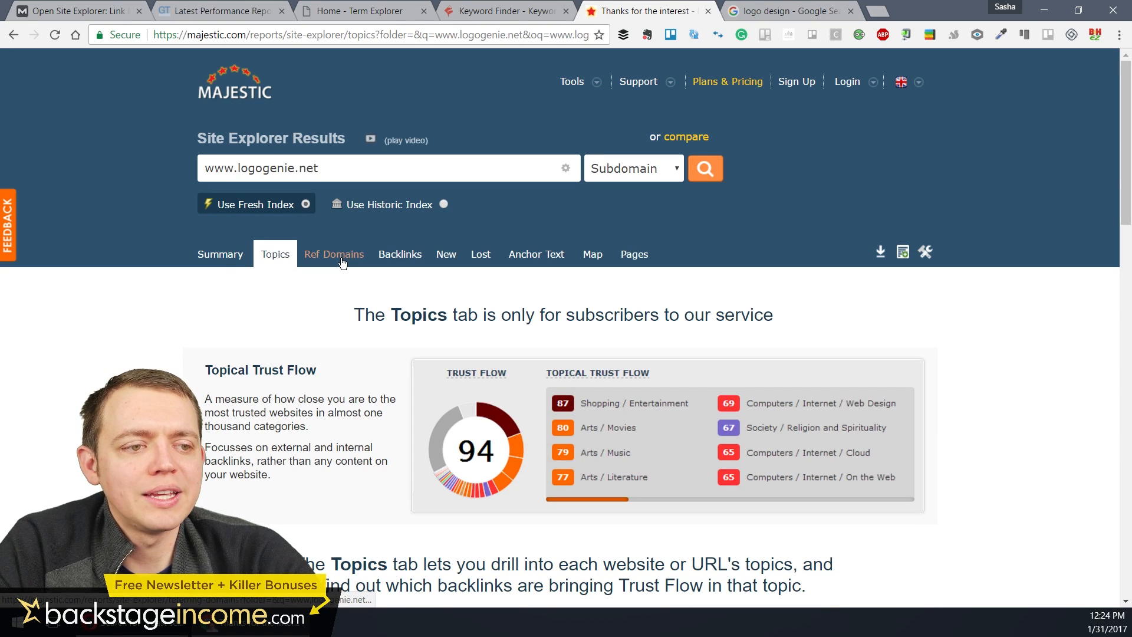
click(334, 253)
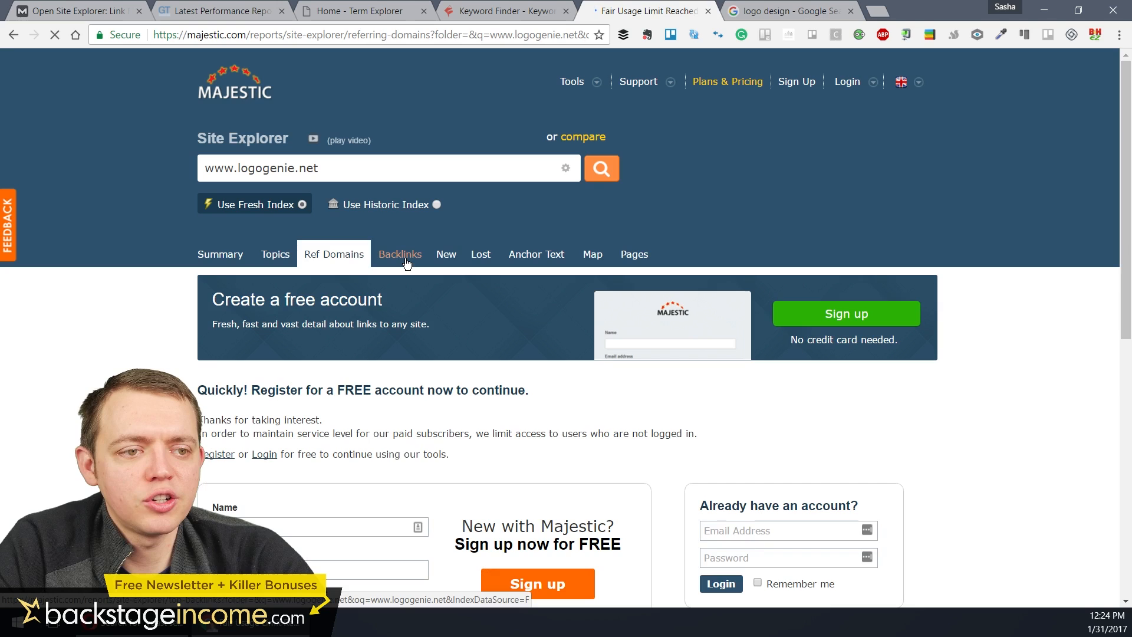
click(400, 254)
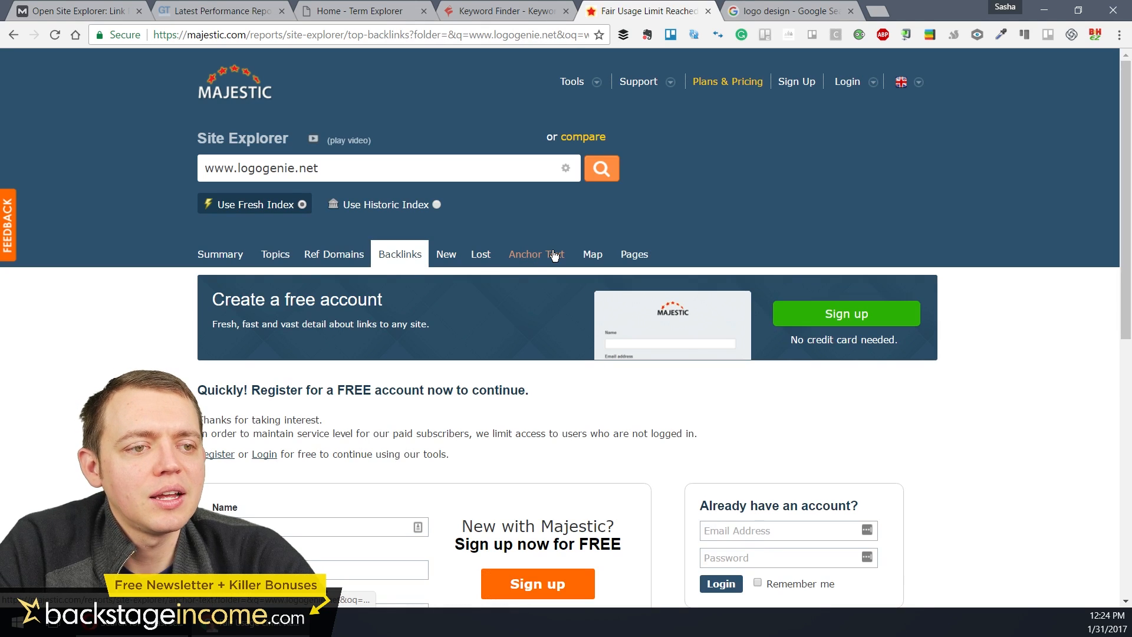
click(535, 253)
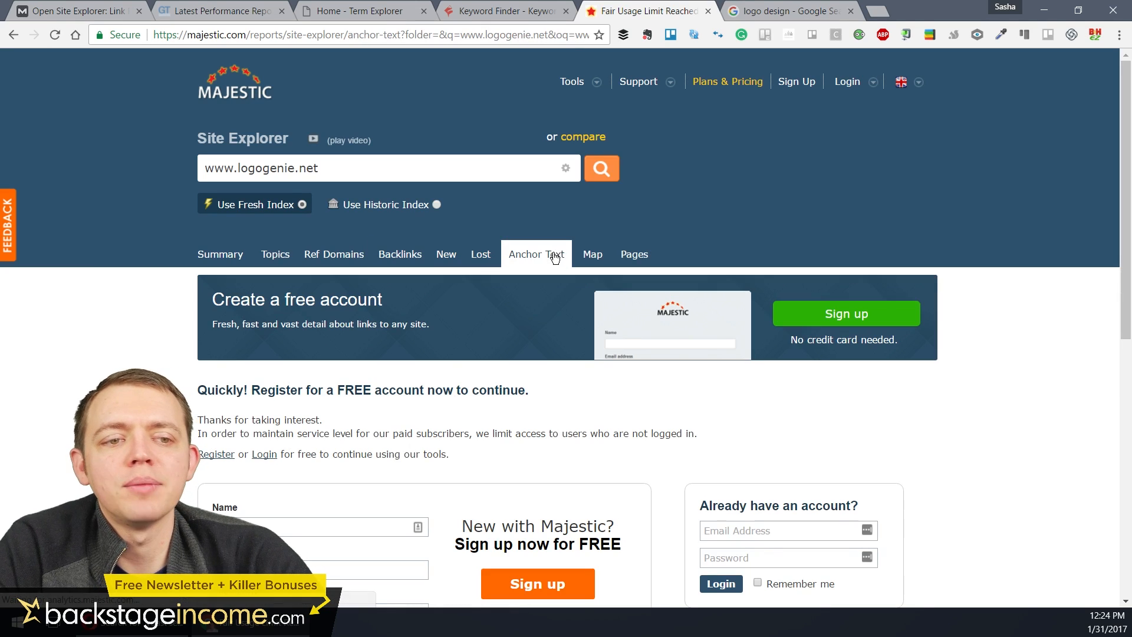
scroll(down, 3)
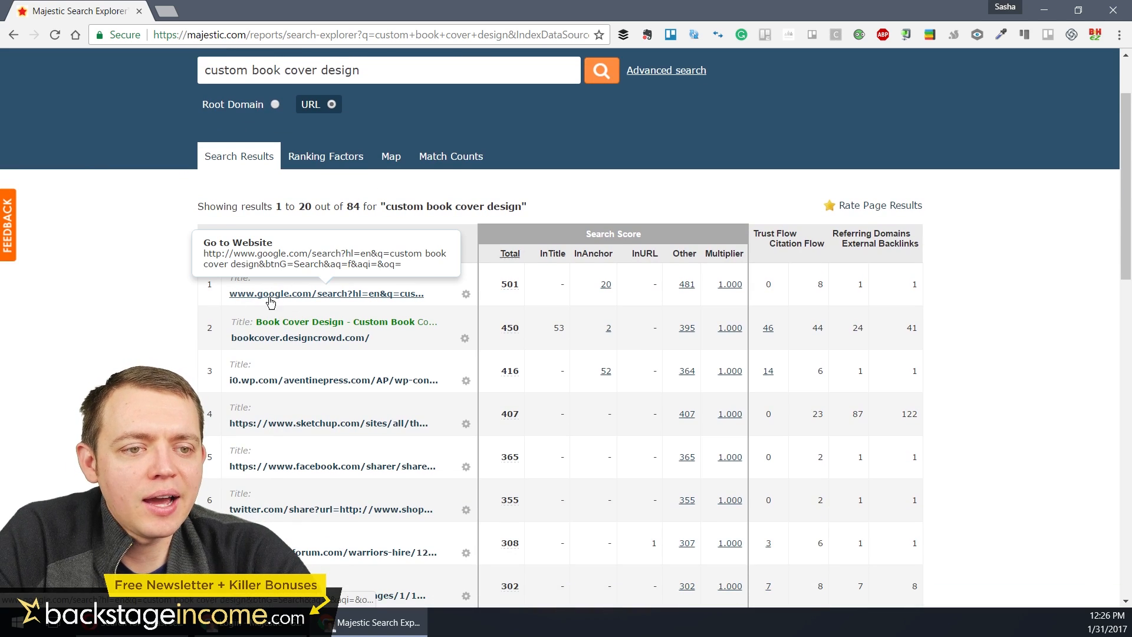
mouse_move(502, 312)
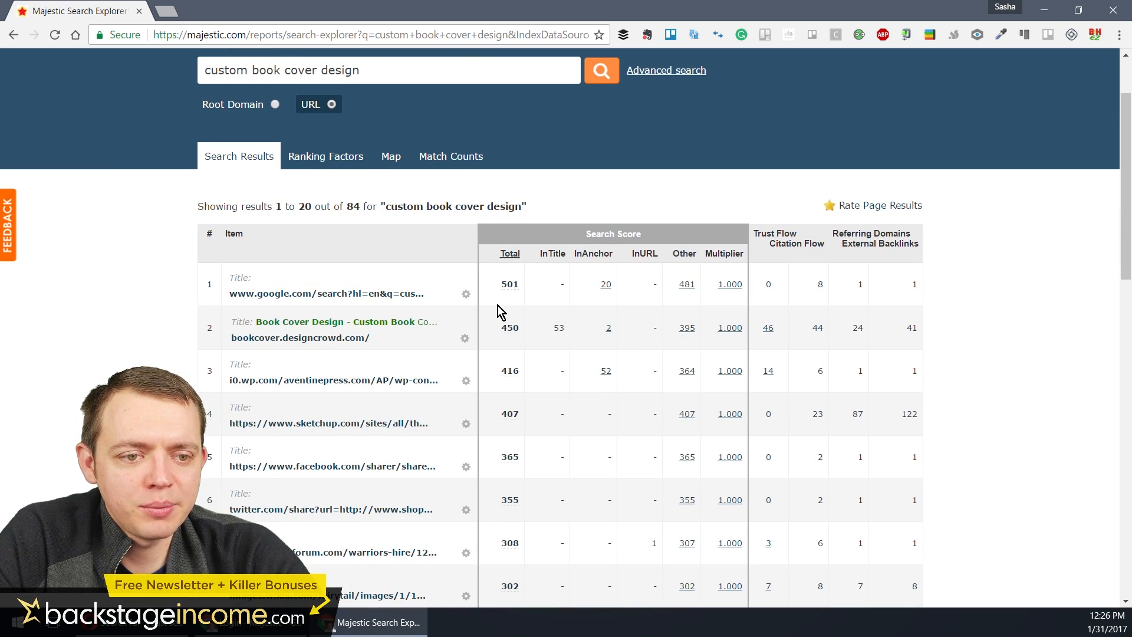
mouse_move(434, 224)
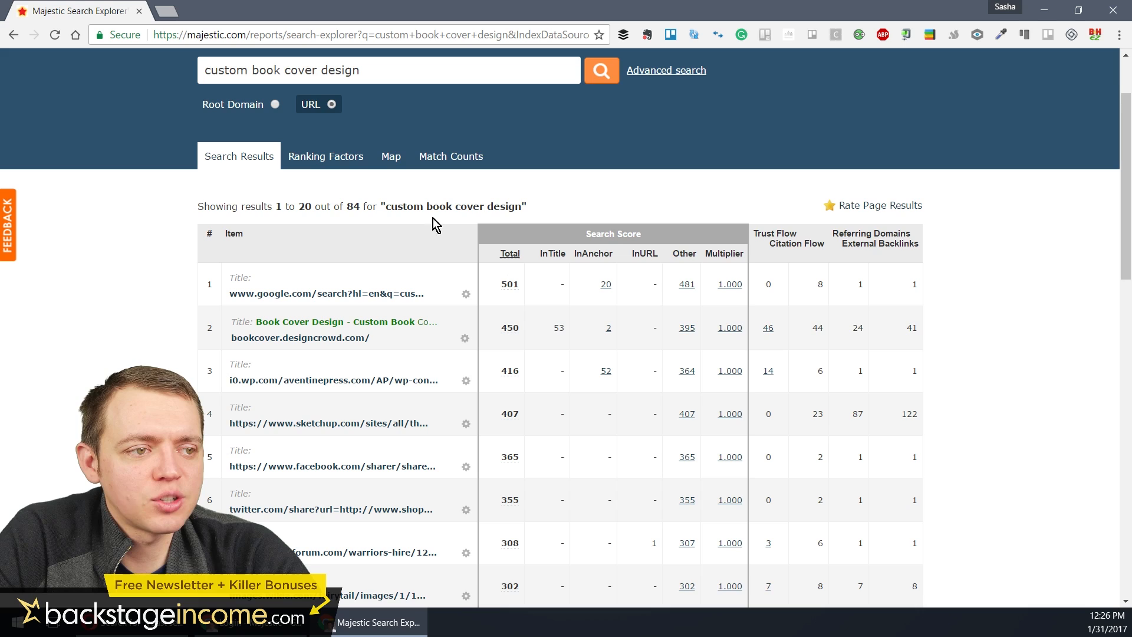
Review the Search Explorer results ranking for 'custom book cover design'
scroll(down, 3)
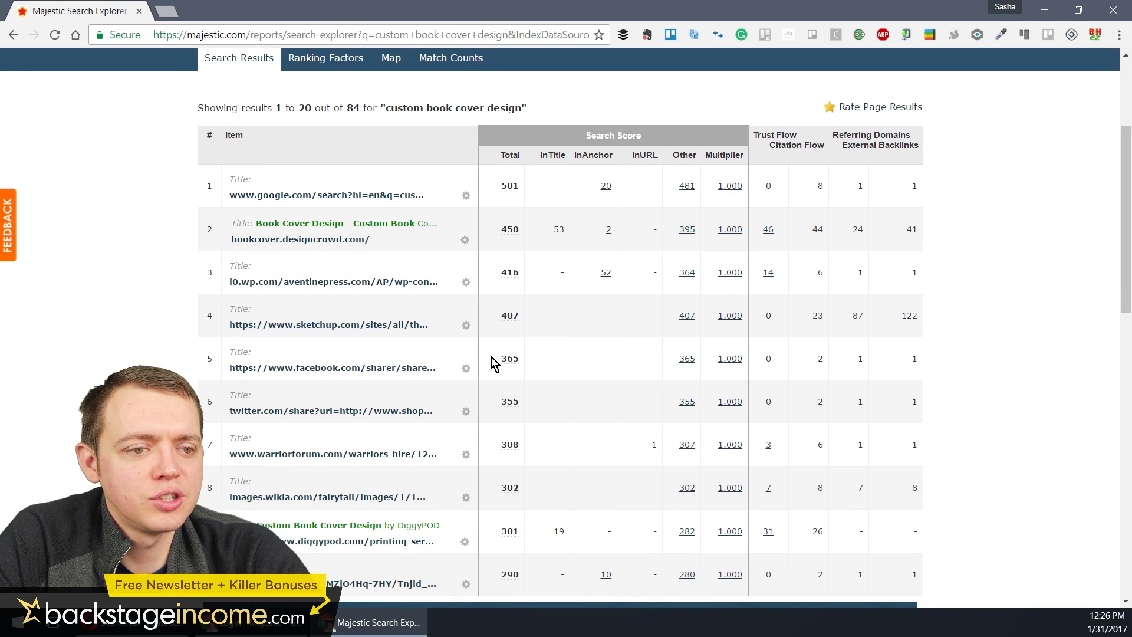
mouse_move(663, 150)
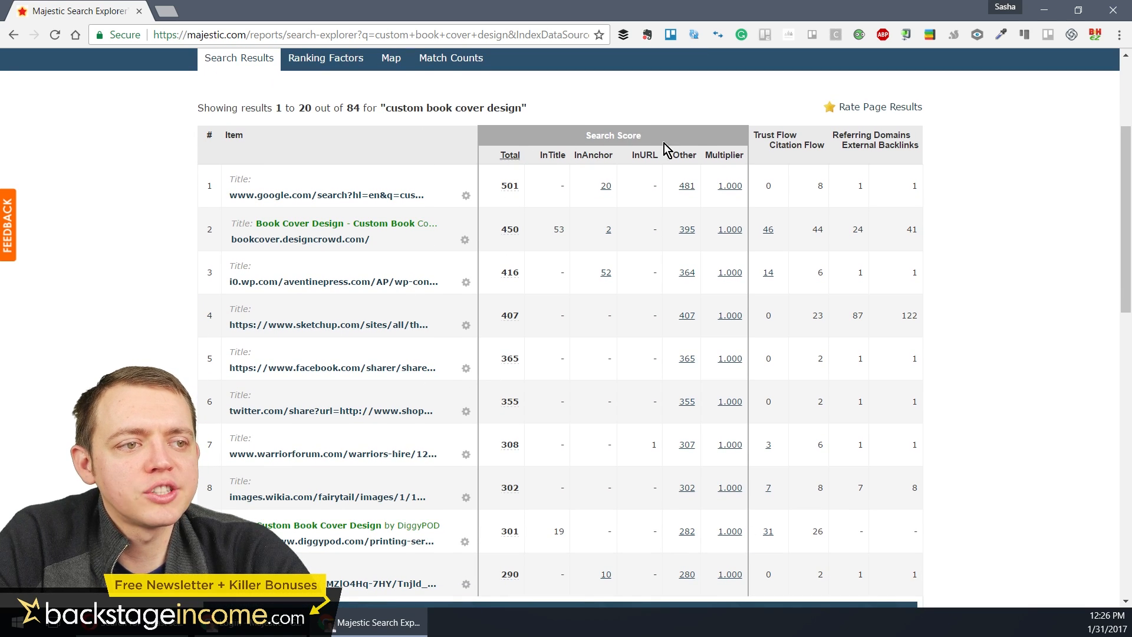
mouse_move(912, 148)
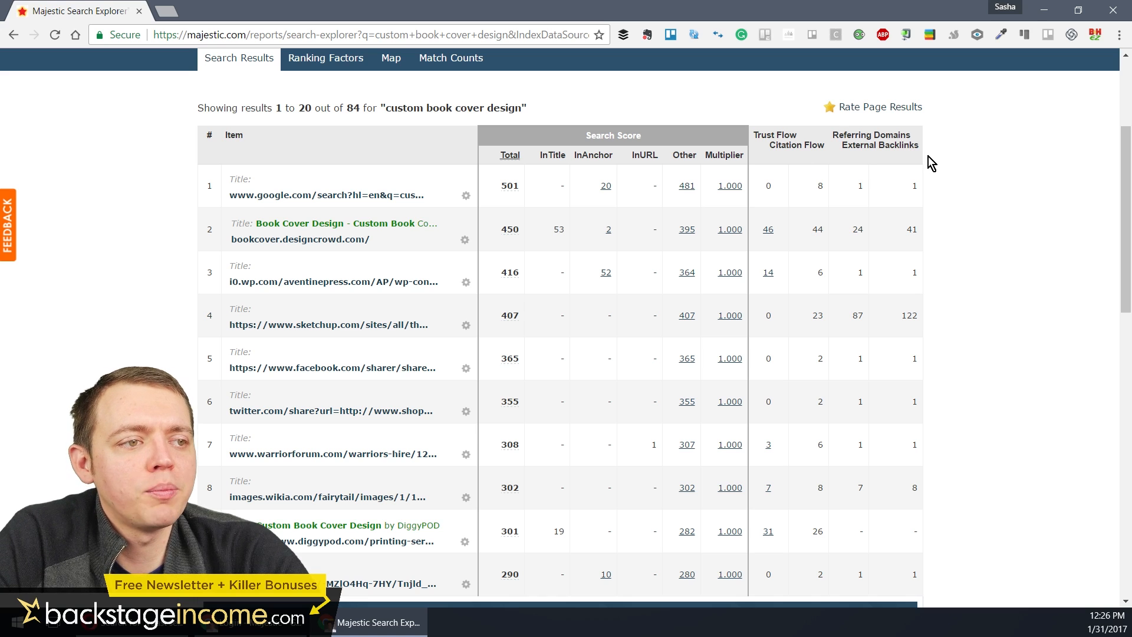
scroll(down, 3)
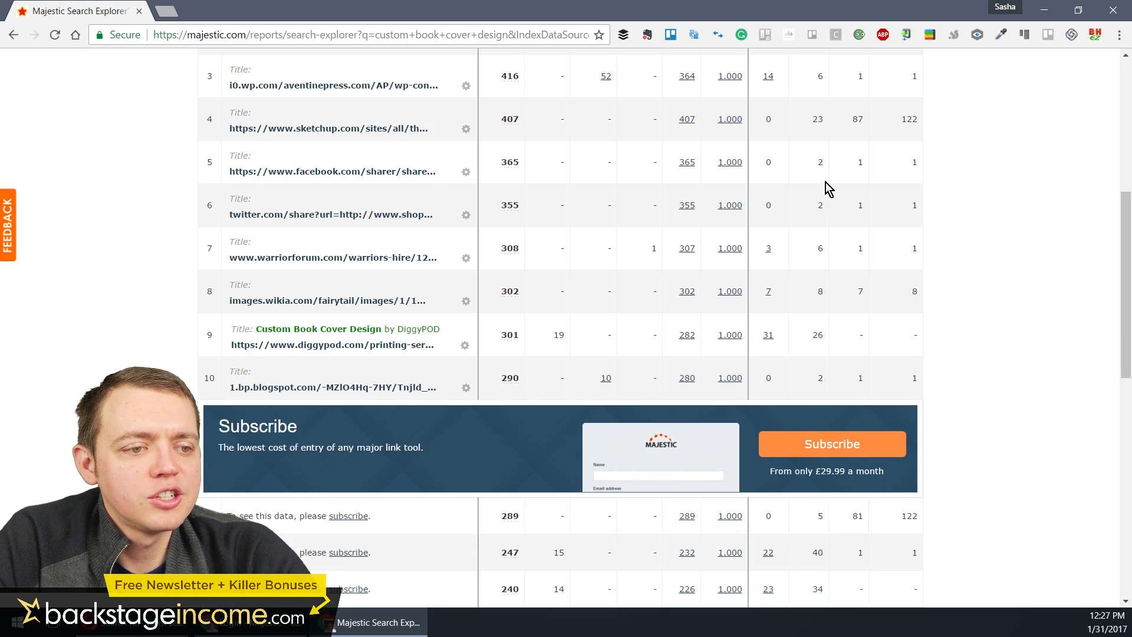
scroll(down, 3)
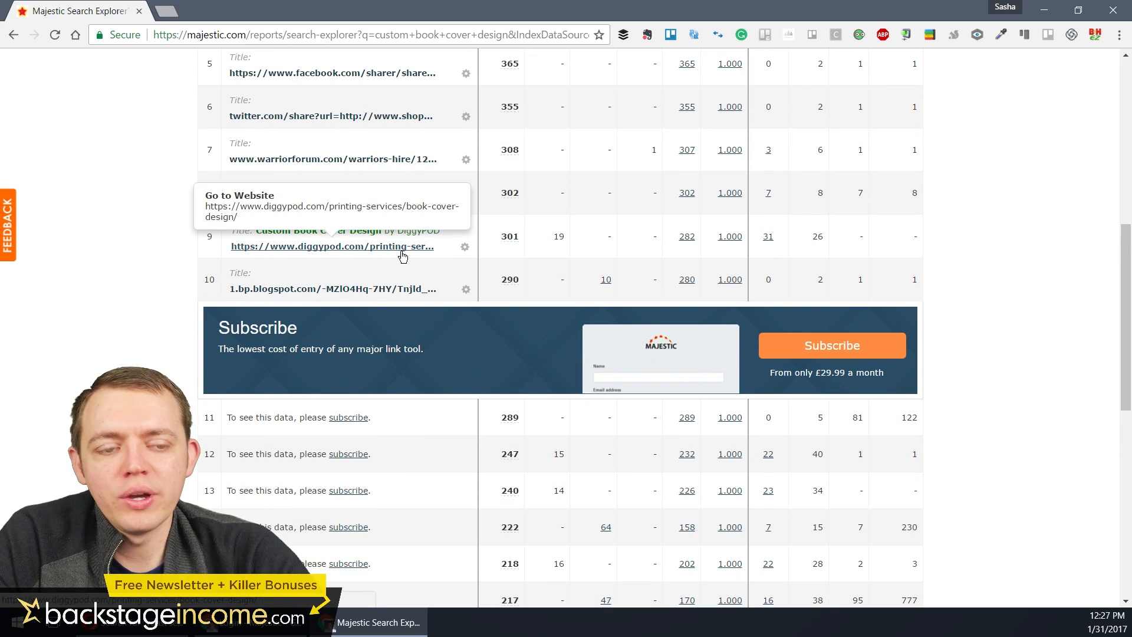
scroll(down, 3)
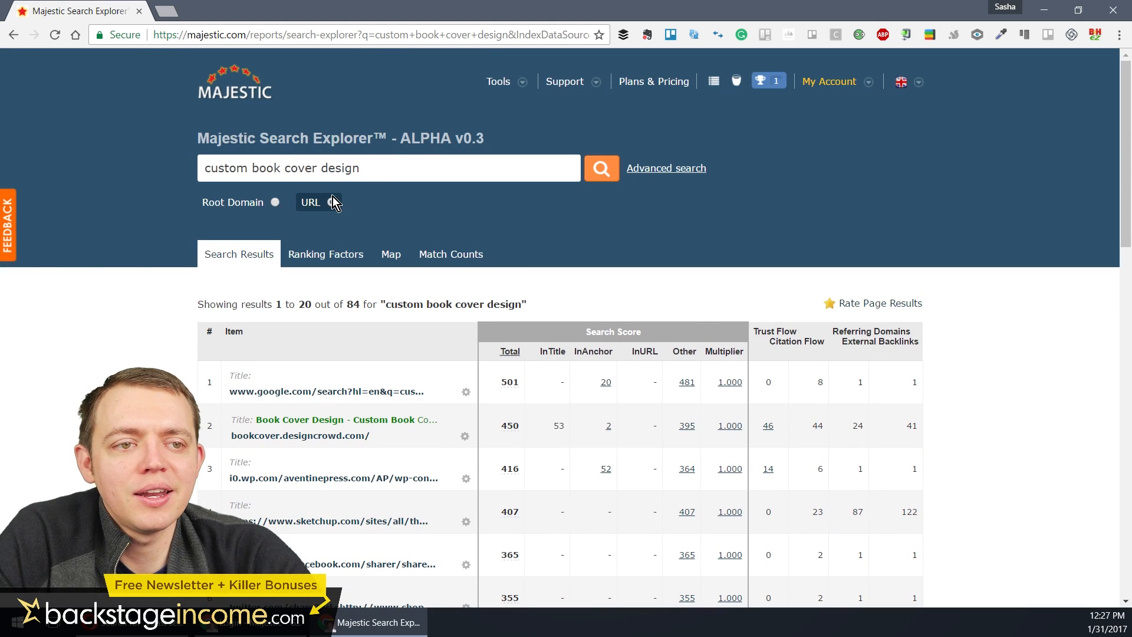
Search Majestic Search Explorer for 'custom logo design' instead and review its 1000 results
triple_click(282, 167)
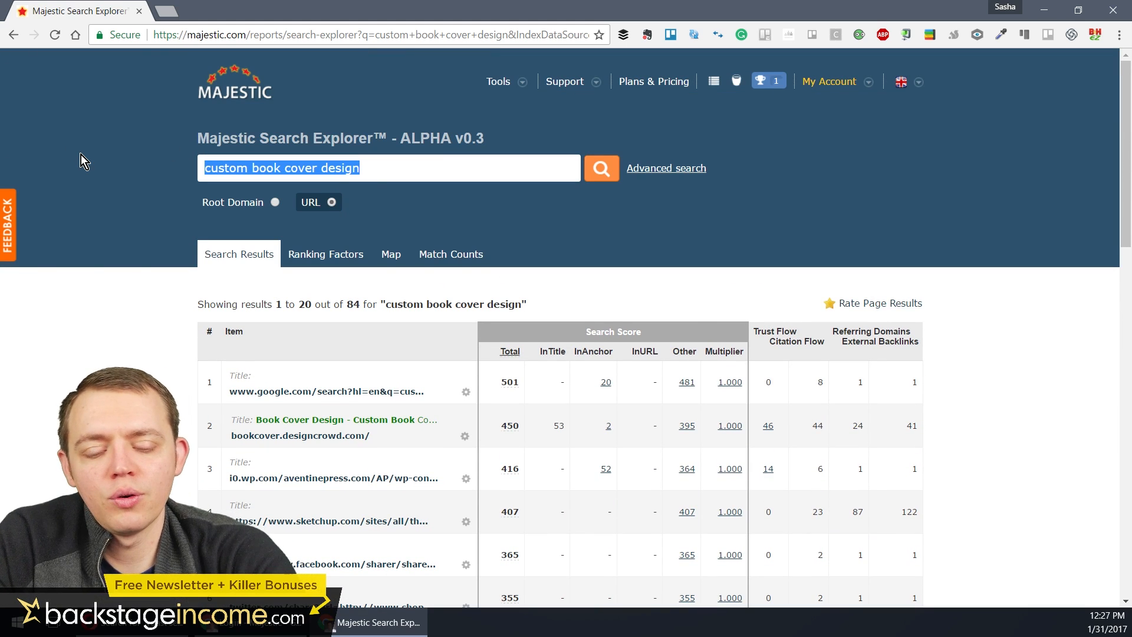
text(custom)
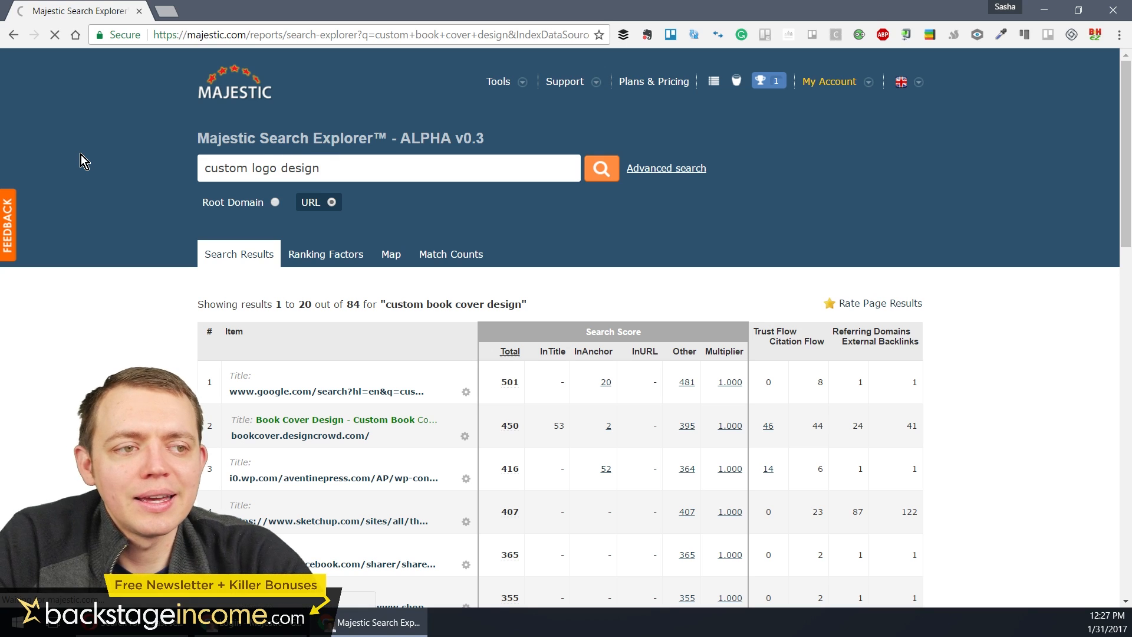
click(600, 168)
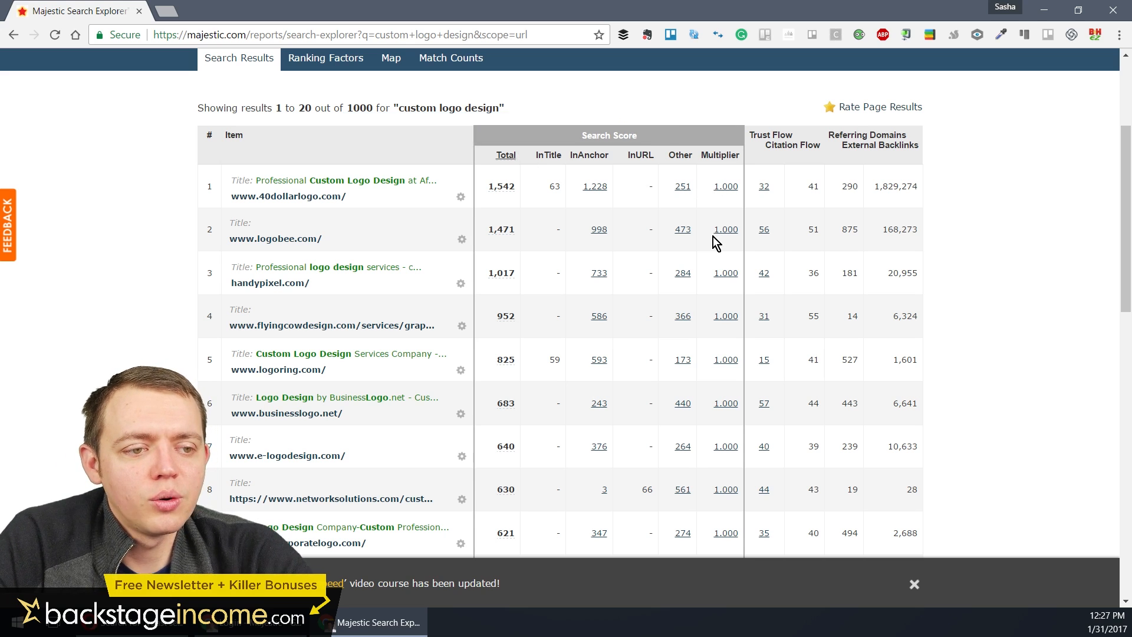
scroll(down, 3)
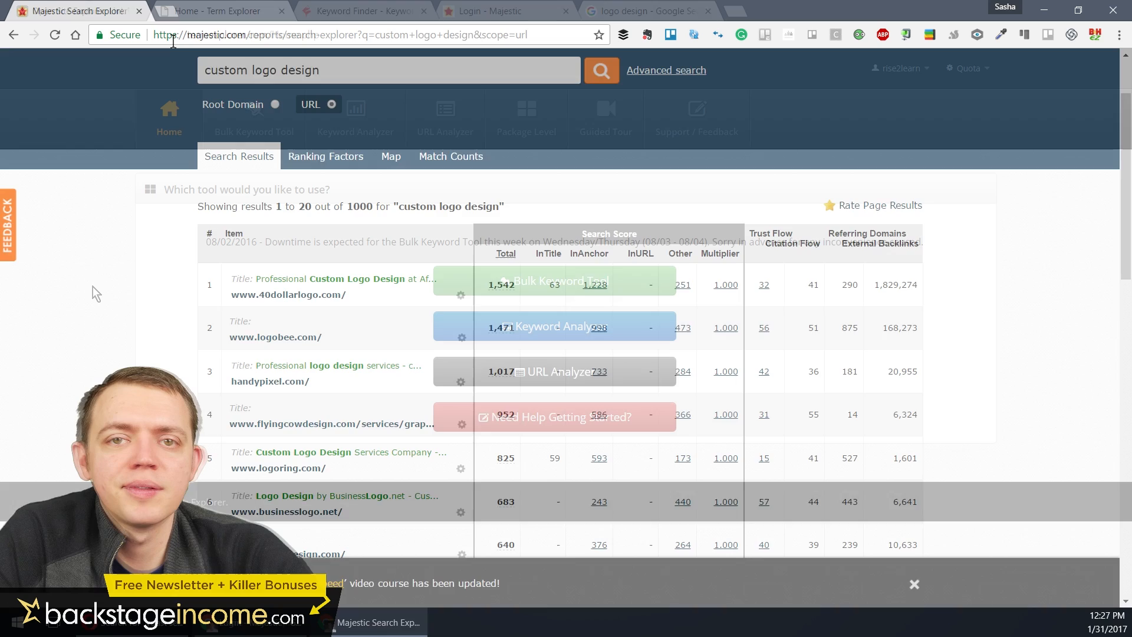
Start setting up a new Bulk Keyword Tool job in Term Explorer
click(217, 11)
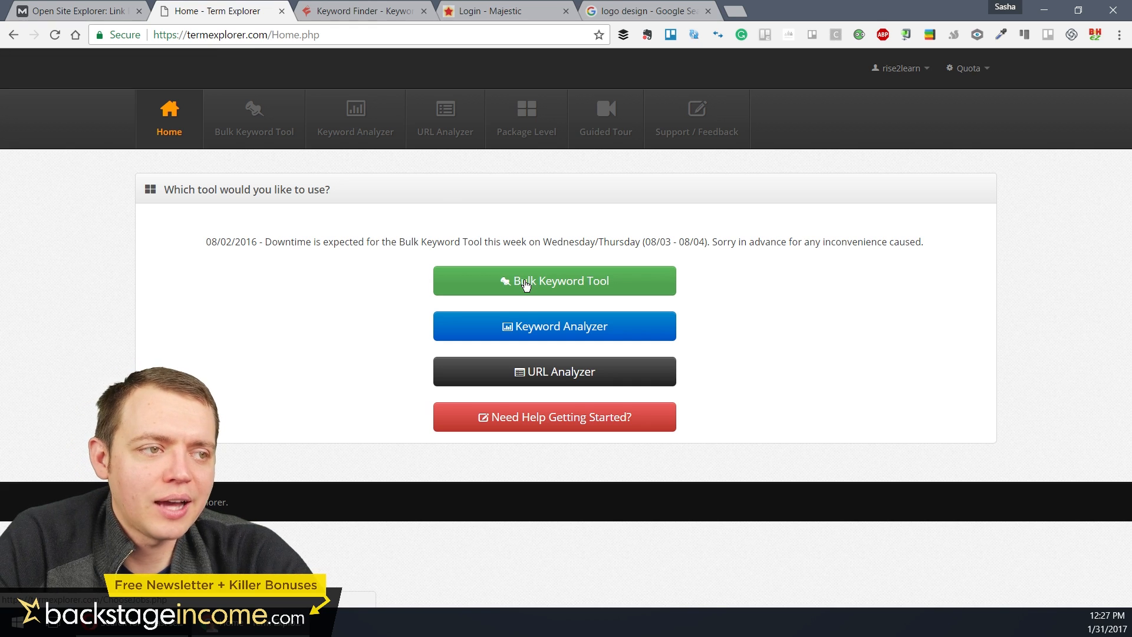
mouse_move(617, 289)
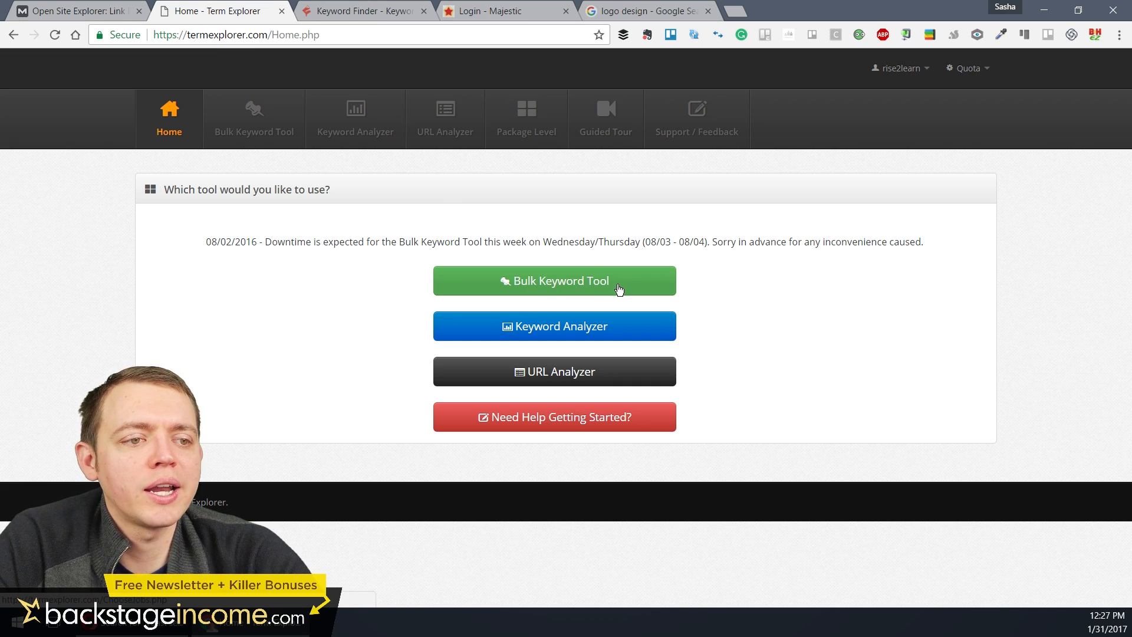
click(555, 281)
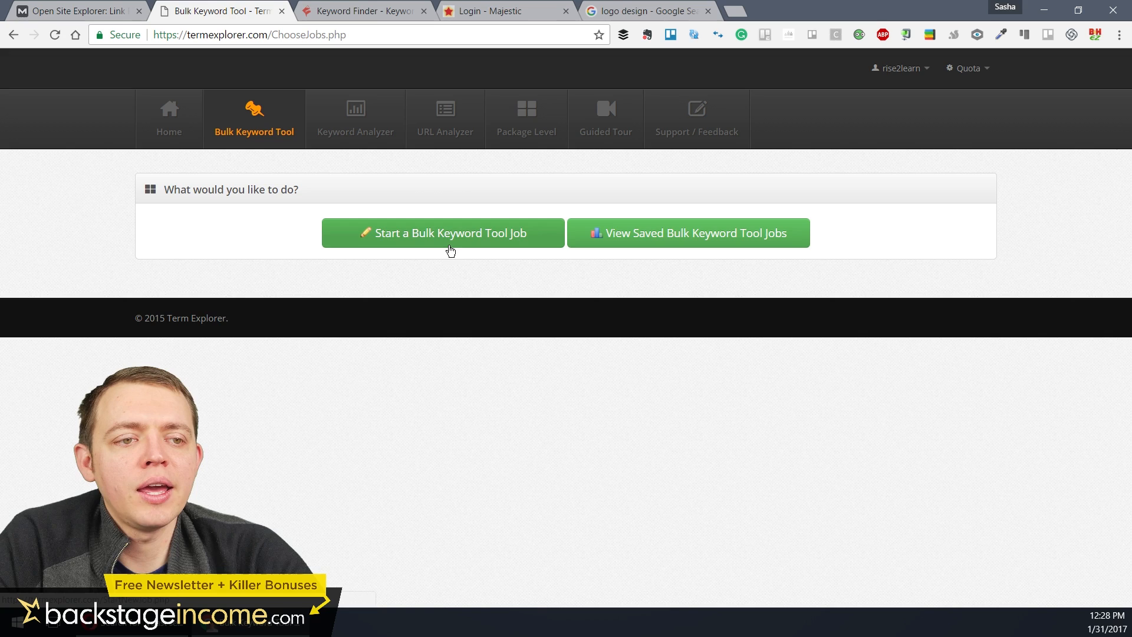
click(444, 232)
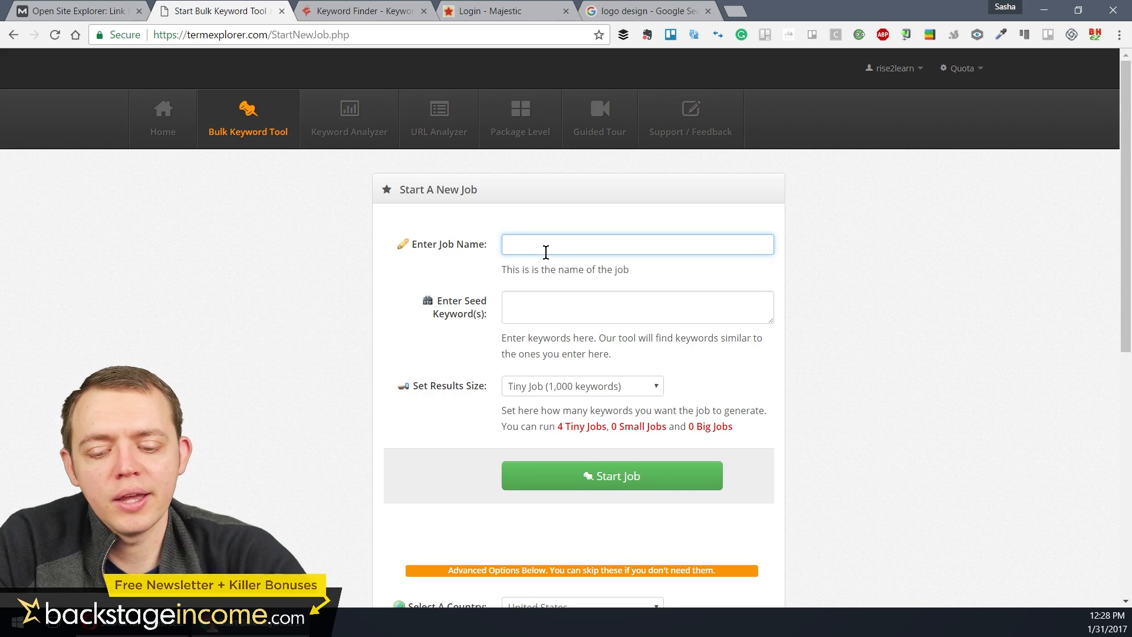
Name the job 'book cover desgin', seed it with 'ebook cover design' and launch it
text(custom book cov)
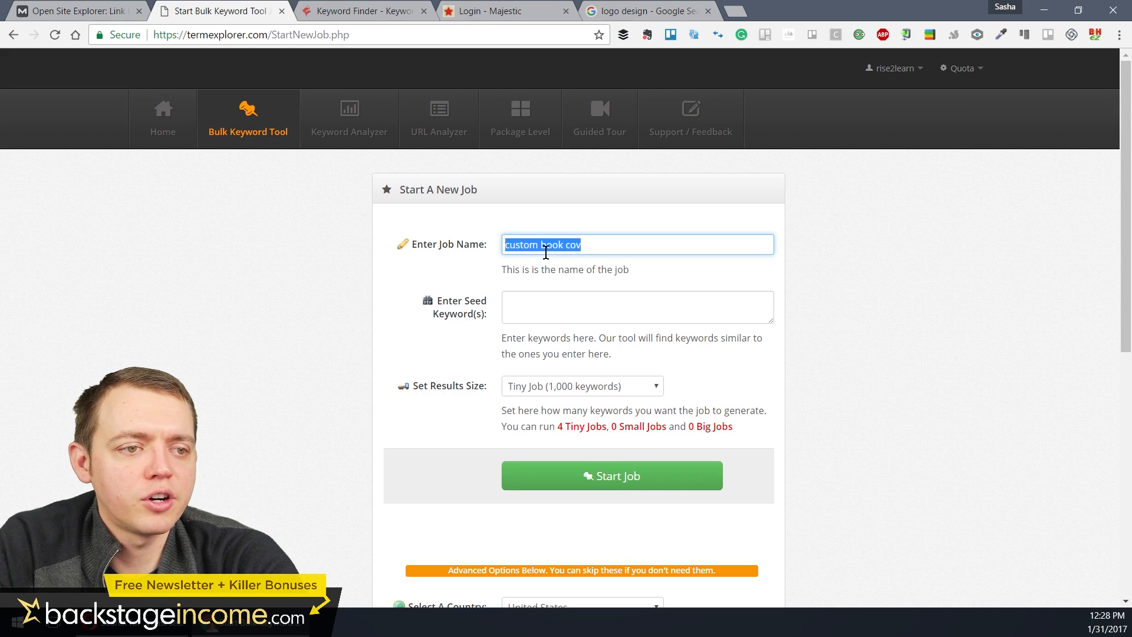
text(book cover desgin)
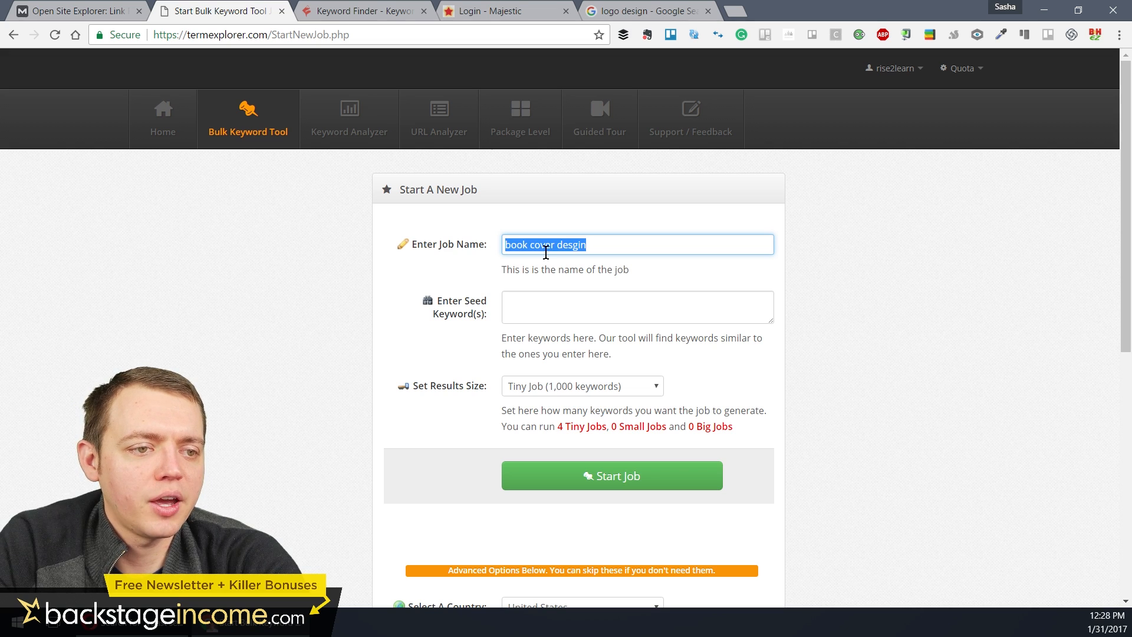
text(c)
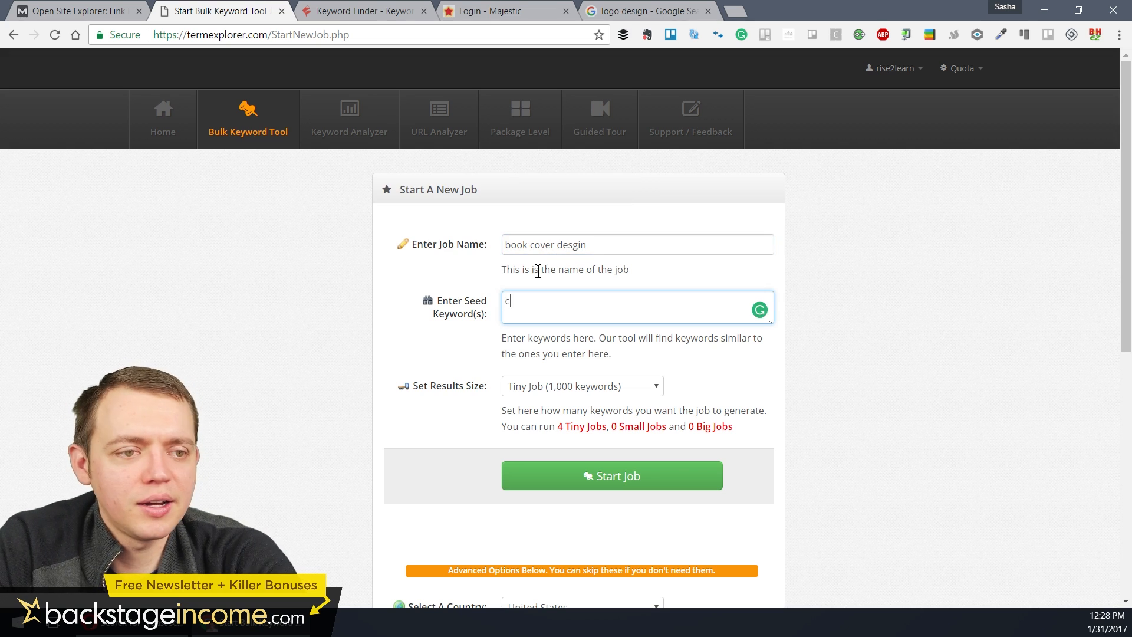
text(book cover design)
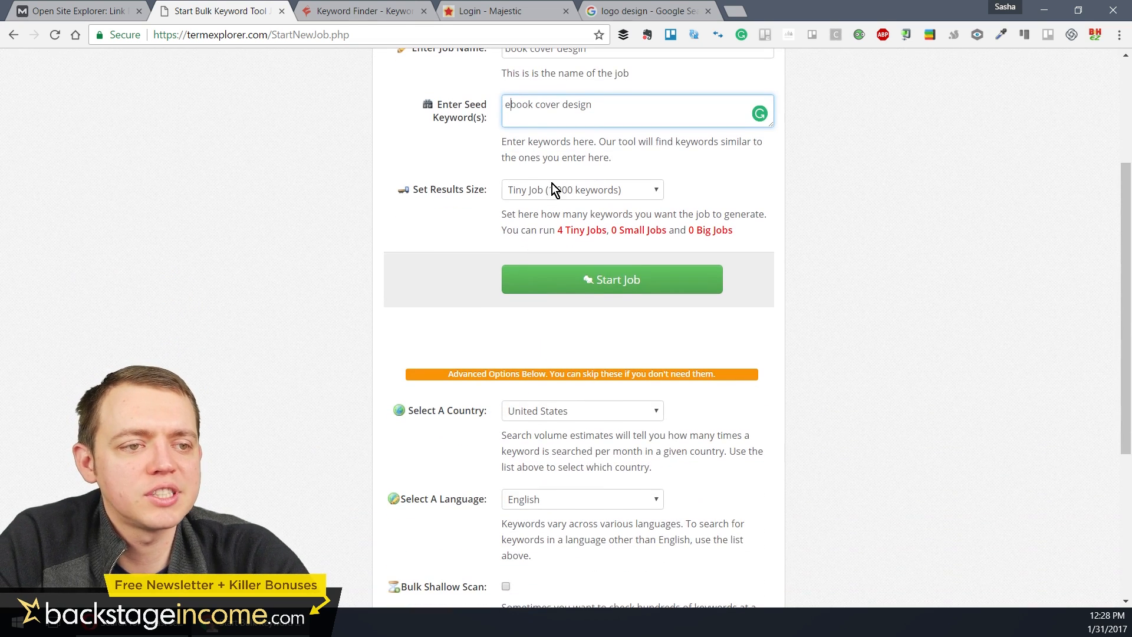
click(612, 279)
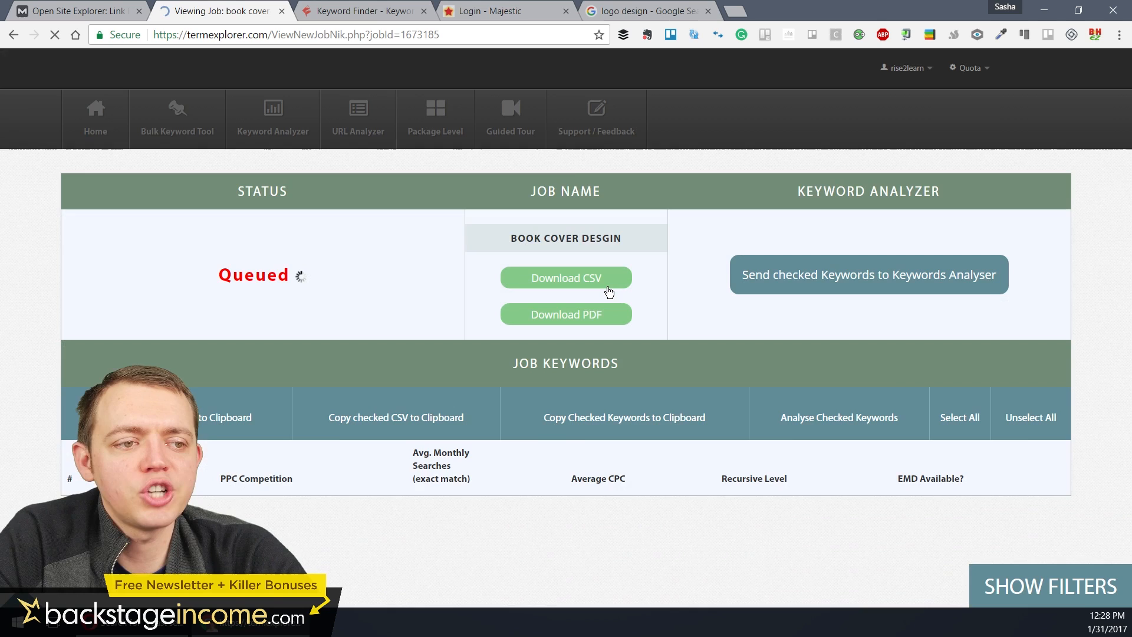
Watch the book cover job go from Queued to Working as 950 keyword results load with competition, searches and CPC
scroll(down, 3)
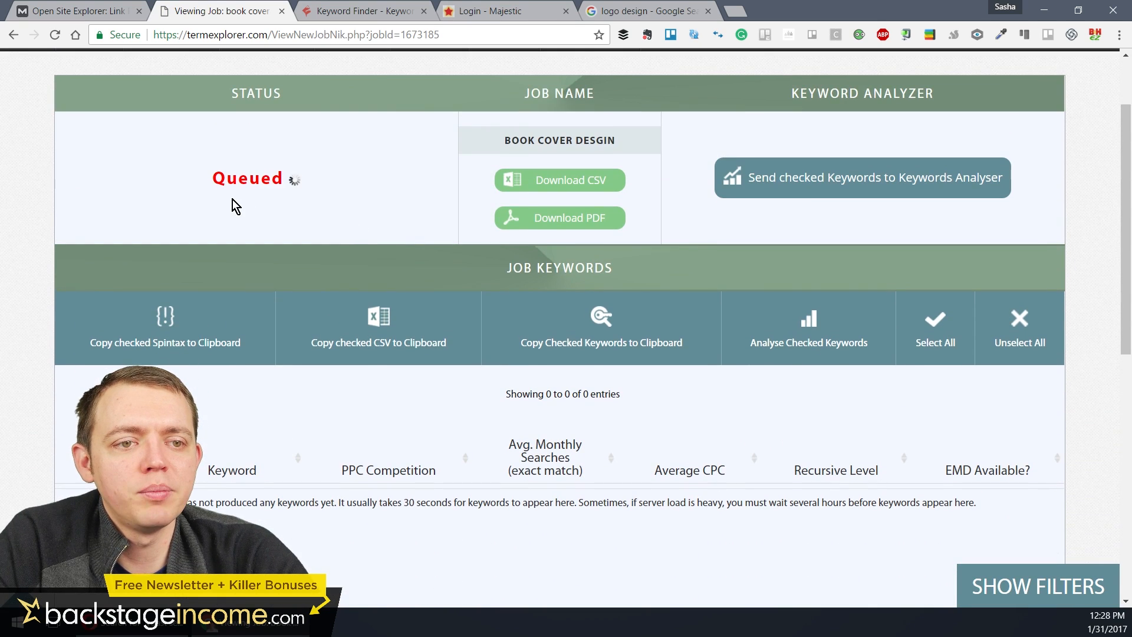
mouse_move(240, 233)
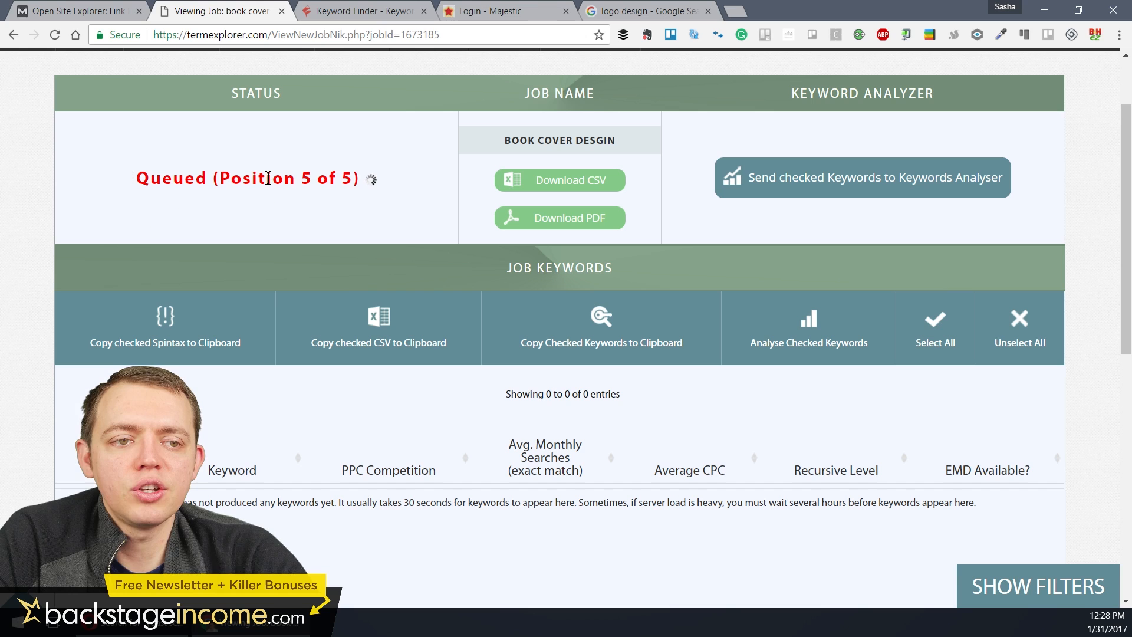
scroll(down, 3)
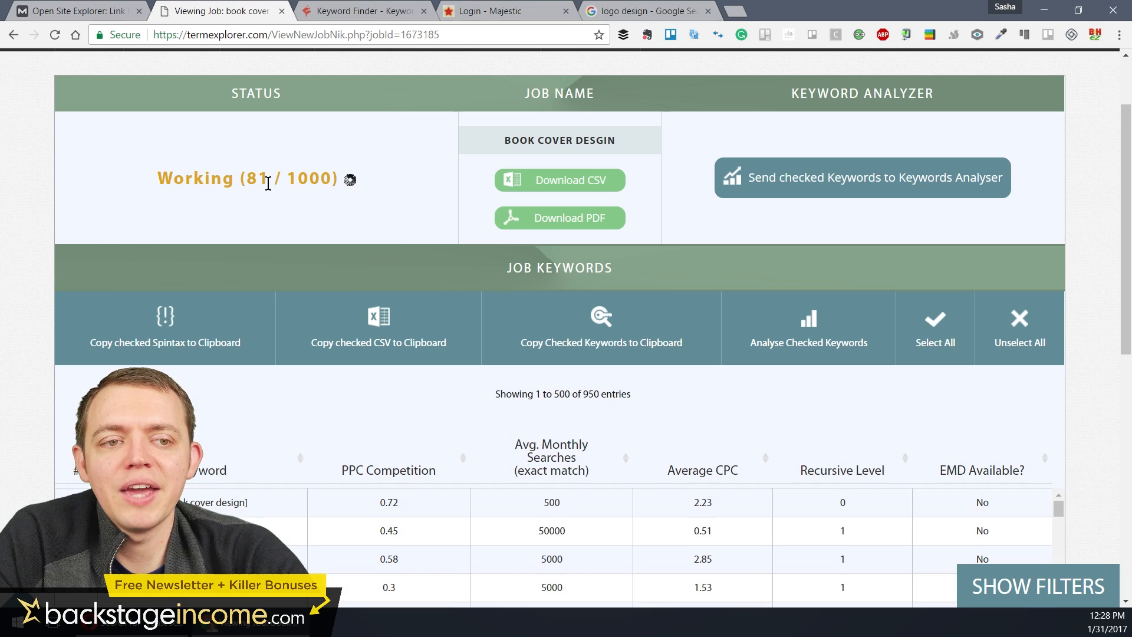
scroll(down, 3)
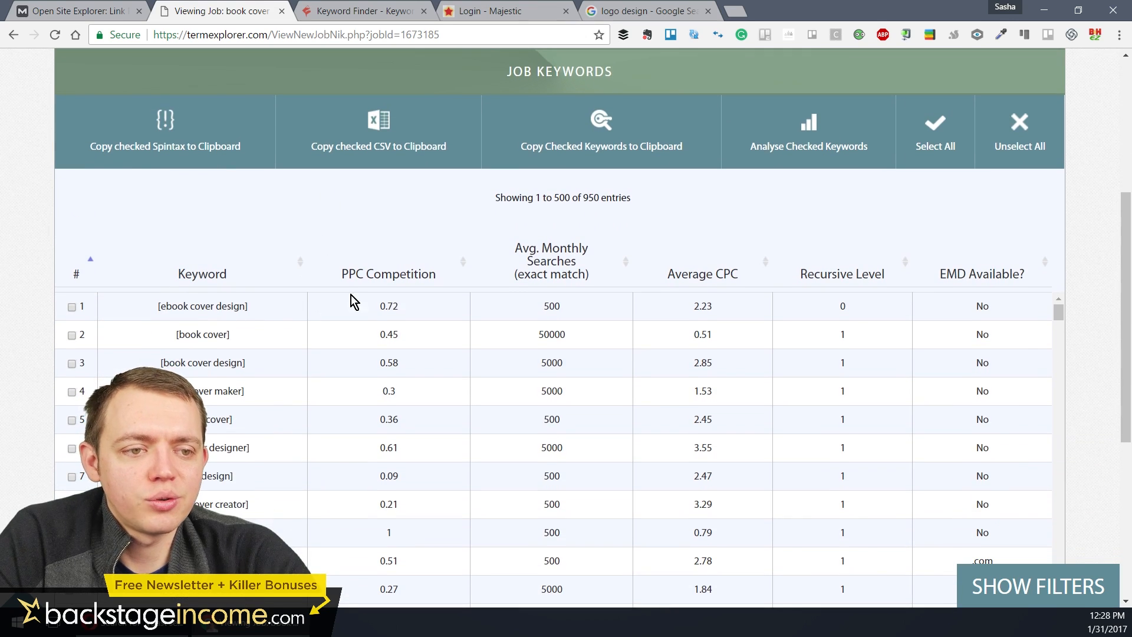
click(388, 273)
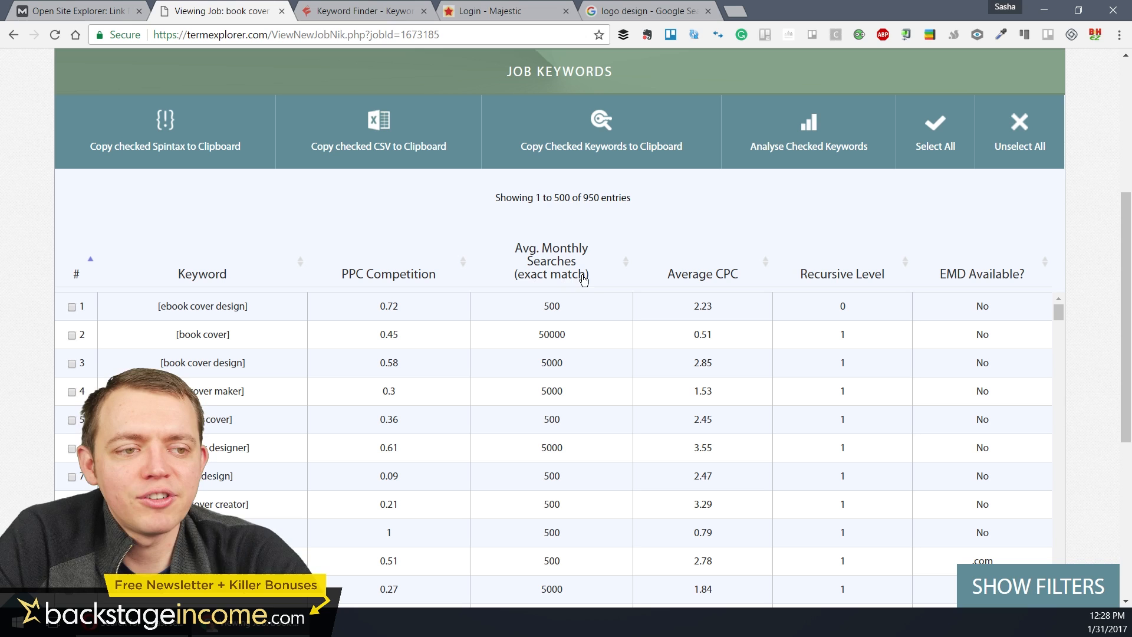
mouse_move(732, 284)
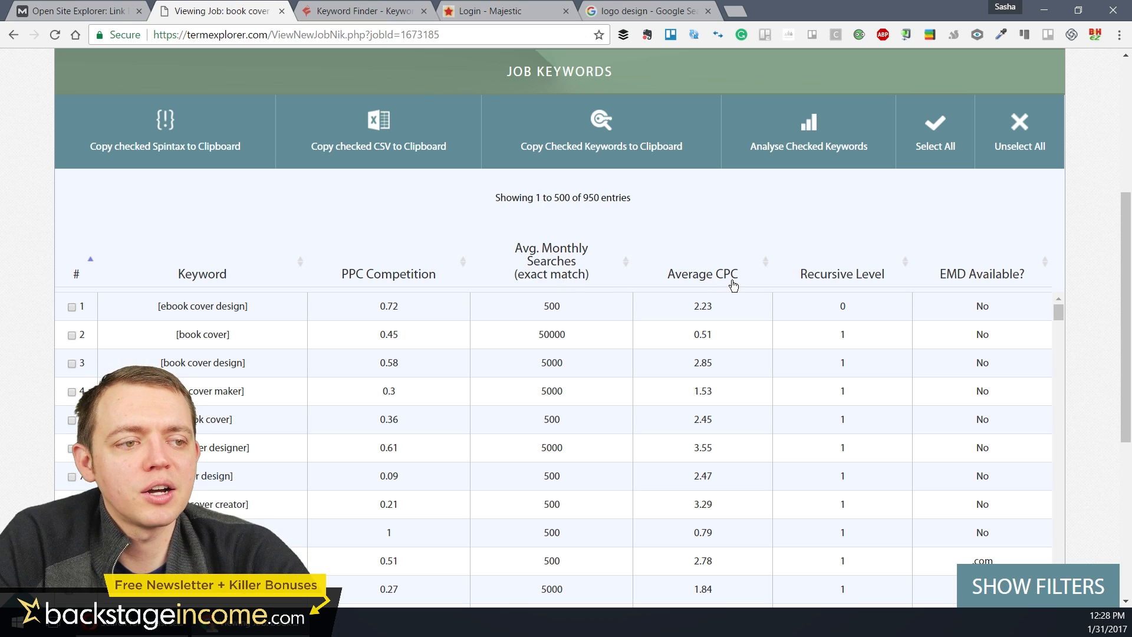
mouse_move(878, 283)
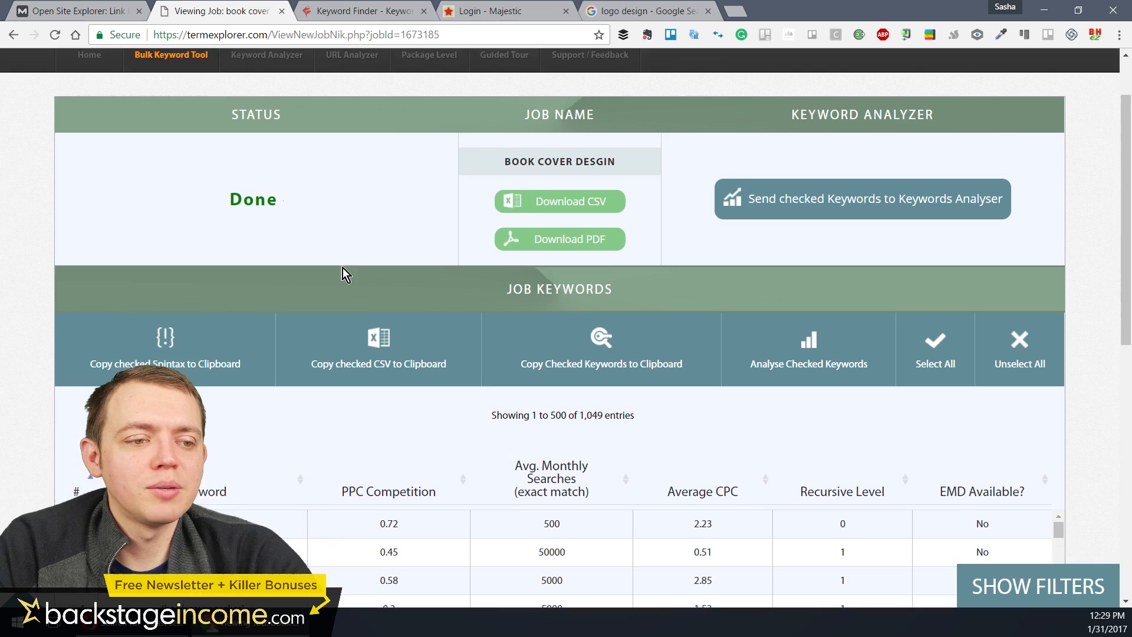
scroll(down, 3)
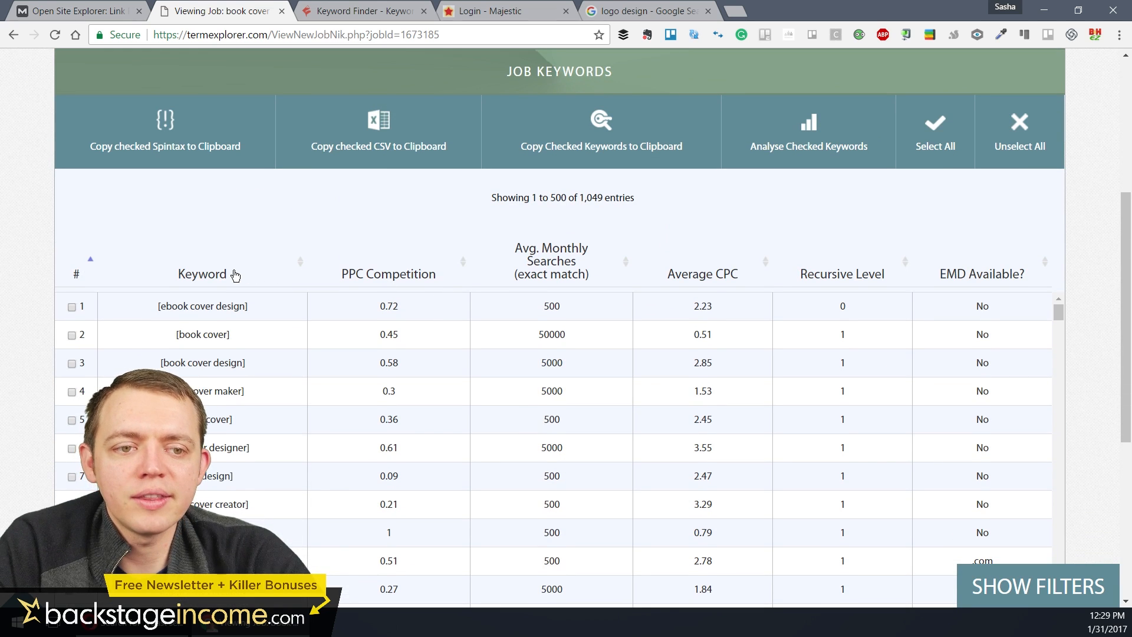
scroll(down, 3)
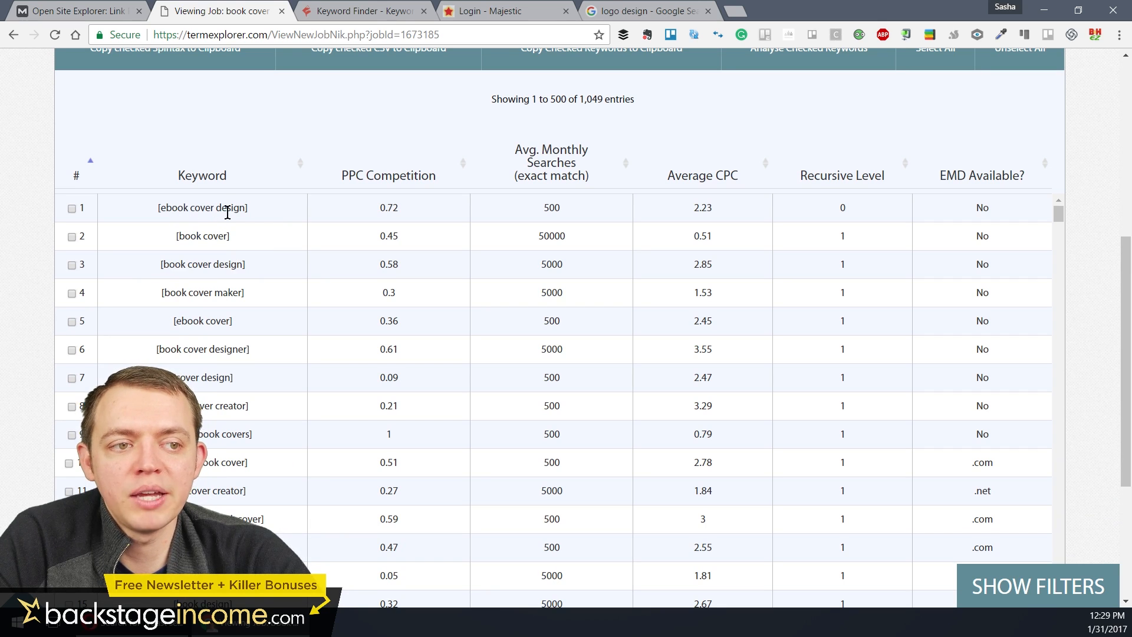
mouse_move(571, 215)
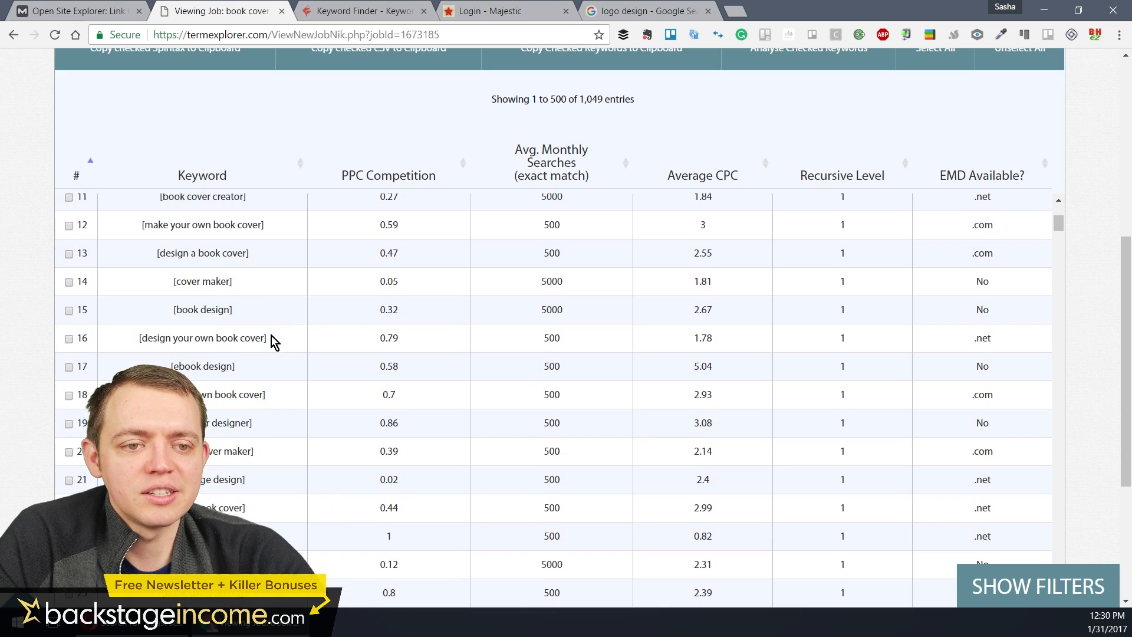
scroll(down, 3)
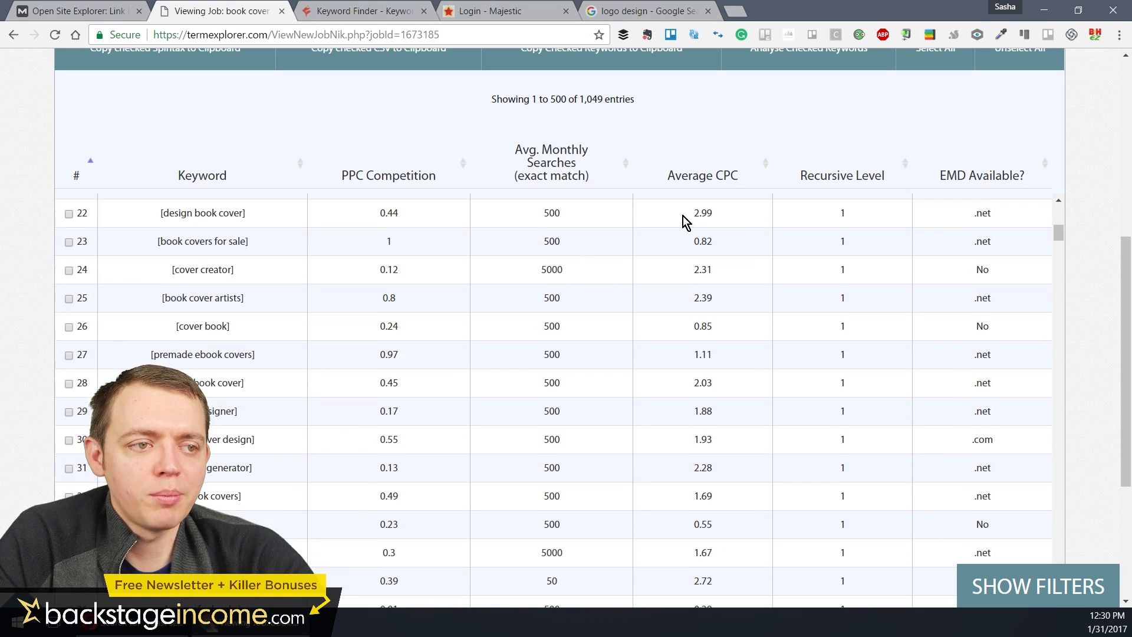
scroll(down, 3)
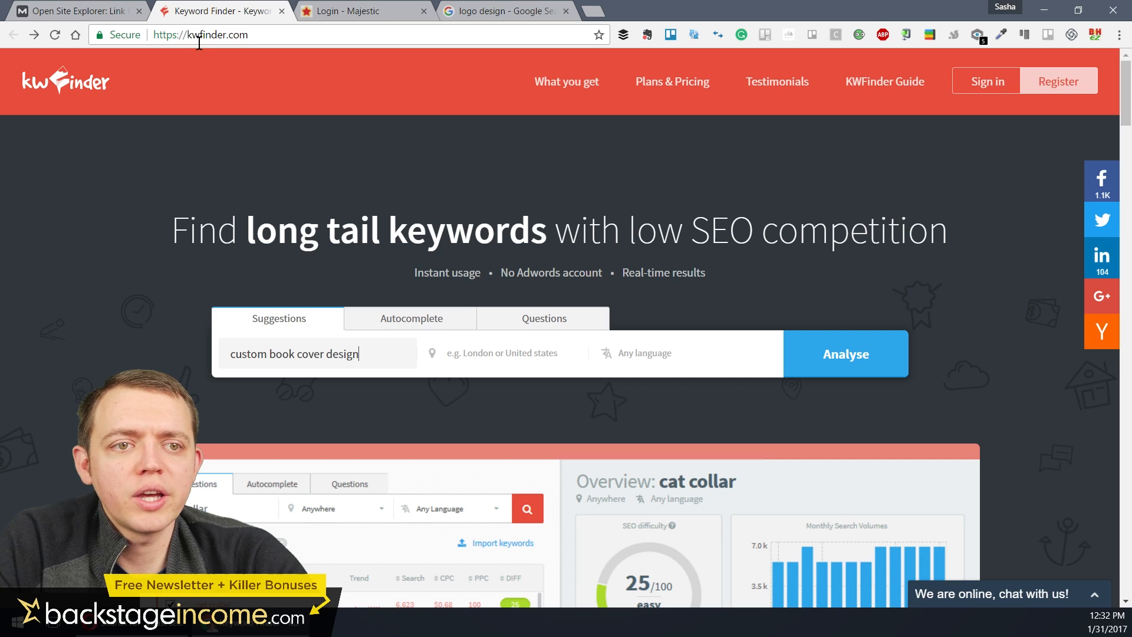
mouse_move(365, 202)
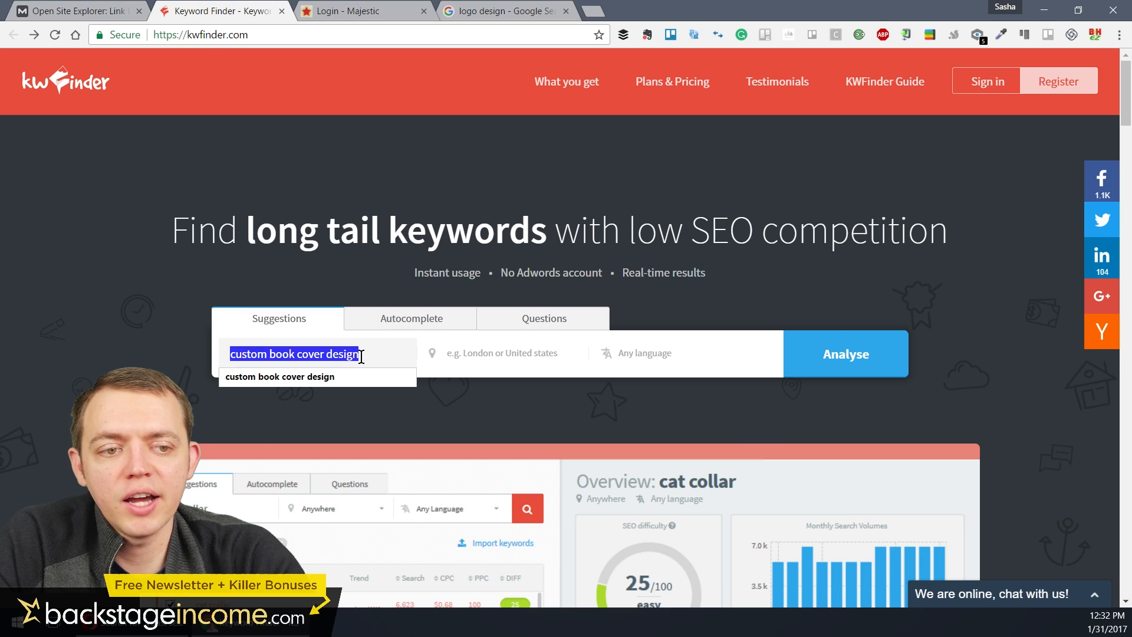
Analyse 'ebook cover design' in the Suggestions box, getting SEO difficulty 50/100 and keyword suggestions
text(ebook cover)
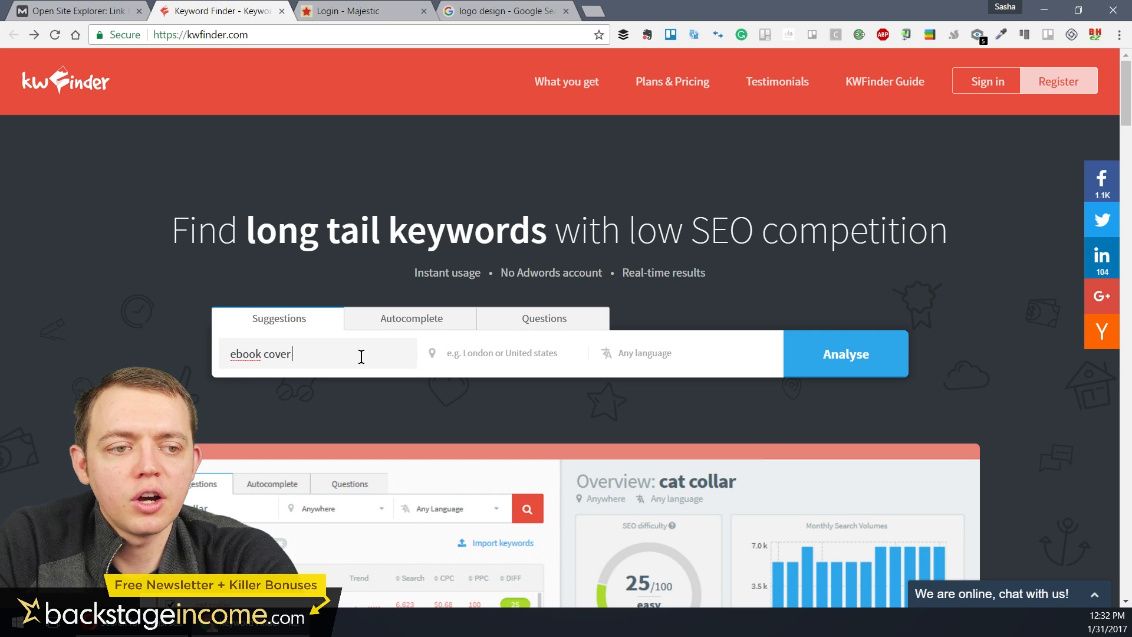
text(design)
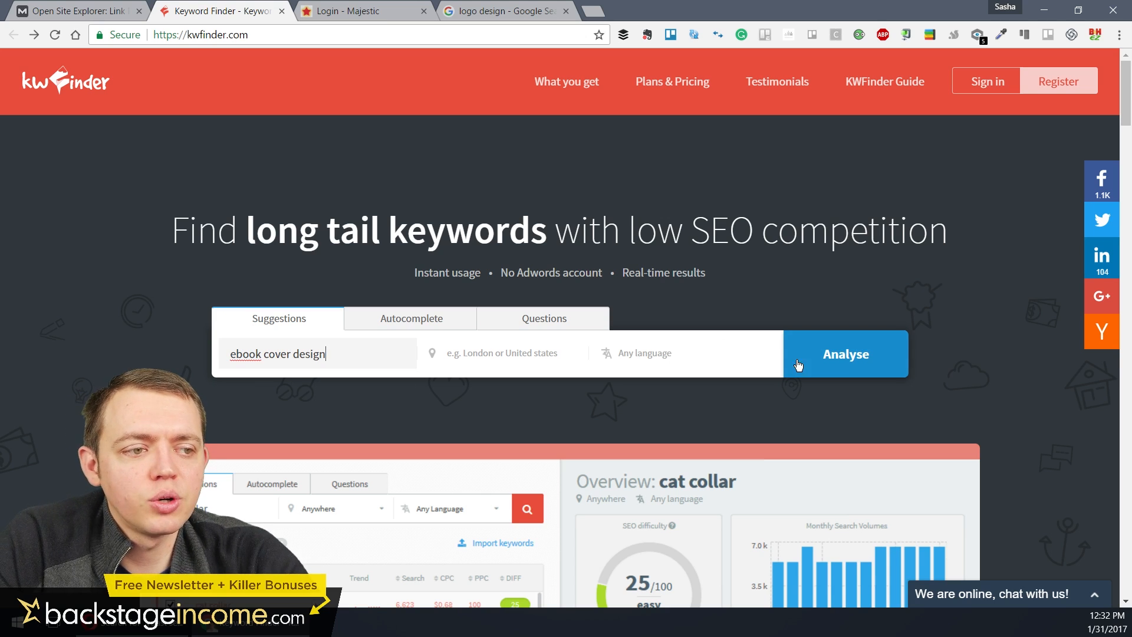
click(845, 354)
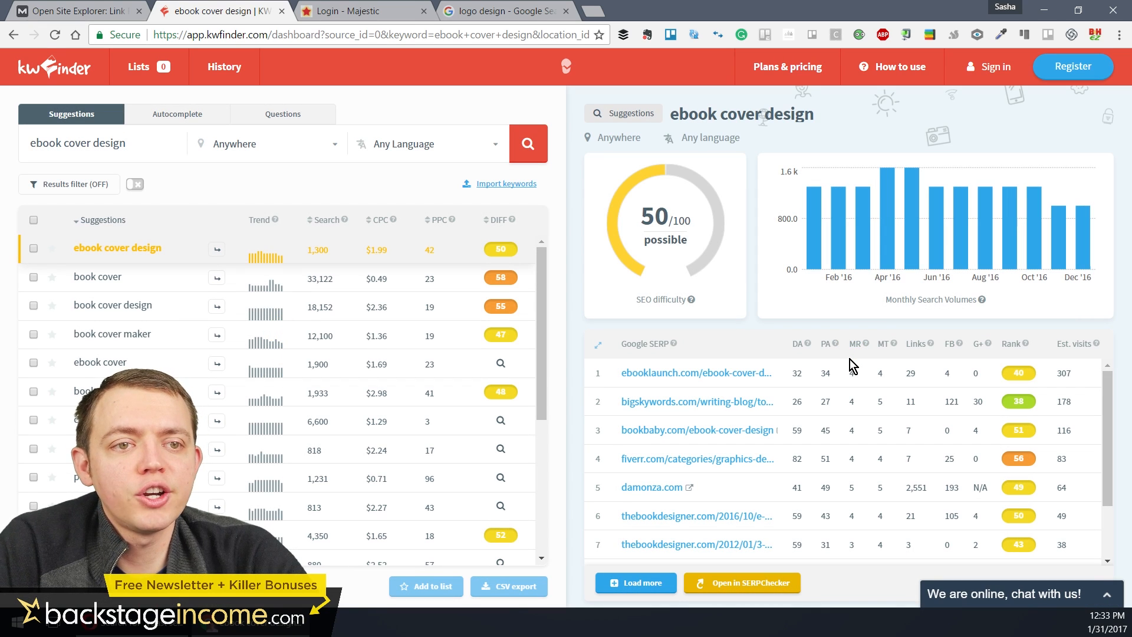
mouse_move(807, 344)
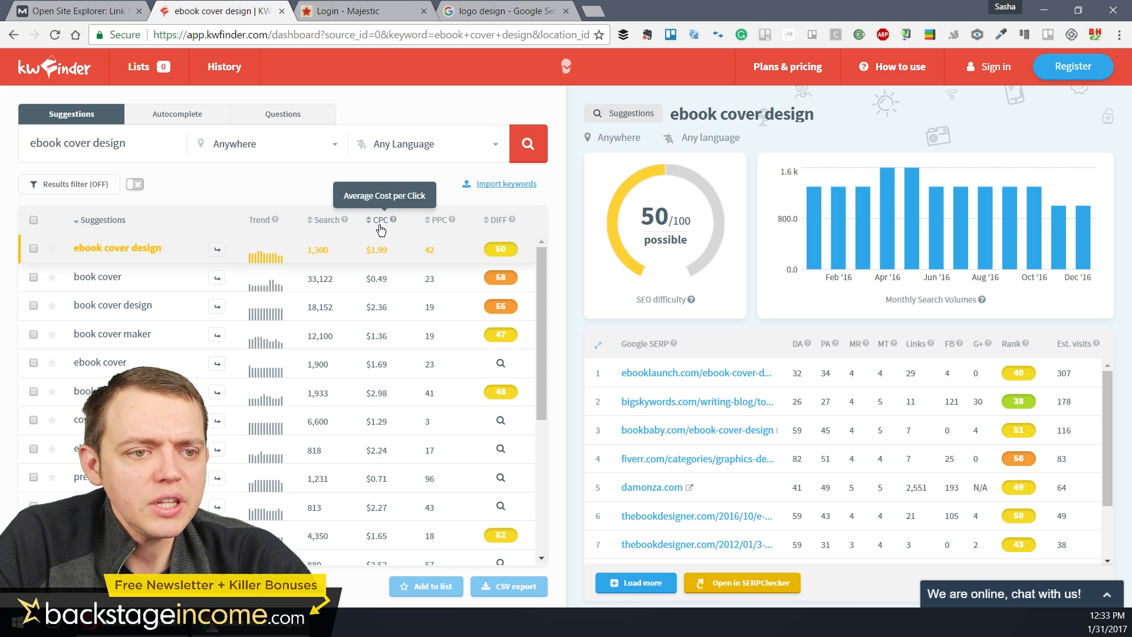
mouse_move(432, 228)
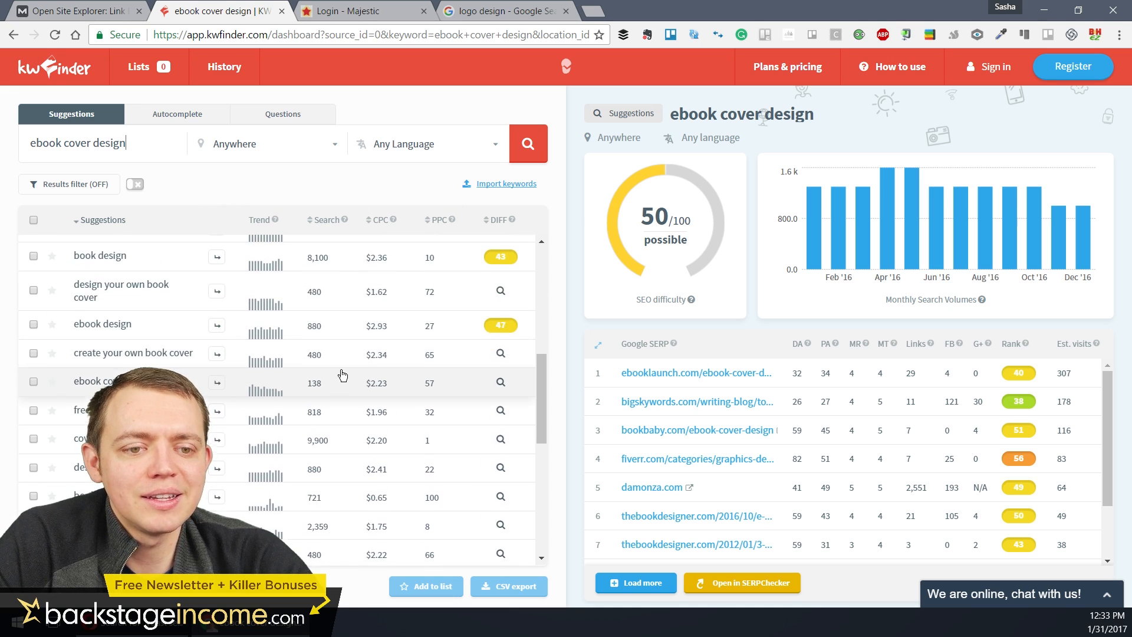
scroll(down, 3)
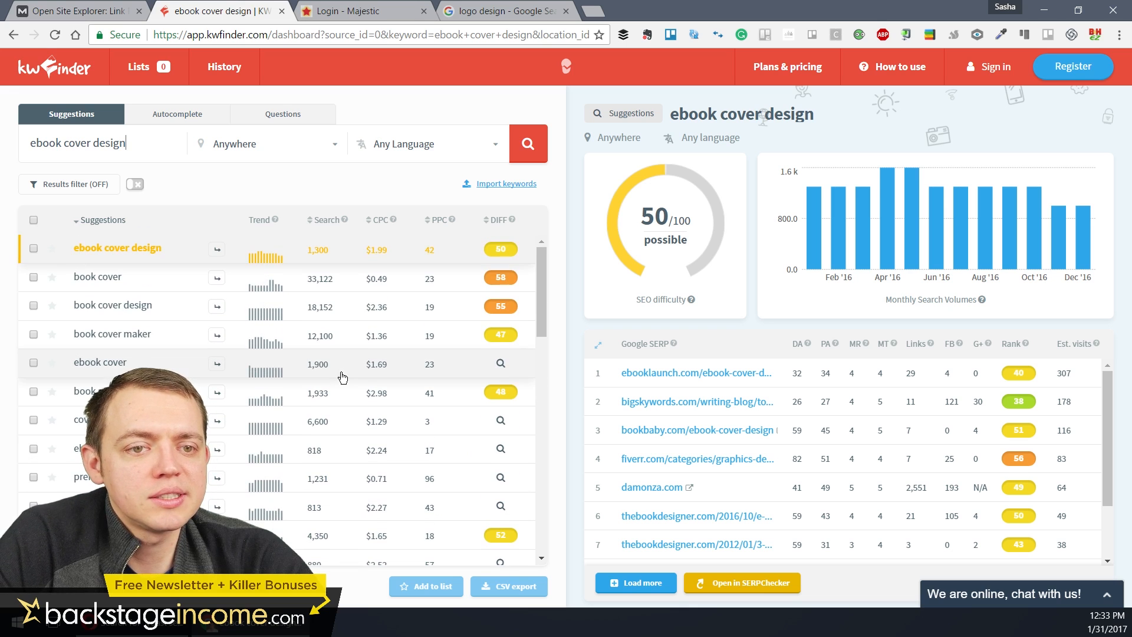
mouse_move(258, 334)
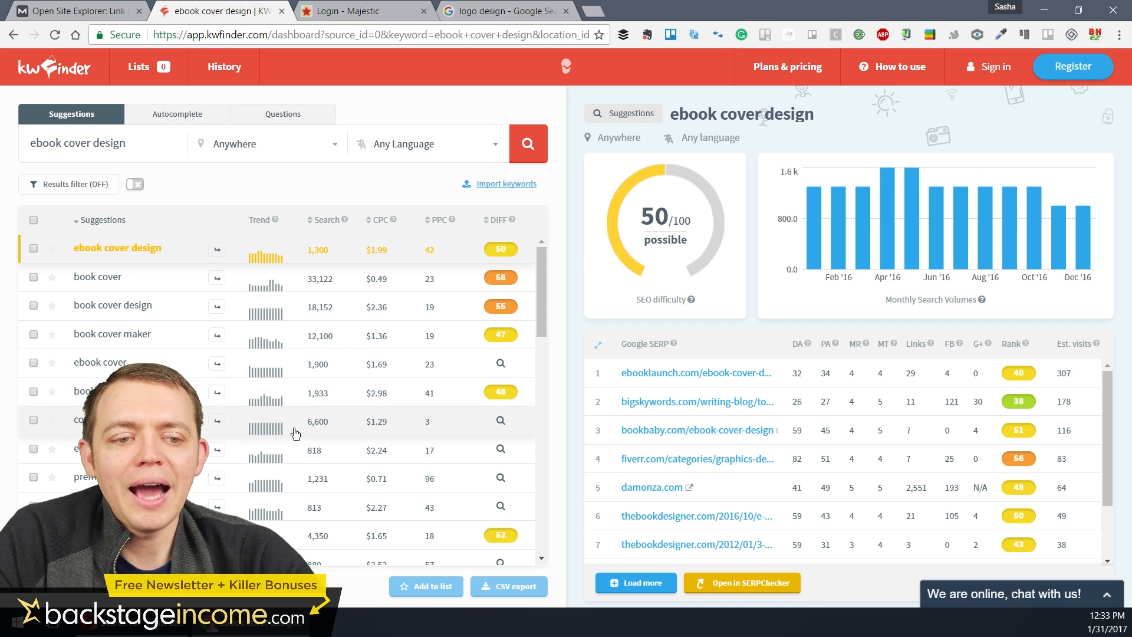
scroll(down, 3)
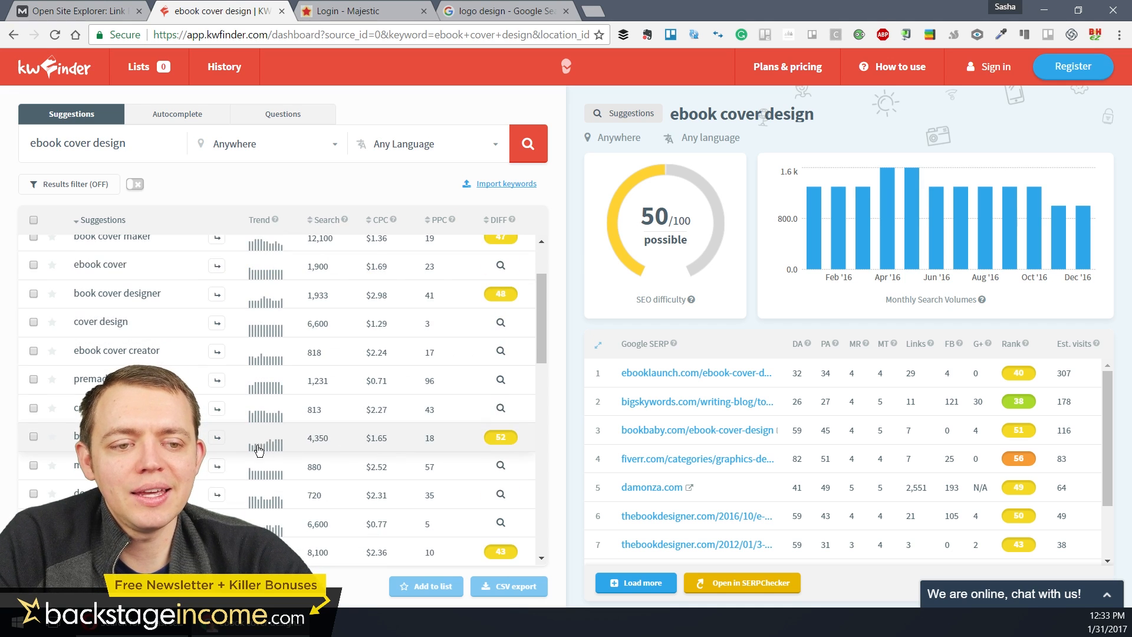
scroll(down, 3)
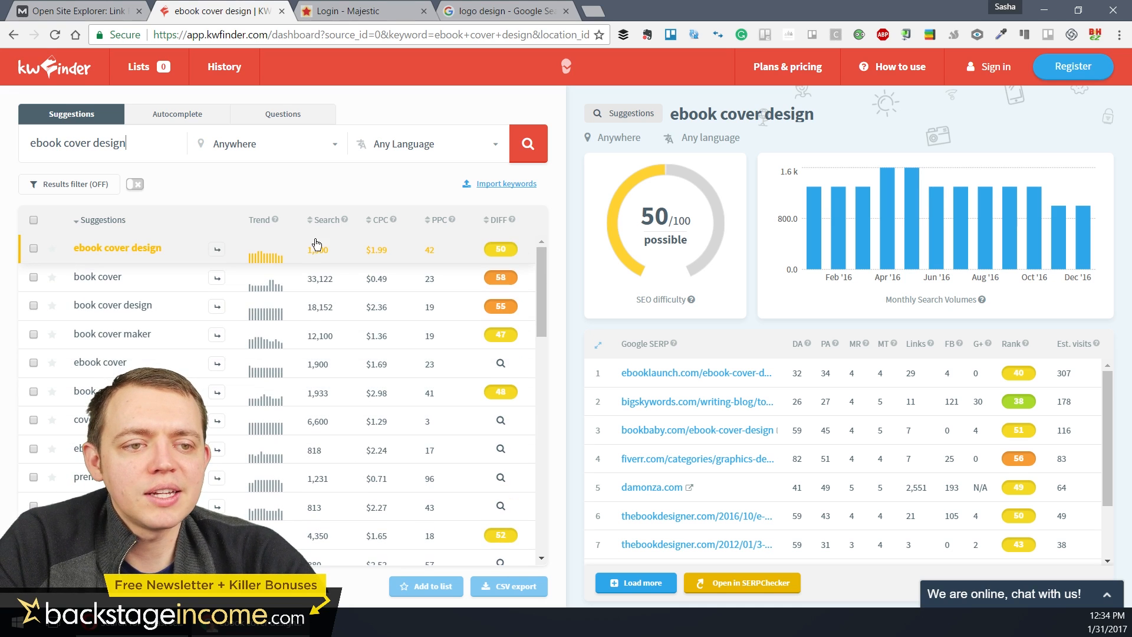
mouse_move(344, 221)
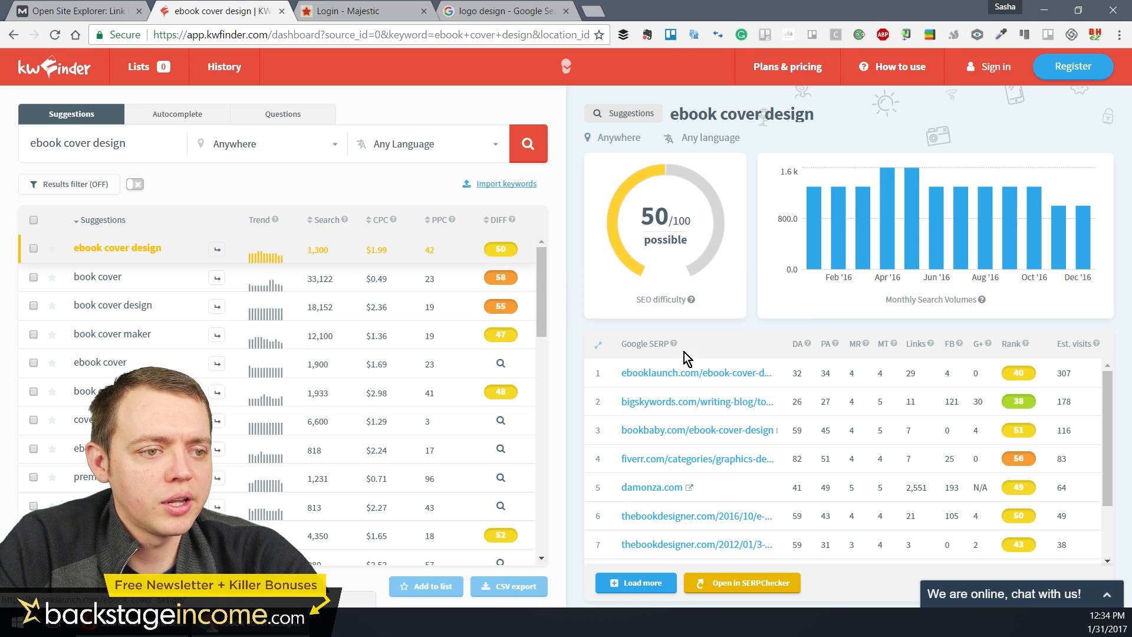
scroll(down, 3)
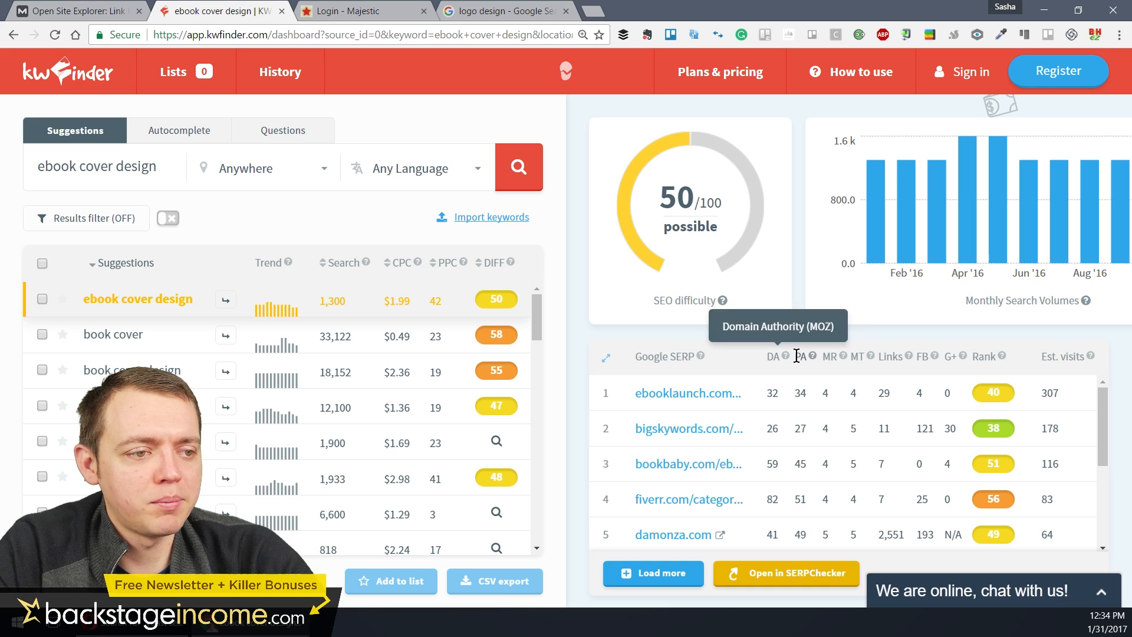
mouse_move(804, 356)
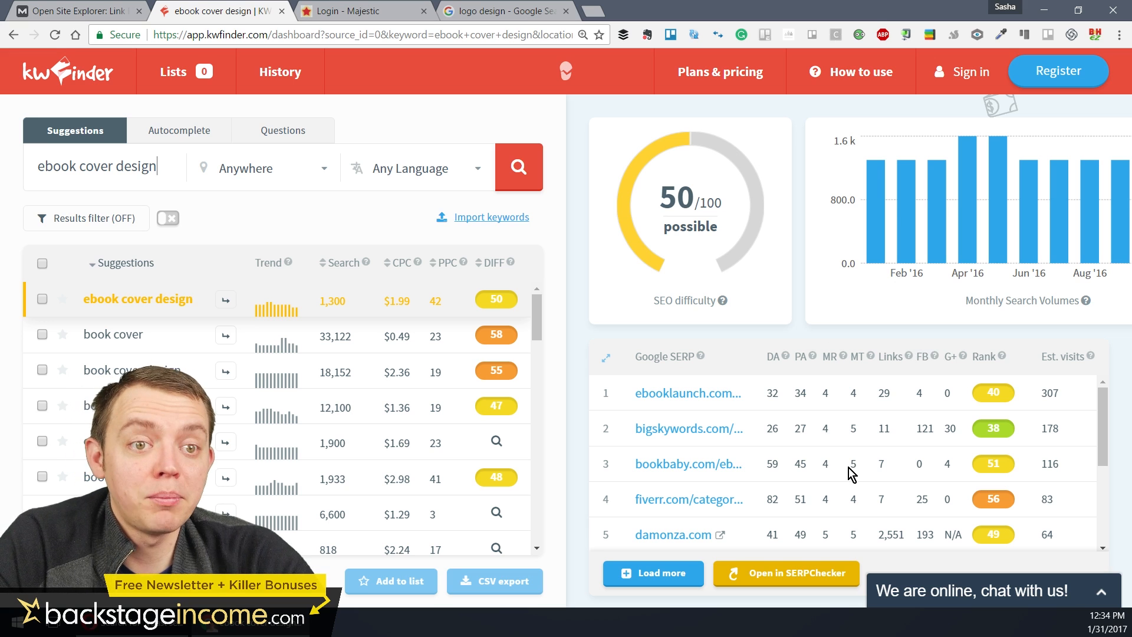
mouse_move(772, 458)
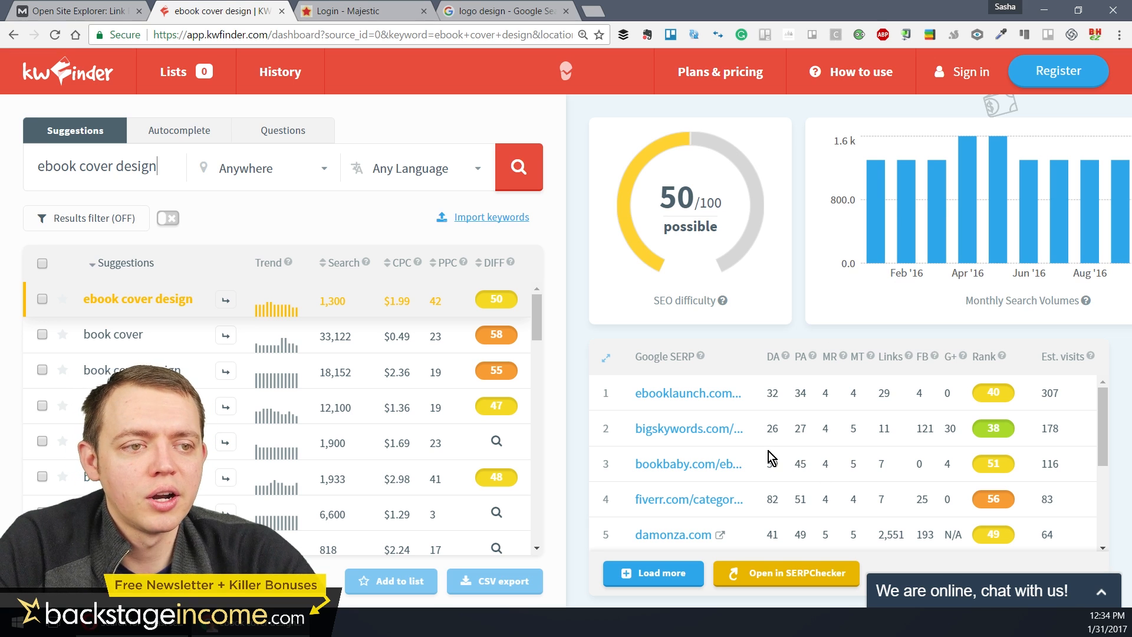
key(ctrl+plus)
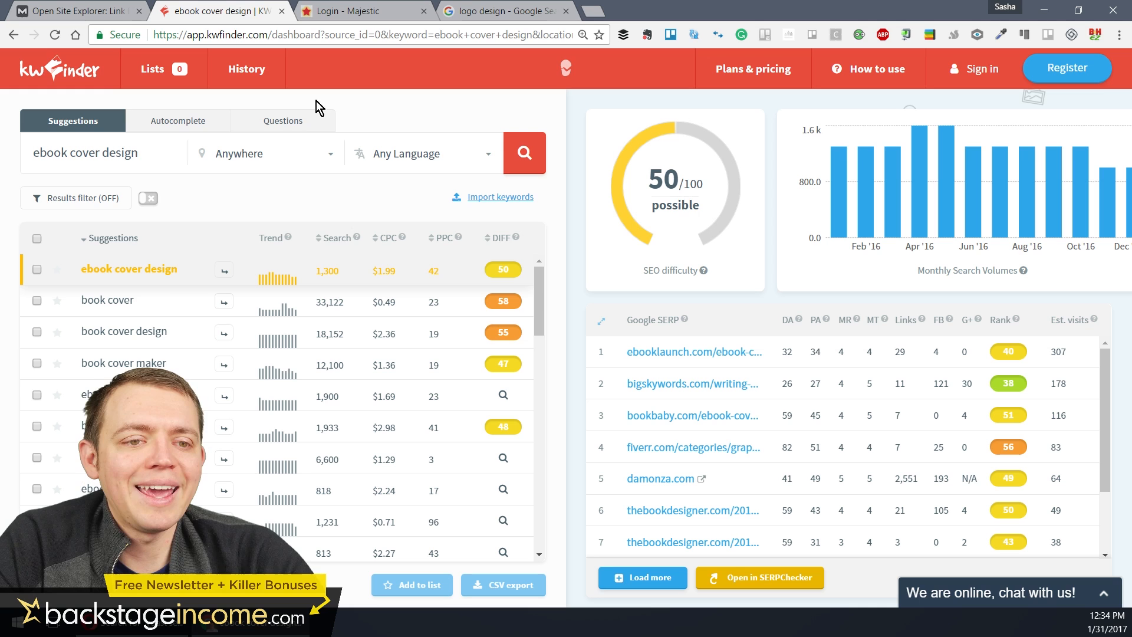
mouse_move(245, 147)
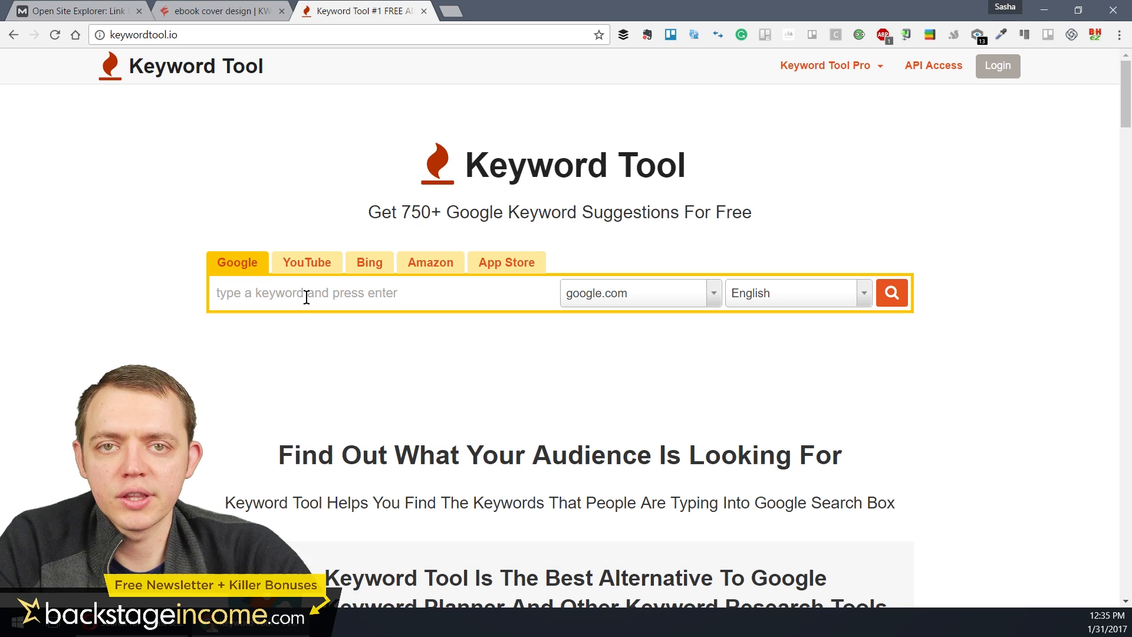
Search 'custom logo design' on the Google tab and scroll its 78 unique keyword suggestions
text(custom logo design)
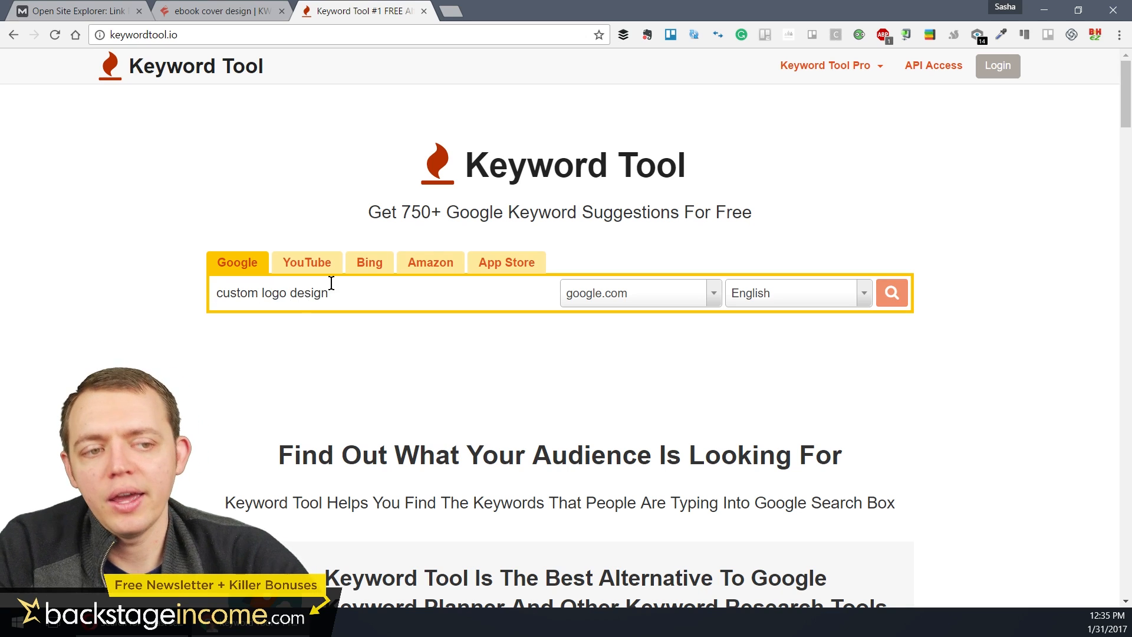
click(892, 293)
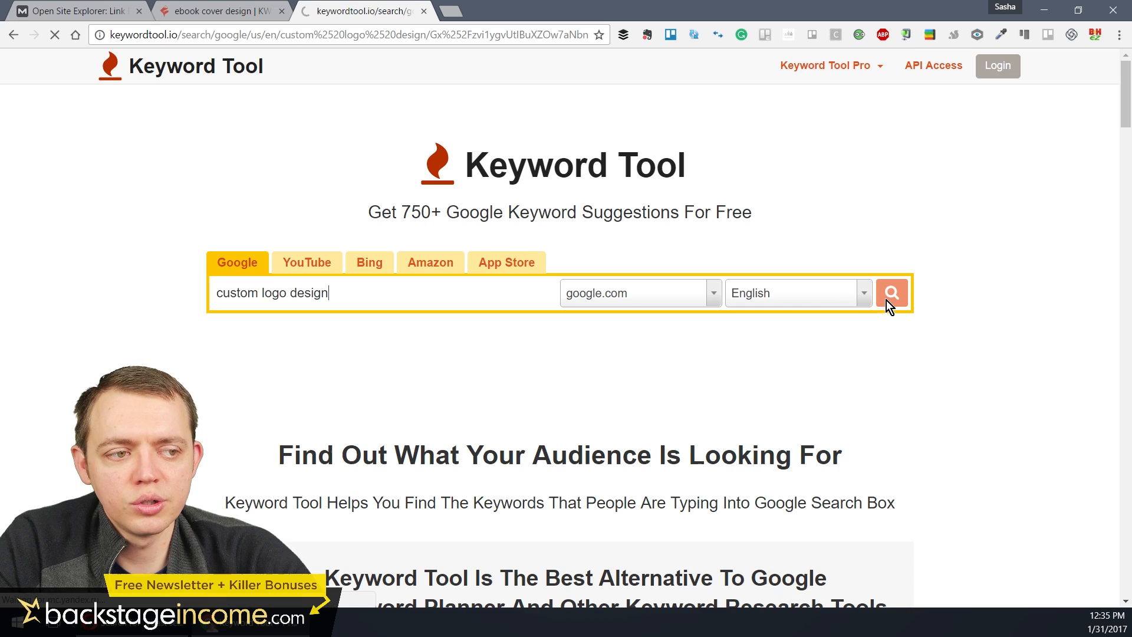
click(892, 293)
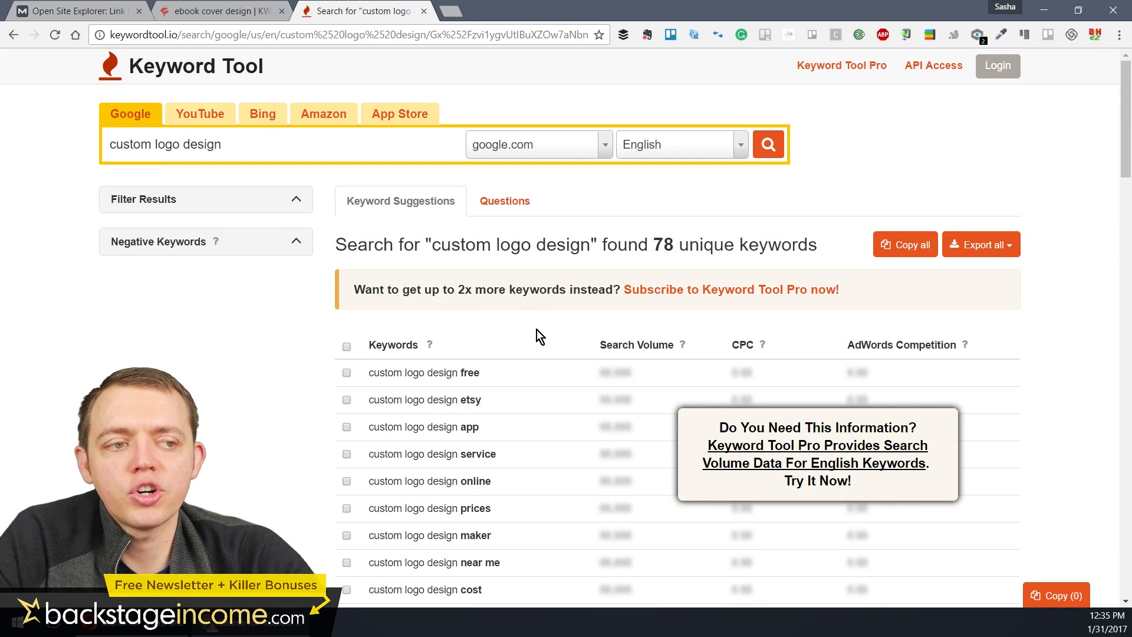
scroll(down, 3)
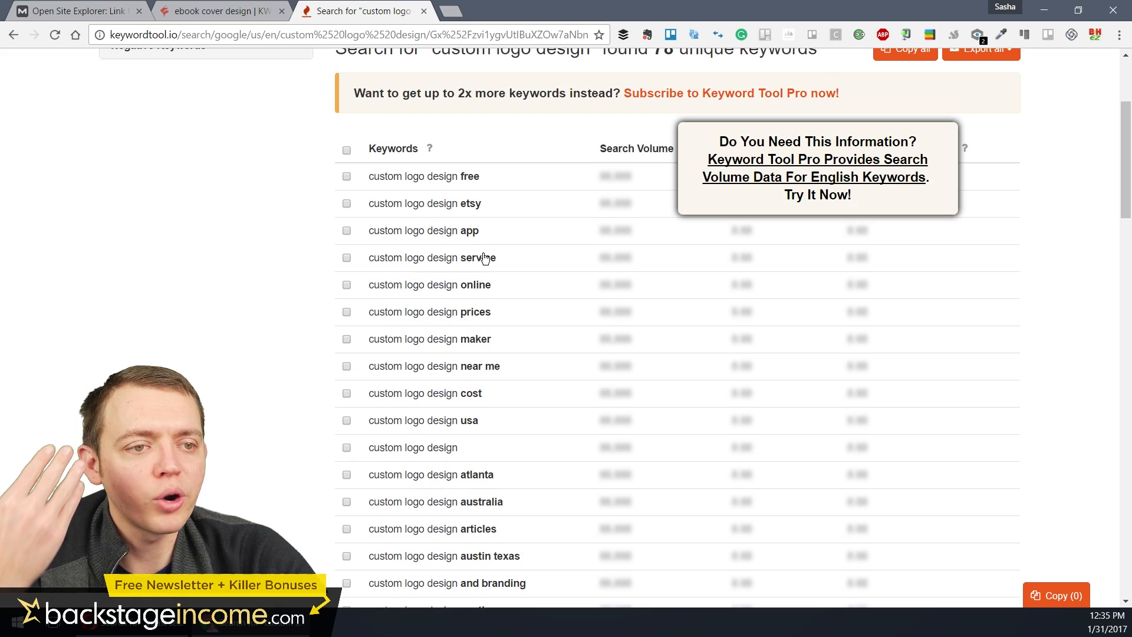
mouse_move(484, 188)
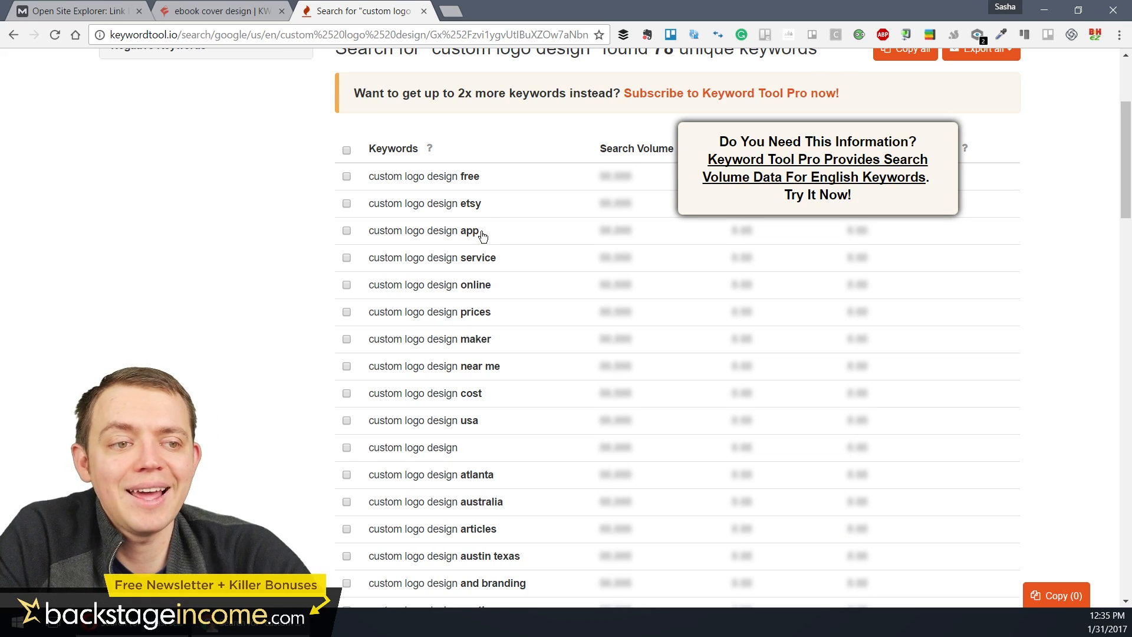
mouse_move(481, 321)
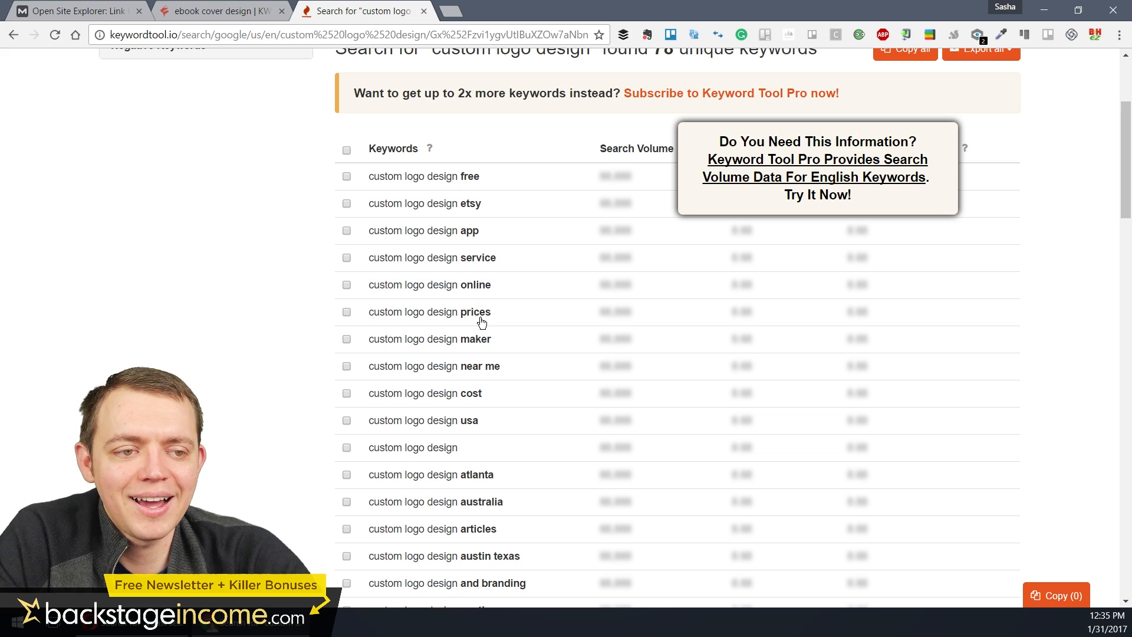
mouse_move(489, 349)
text(logo design)
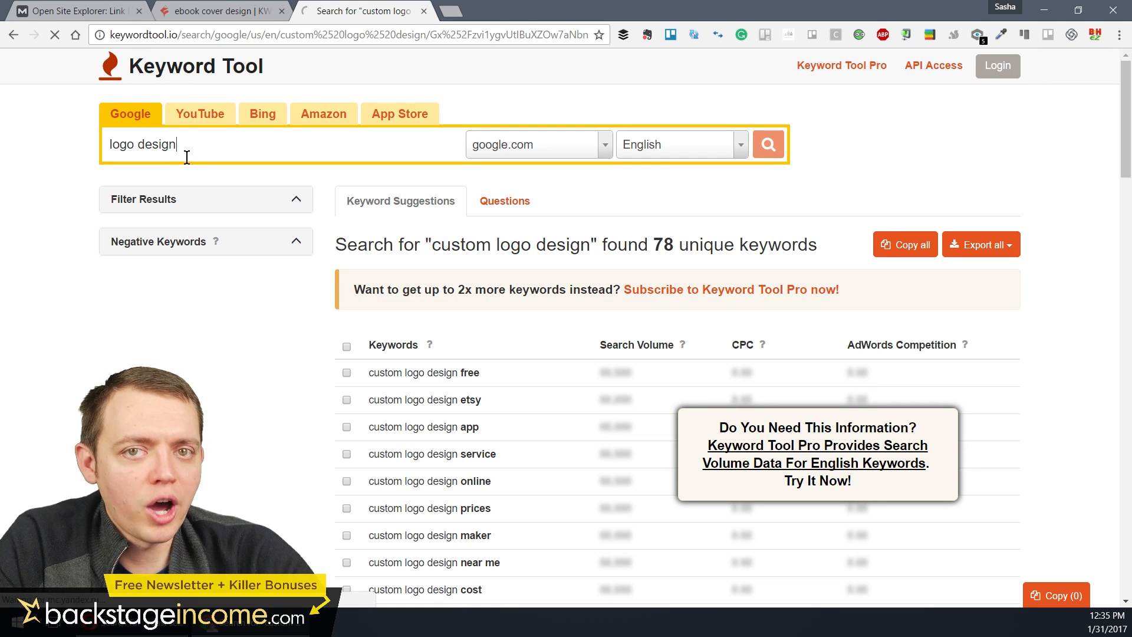
Search 'logo design' on the Google tab and review its 612 unique keyword suggestions
click(768, 144)
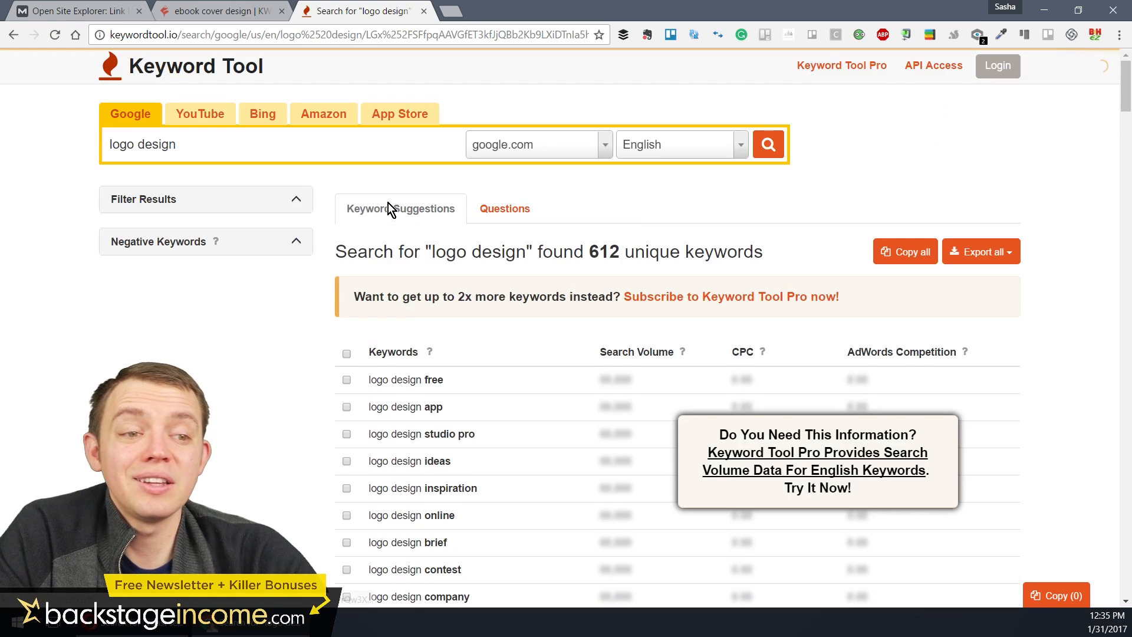
scroll(down, 3)
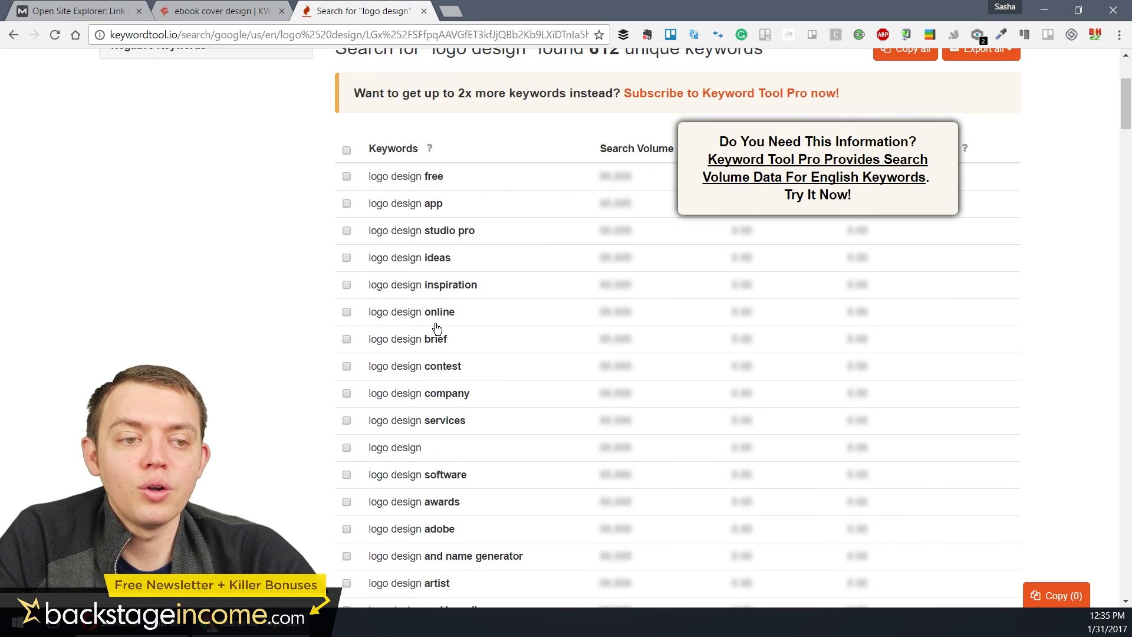
mouse_move(491, 390)
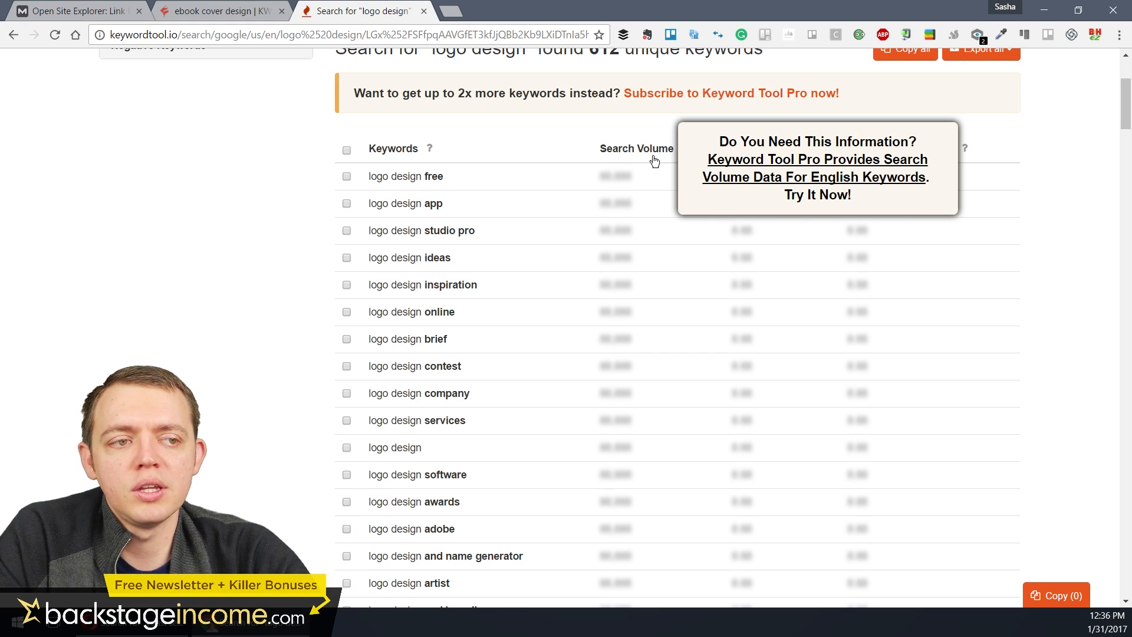
mouse_move(648, 221)
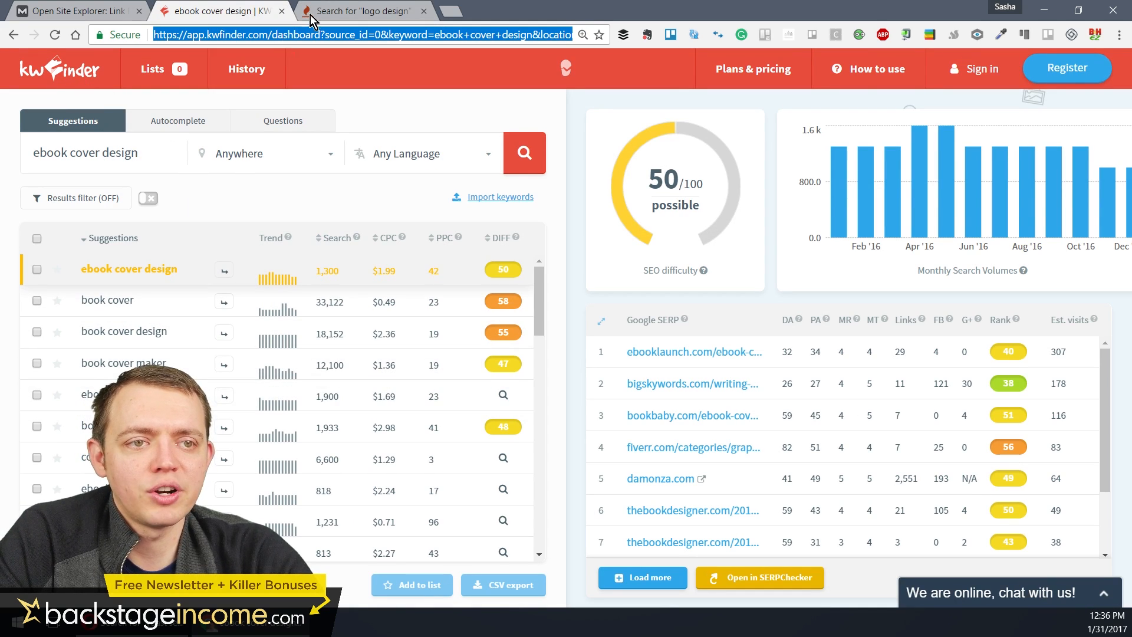
click(364, 11)
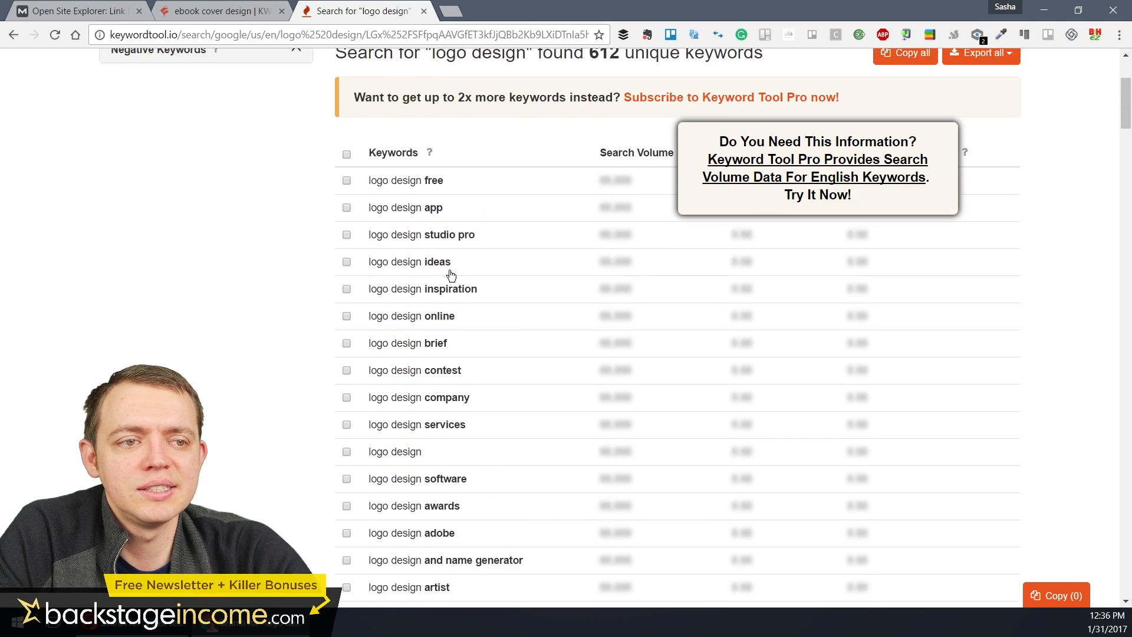
scroll(down, 3)
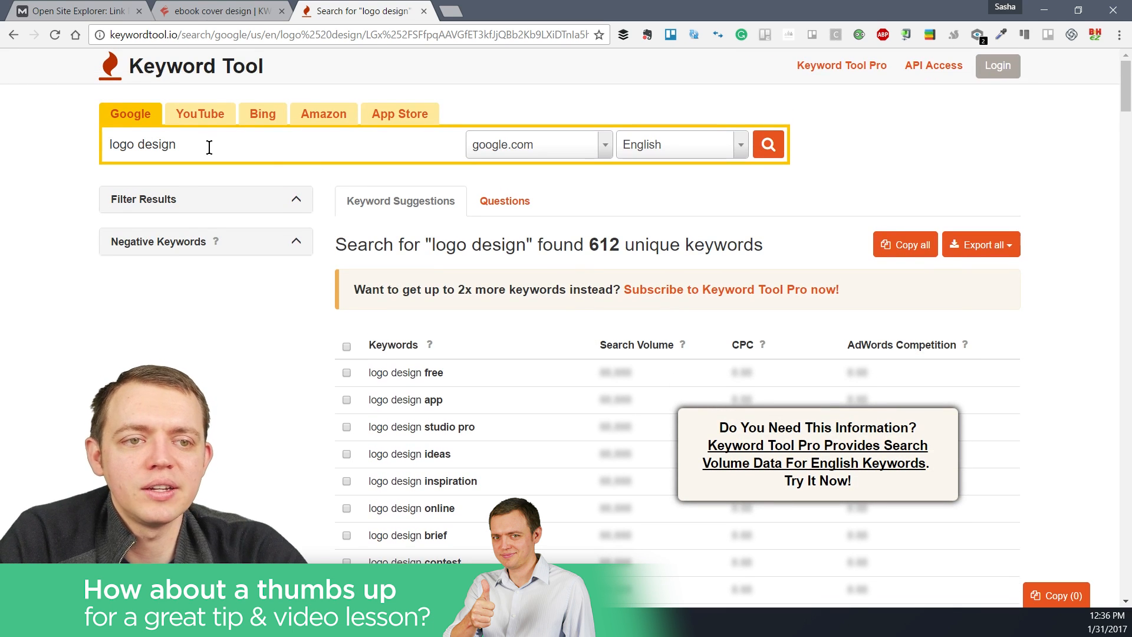
click(200, 113)
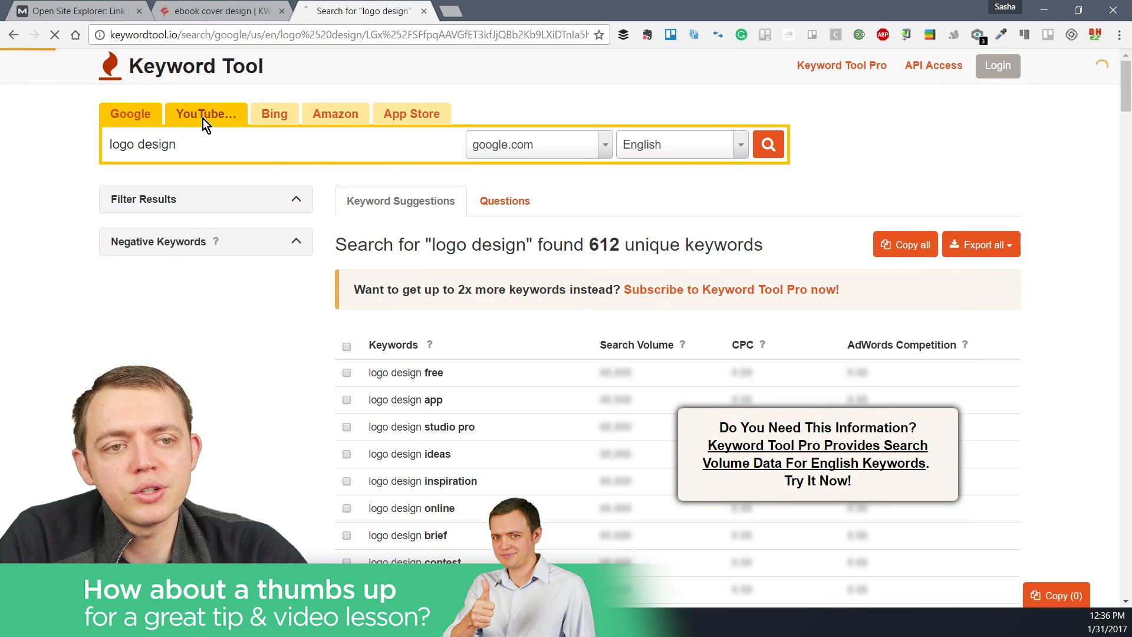
Load YouTube suggestions for 'logo design' and scroll through the 288 unique keywords
click(205, 114)
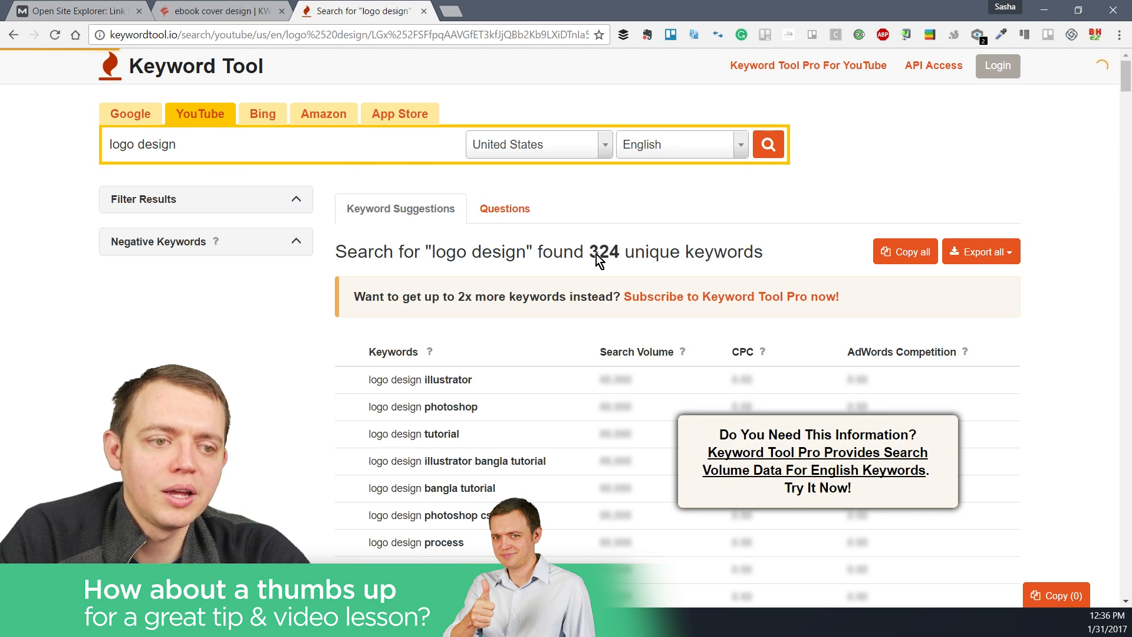
scroll(down, 3)
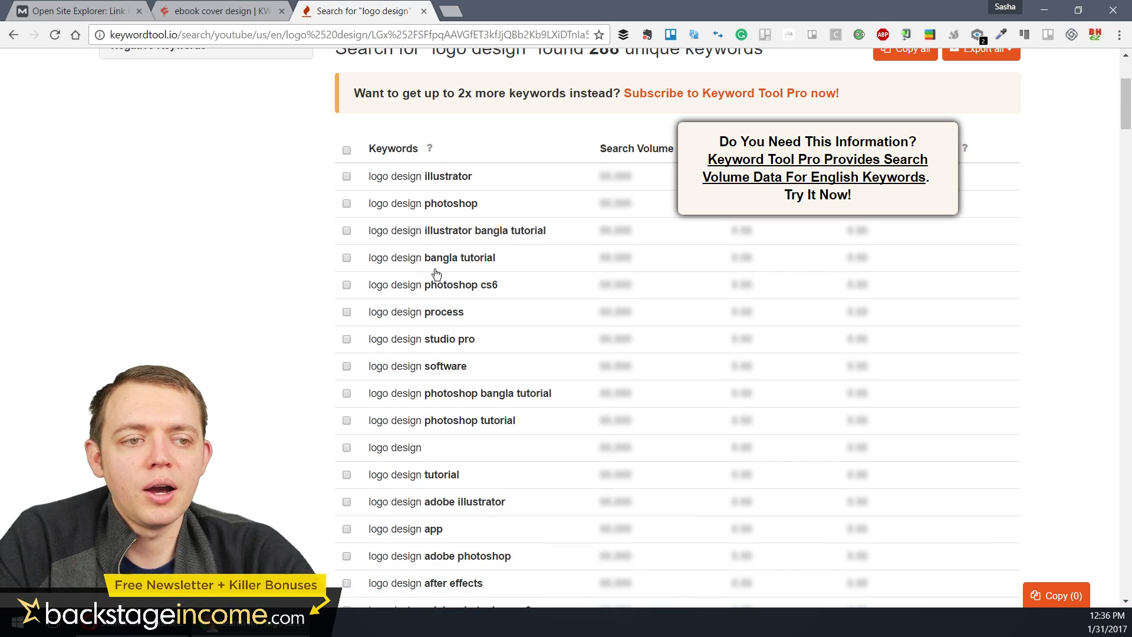
scroll(down, 3)
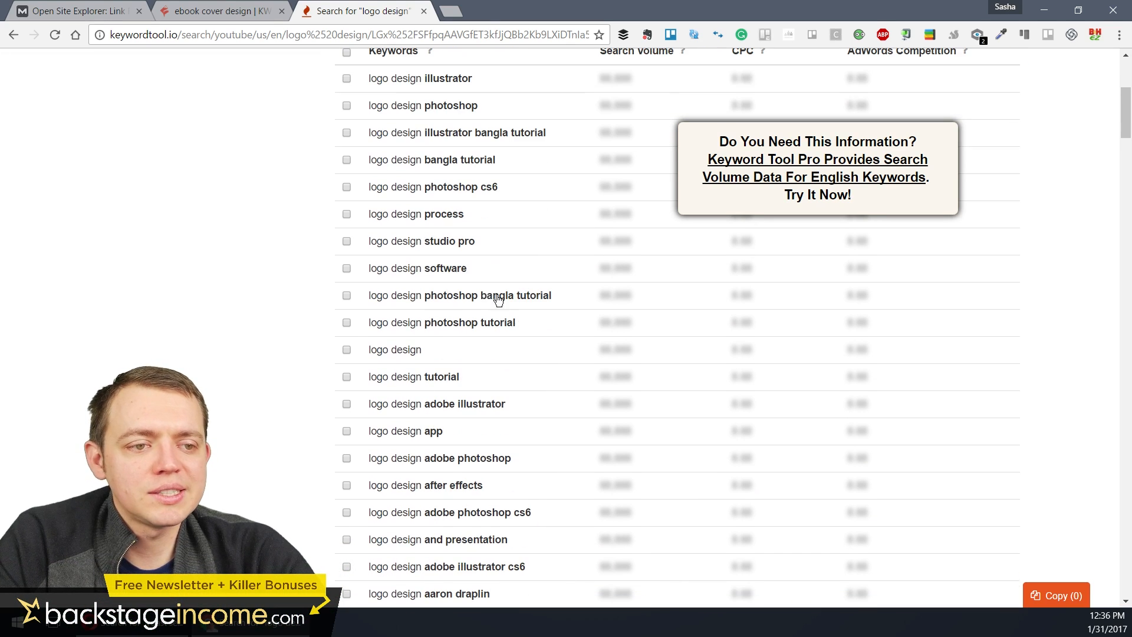
scroll(down, 3)
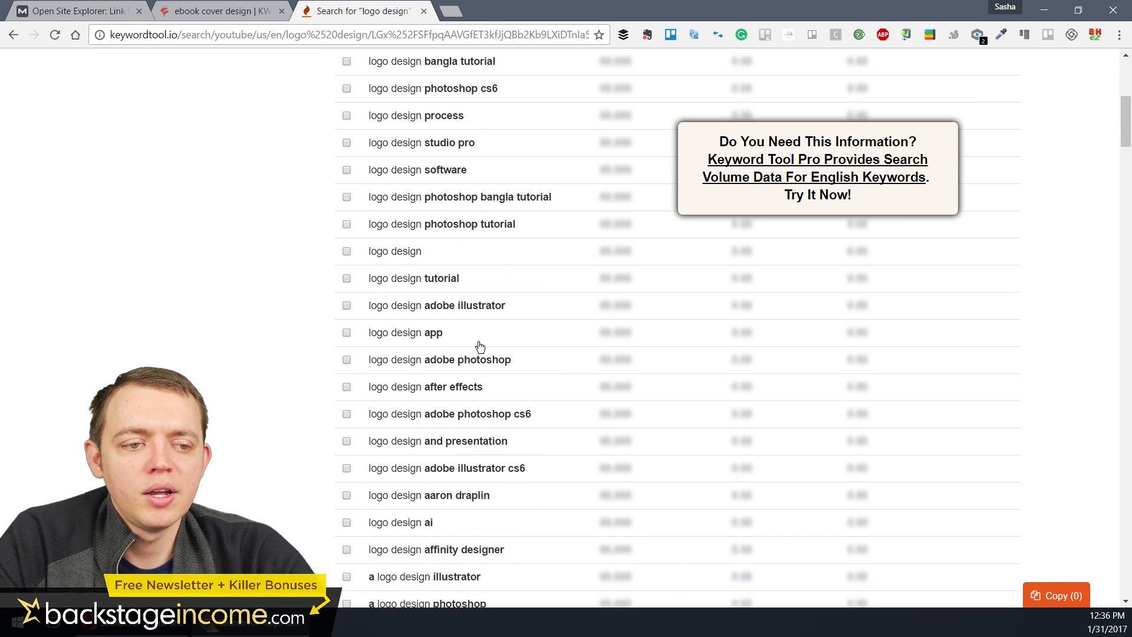
scroll(down, 3)
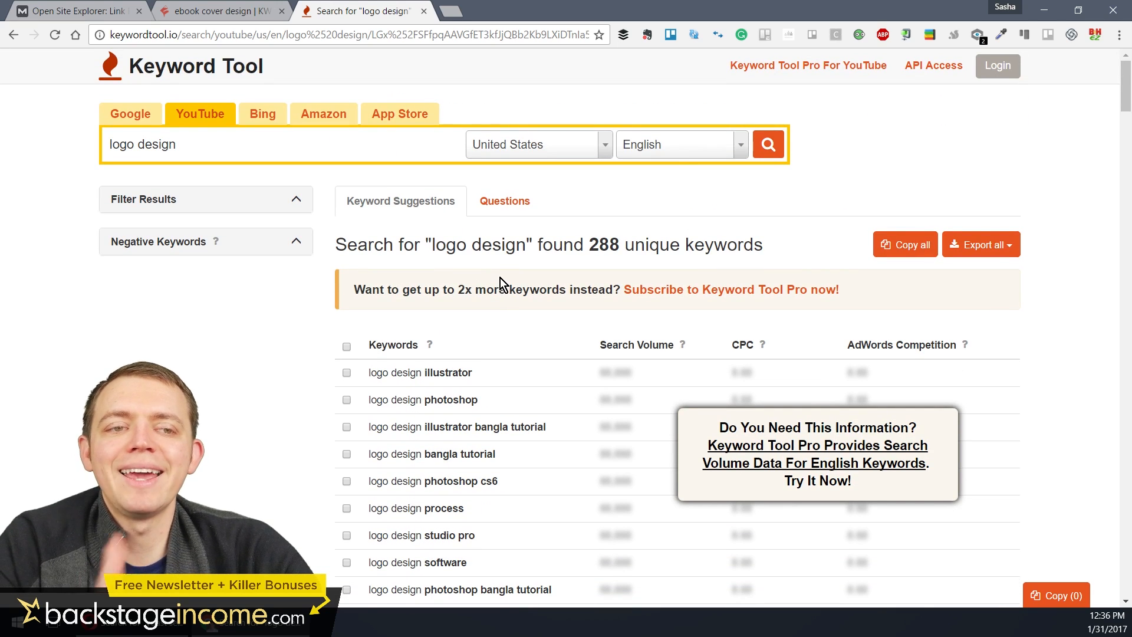
click(324, 113)
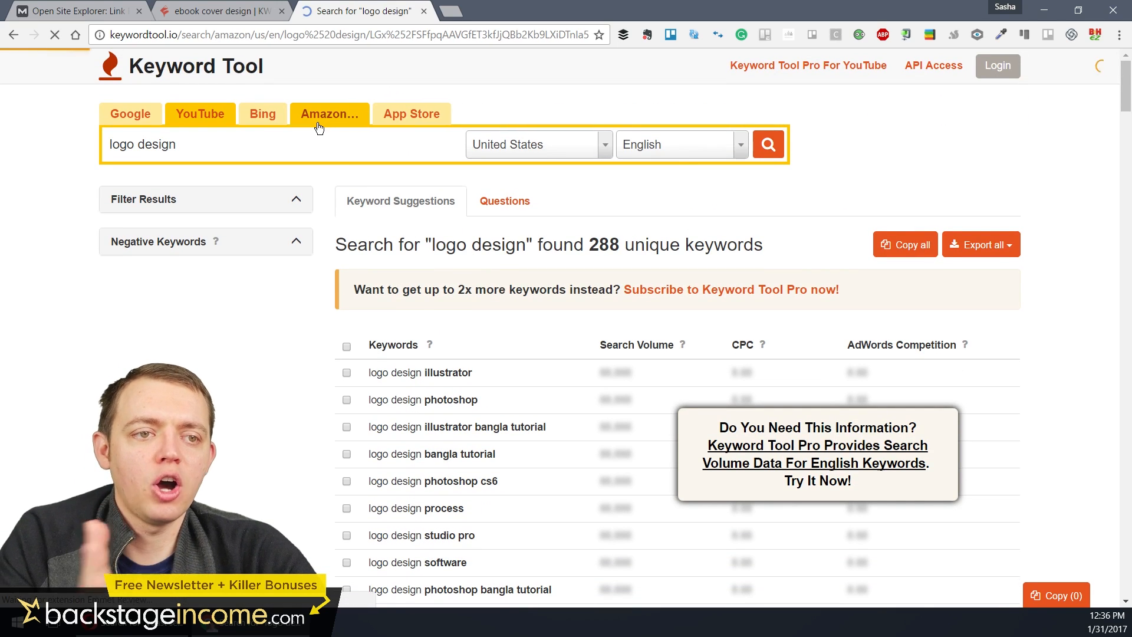
Load Amazon suggestions for 'logo design' (31), then search 'cpu chip' for 5 keywords
click(330, 113)
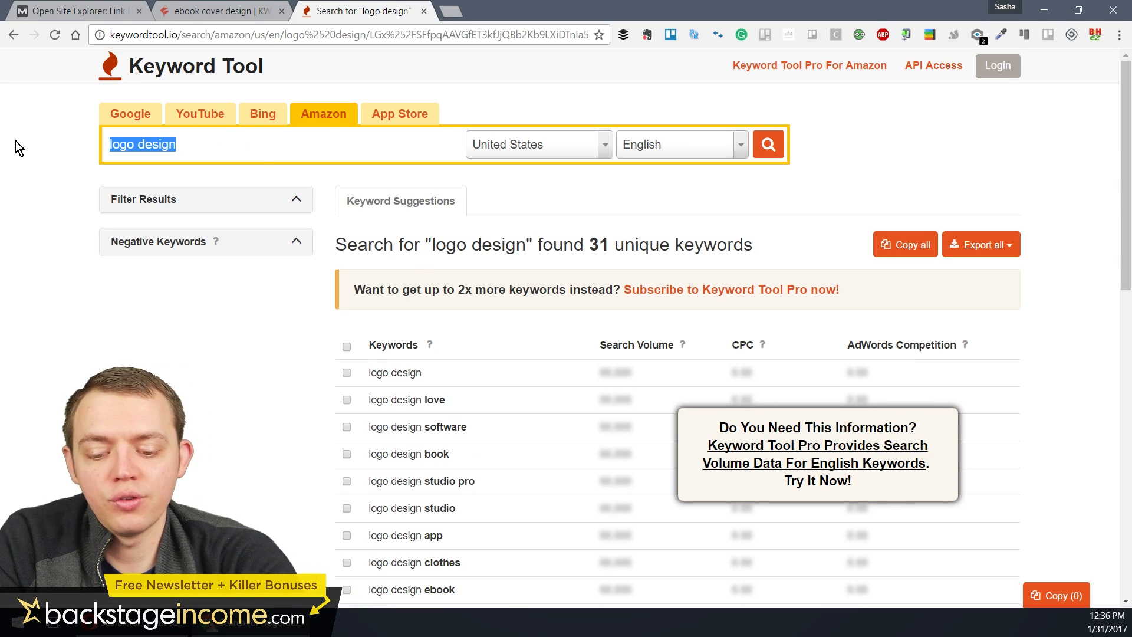
click(282, 144)
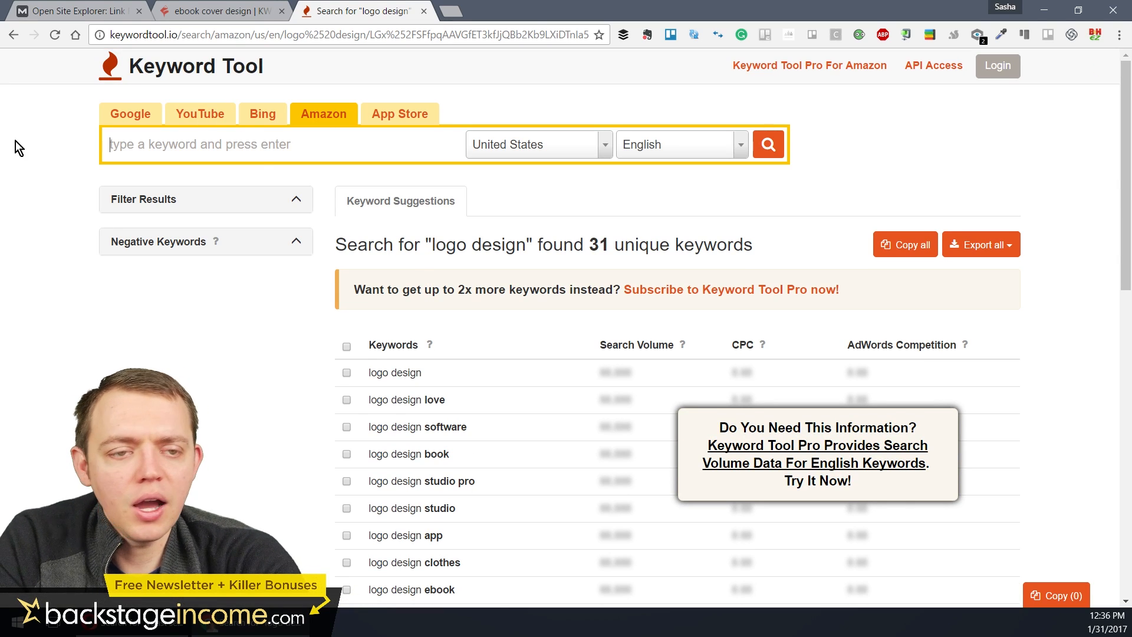
text(cpu chip)
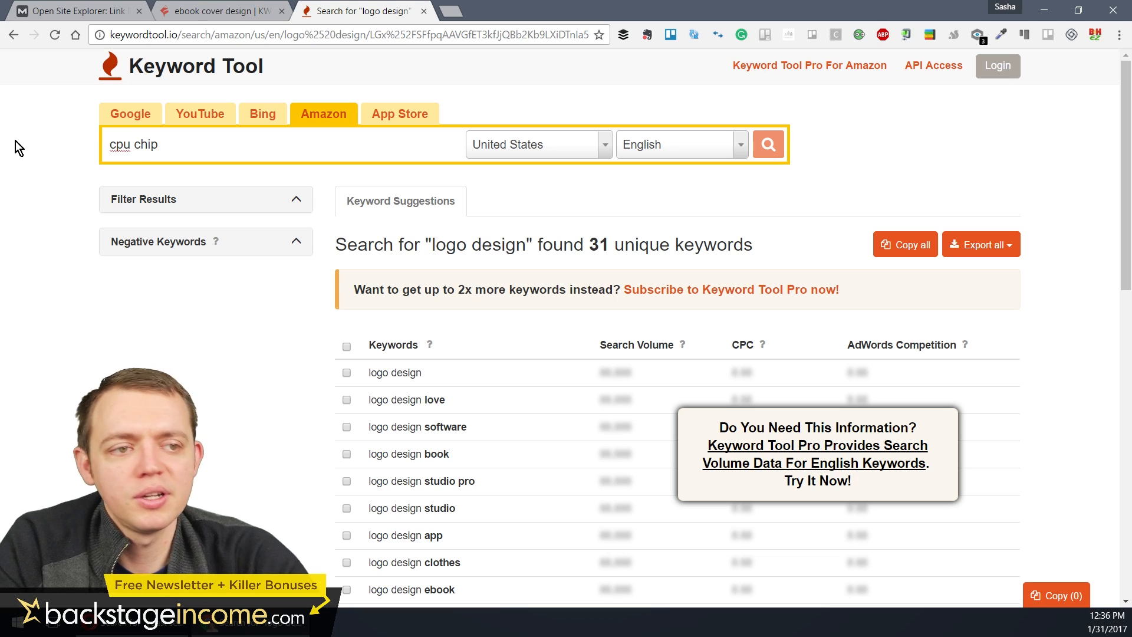
click(768, 144)
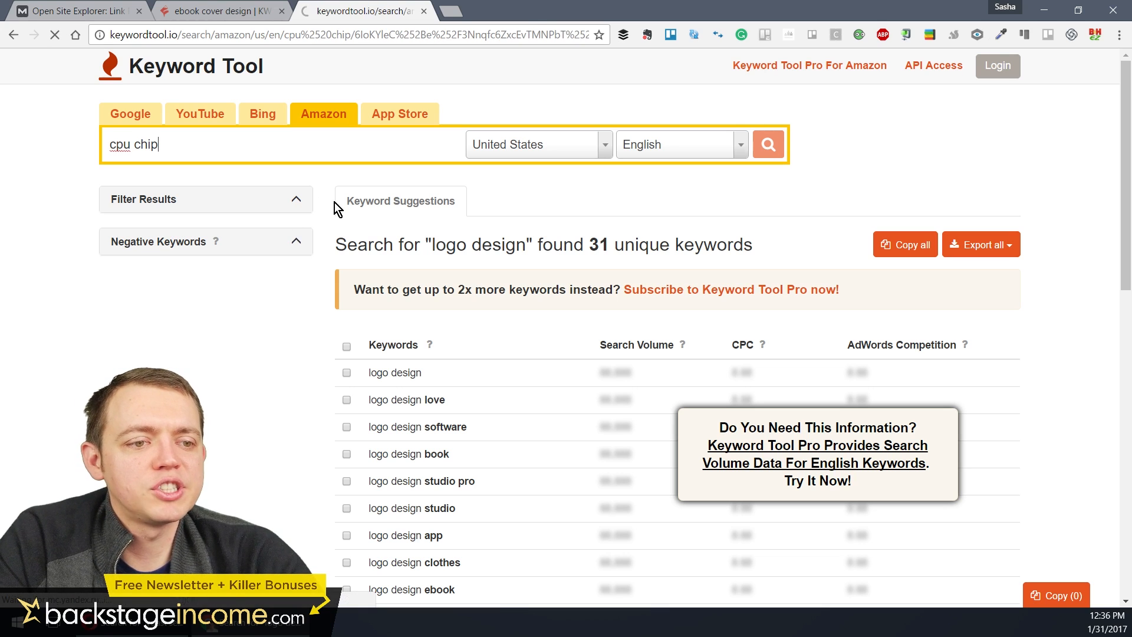
click(767, 144)
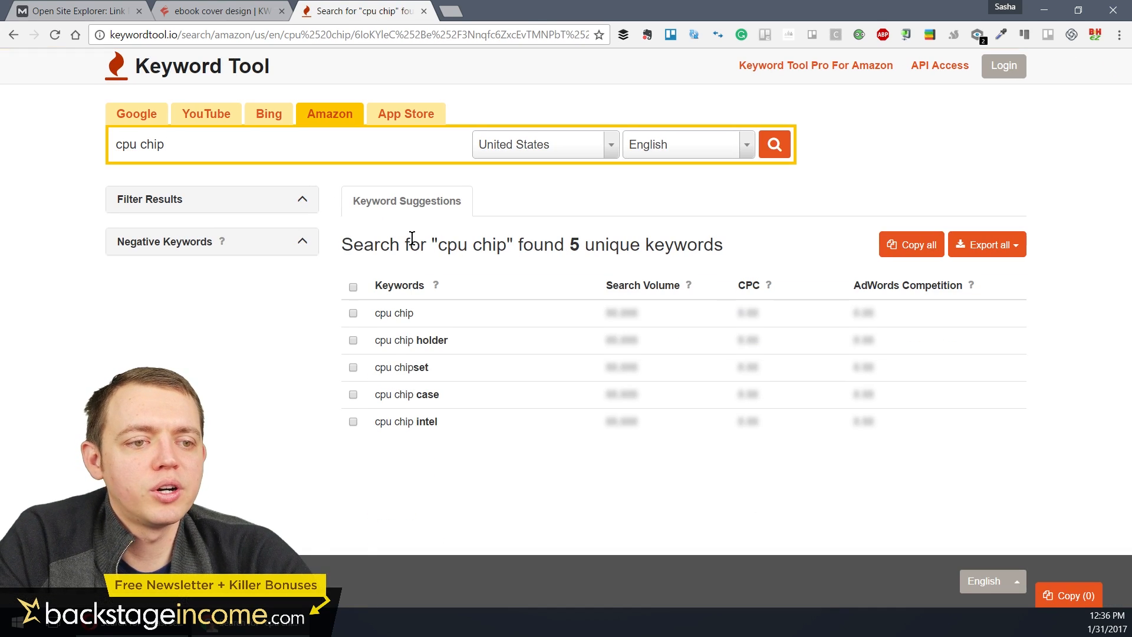
mouse_move(413, 354)
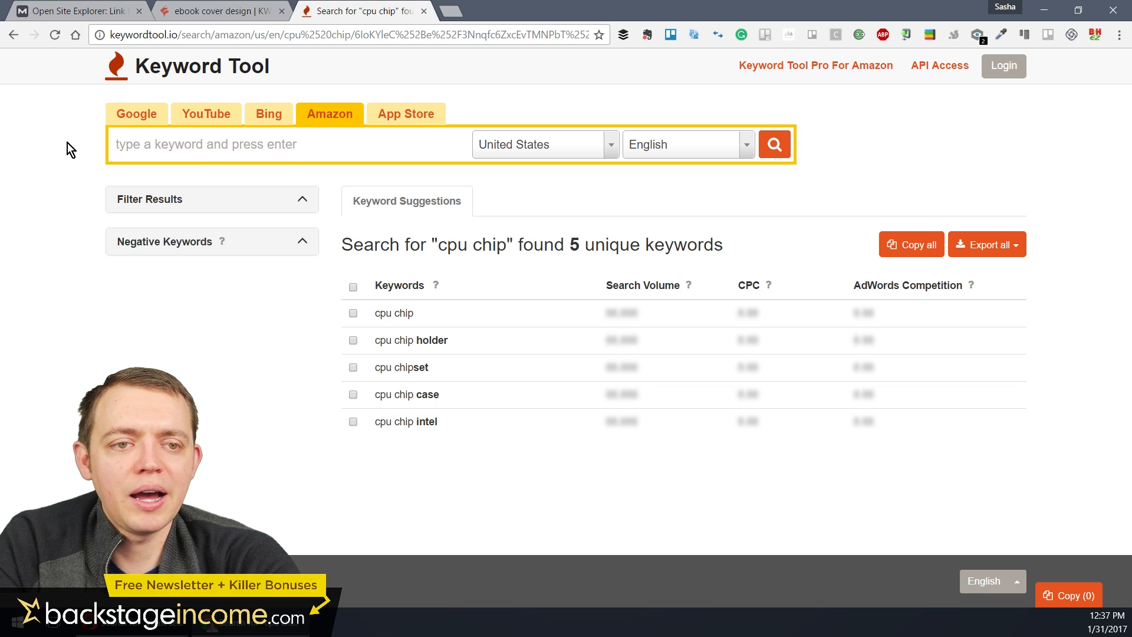
Search 'computer case' on Amazon and scroll its 156 unique keyword suggestions
text(computer case)
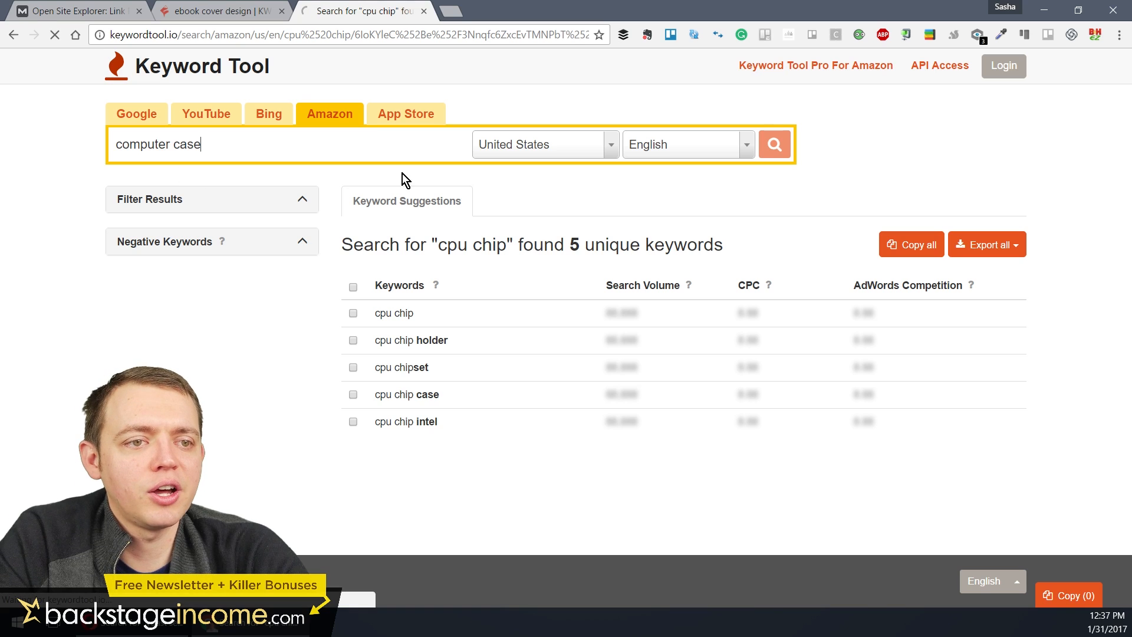
click(774, 143)
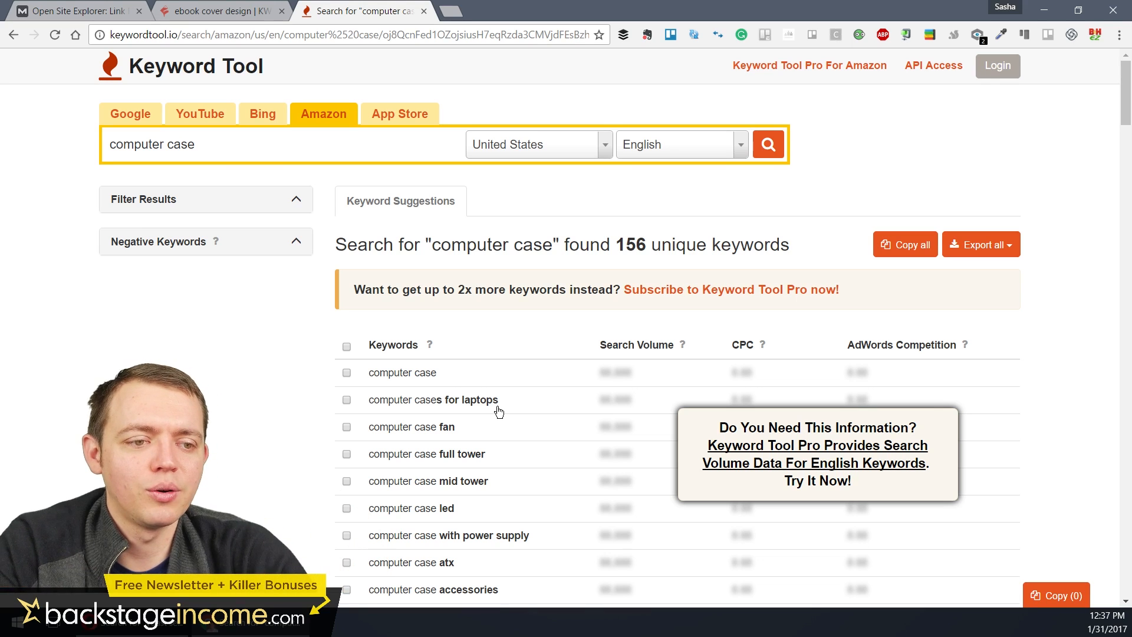
mouse_move(483, 475)
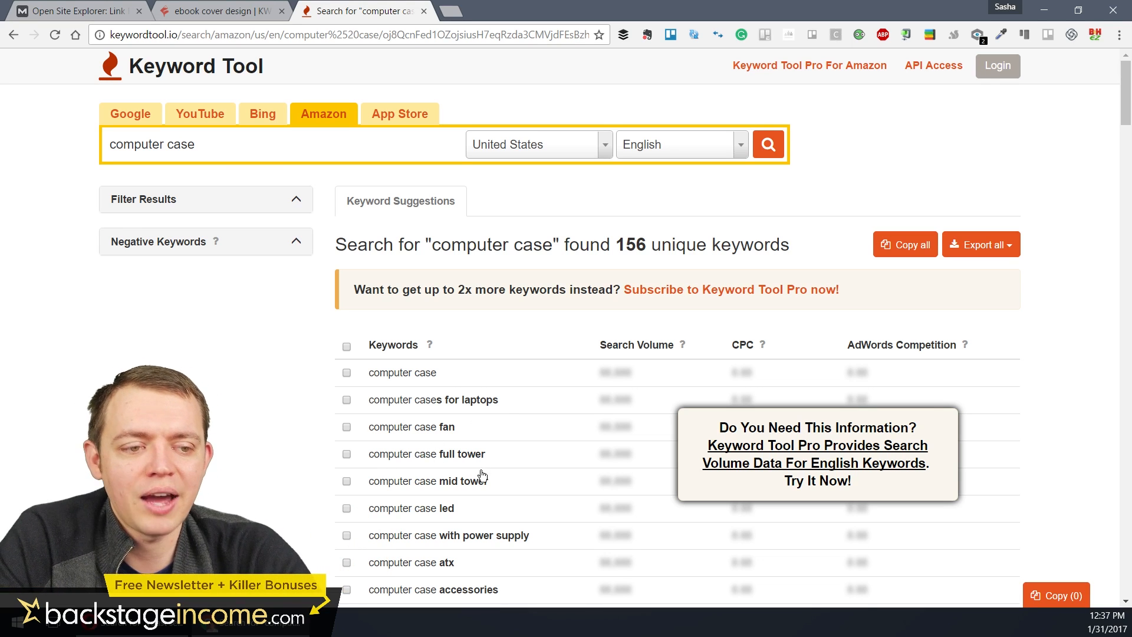
scroll(down, 3)
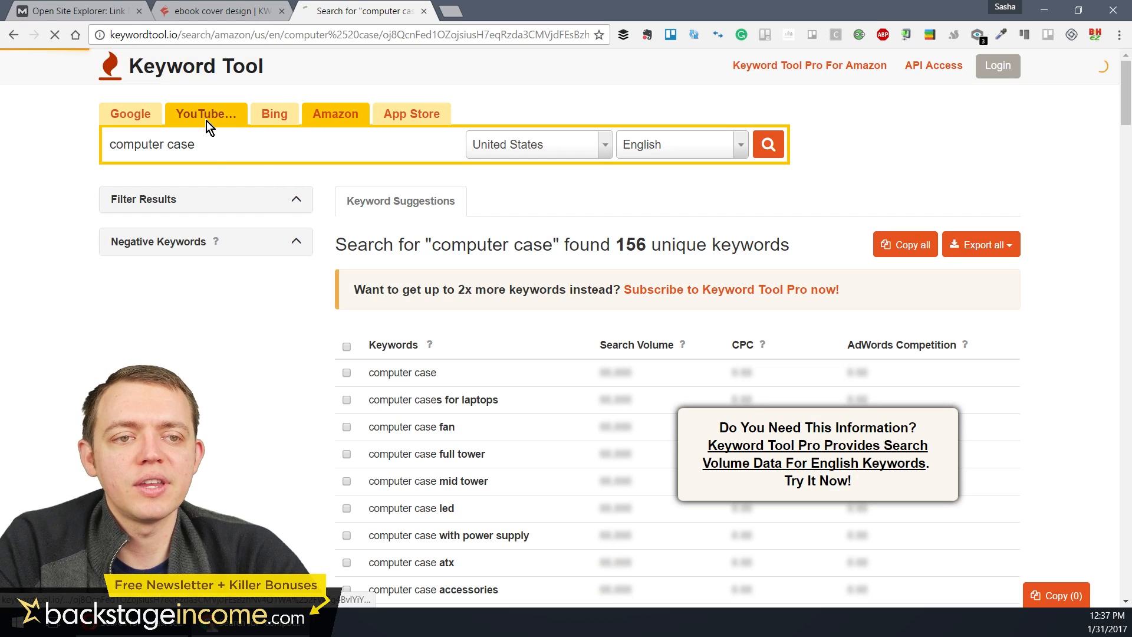
Get YouTube suggestions for 'computer case' (147), then 'how to write an ebook' (10), zooming in to read them
click(205, 113)
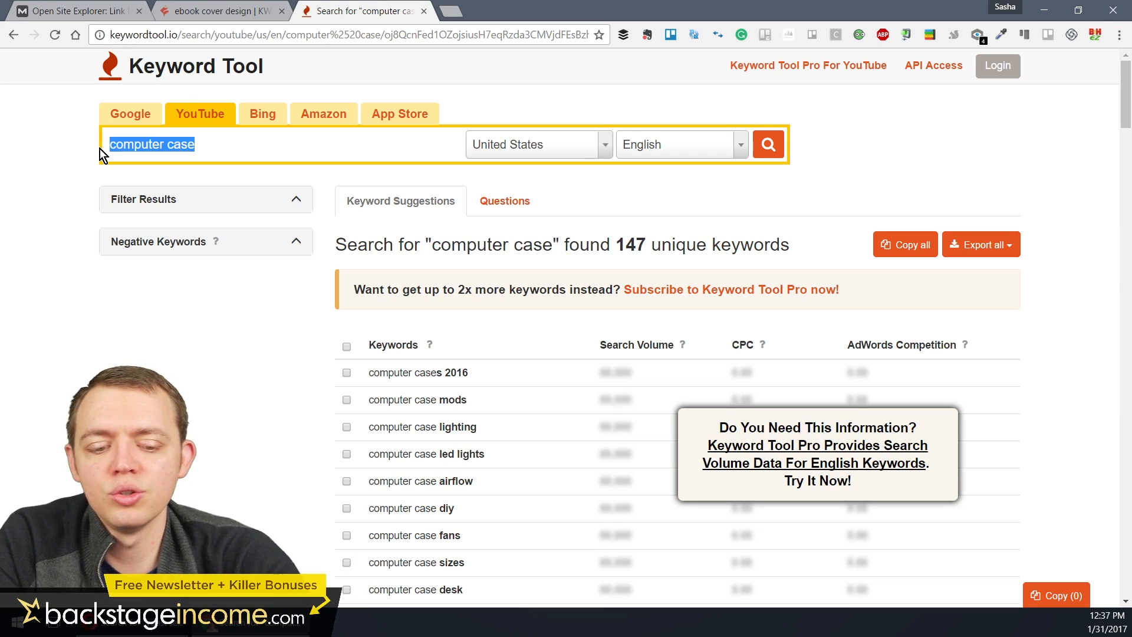
text(ho)
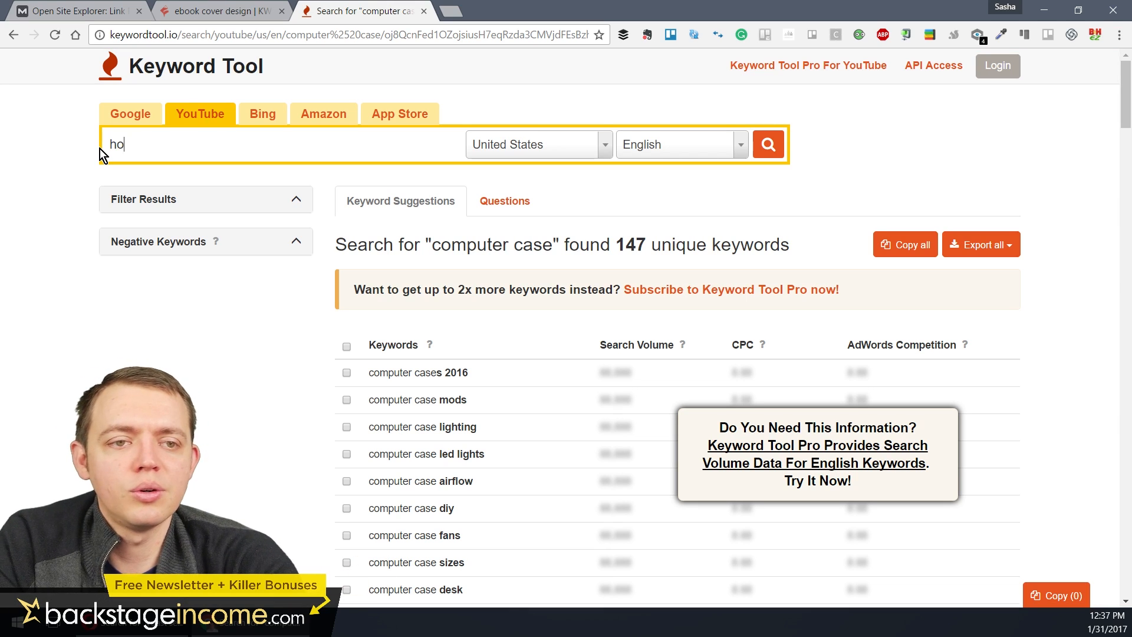
text(how to write an ebook)
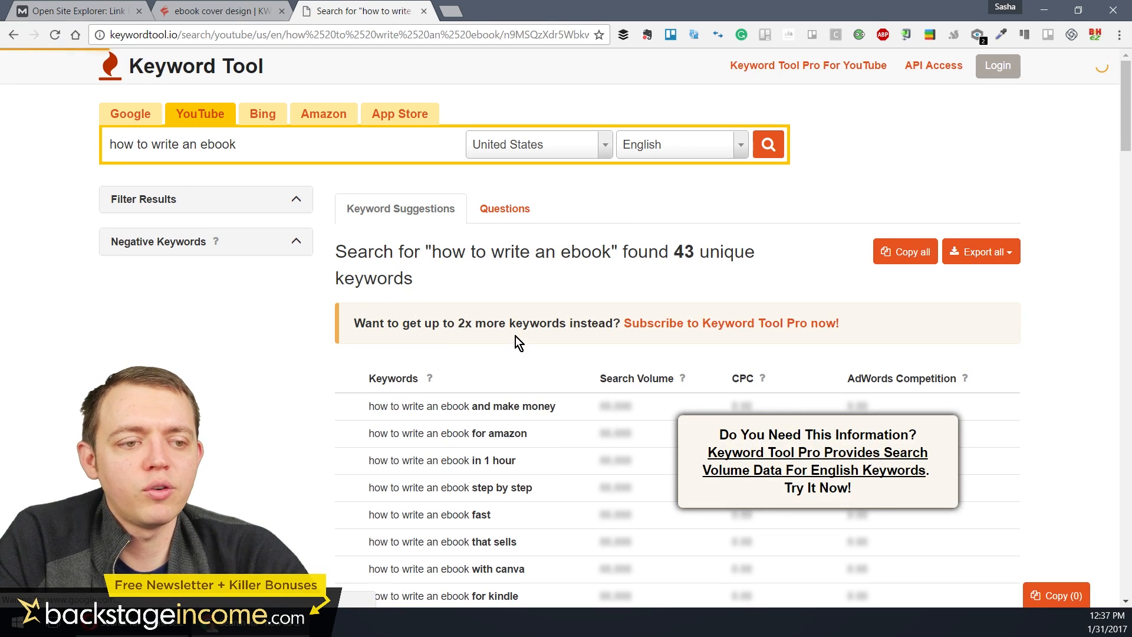
scroll(down, 3)
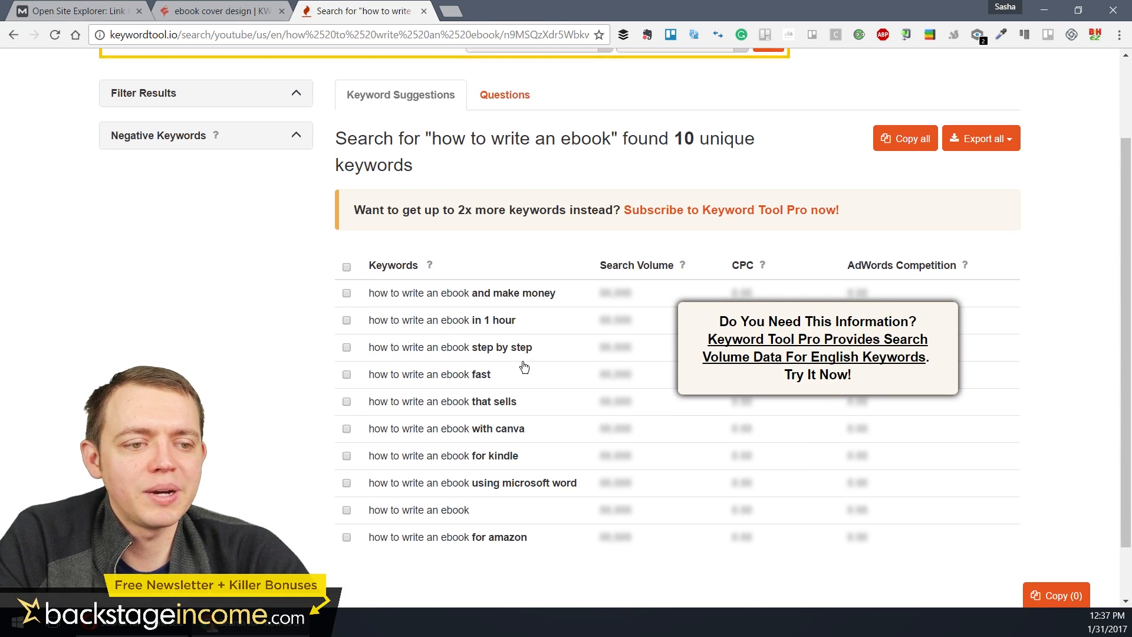
key(ctrl+plus)
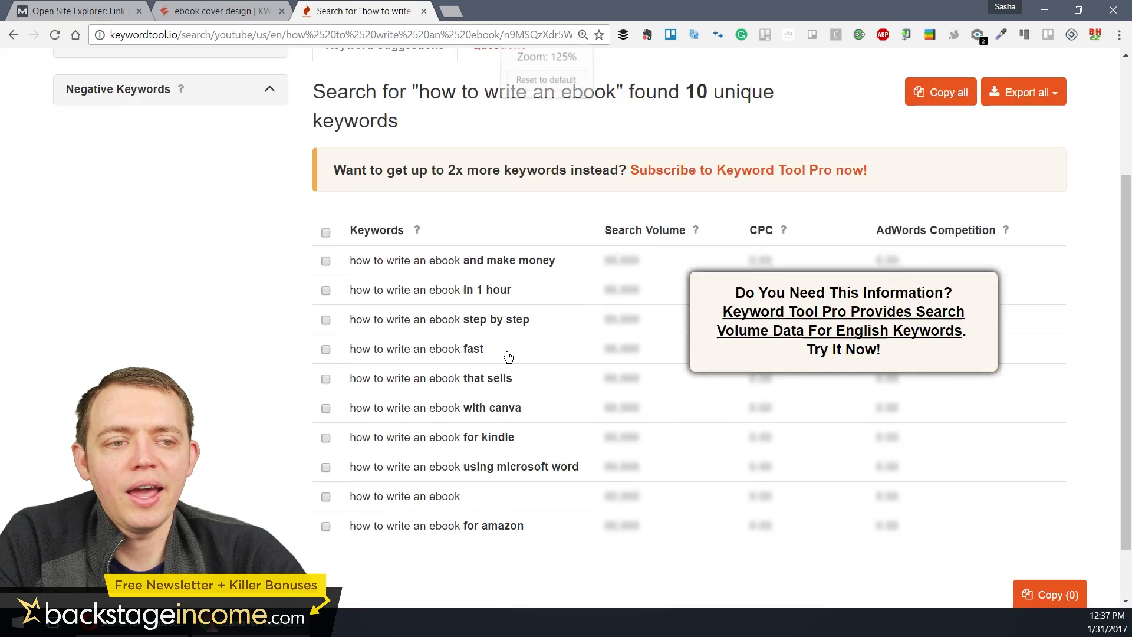
scroll(down, 3)
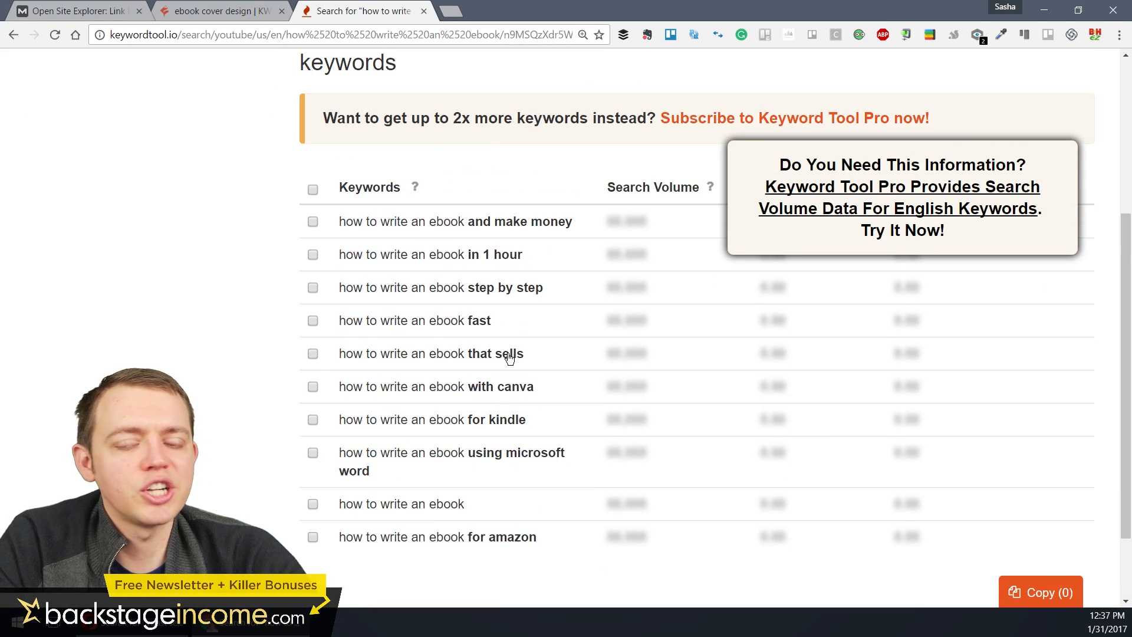